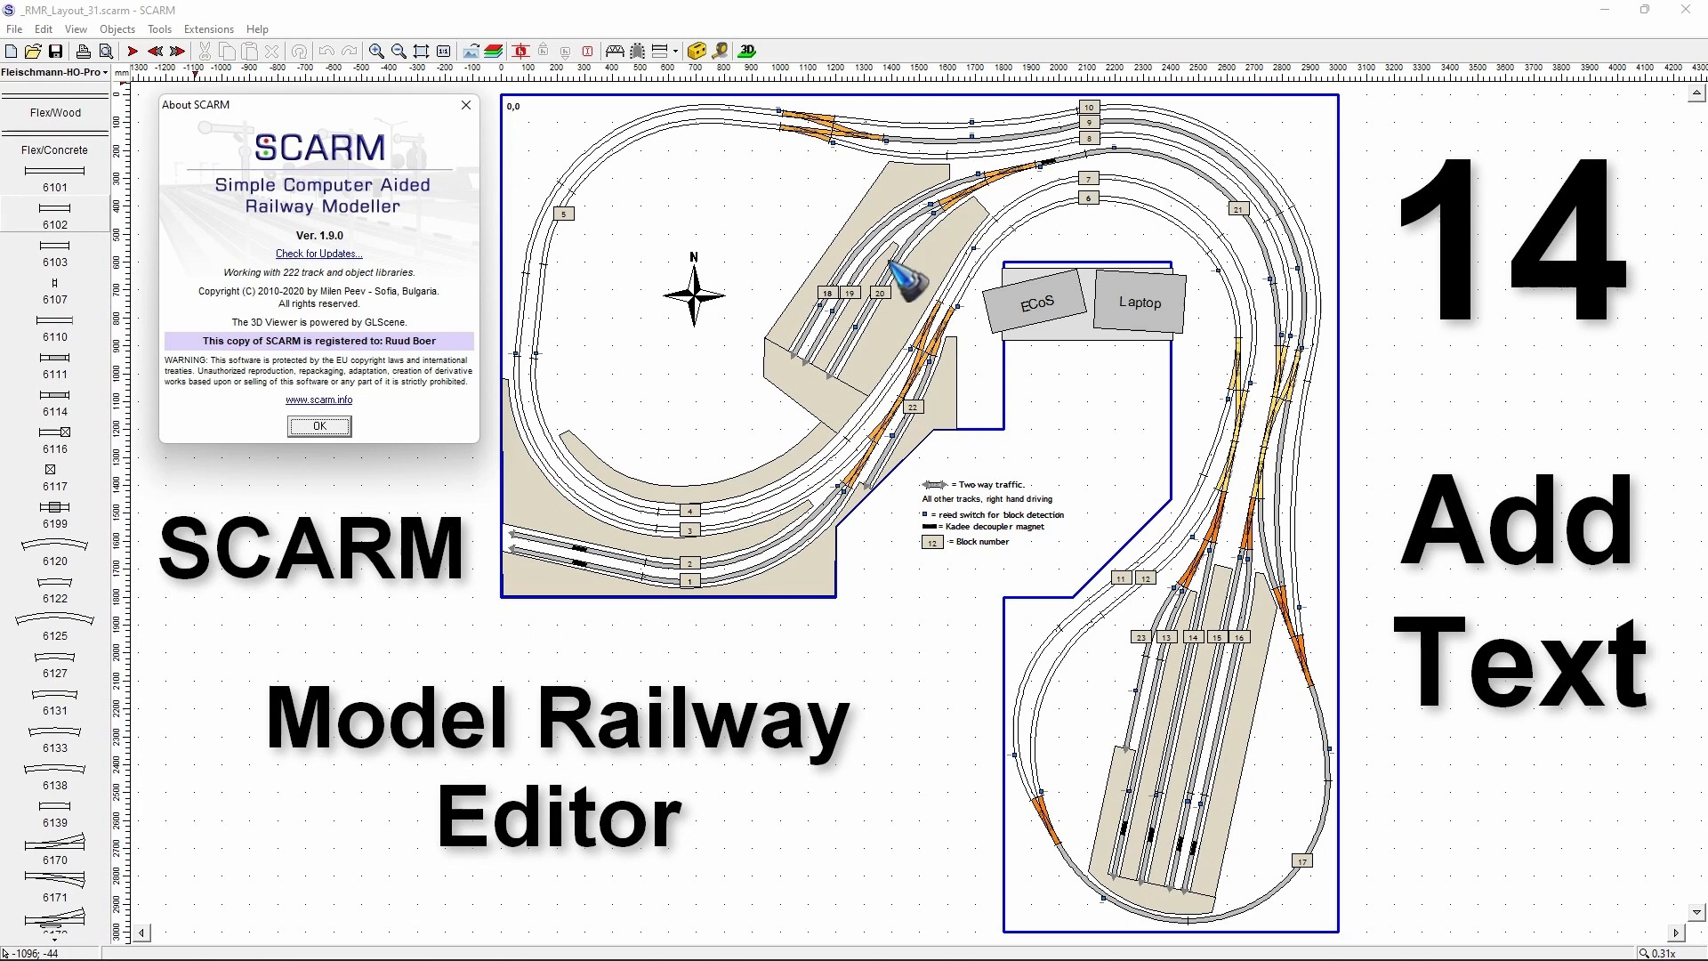
mouse_move(621, 212)
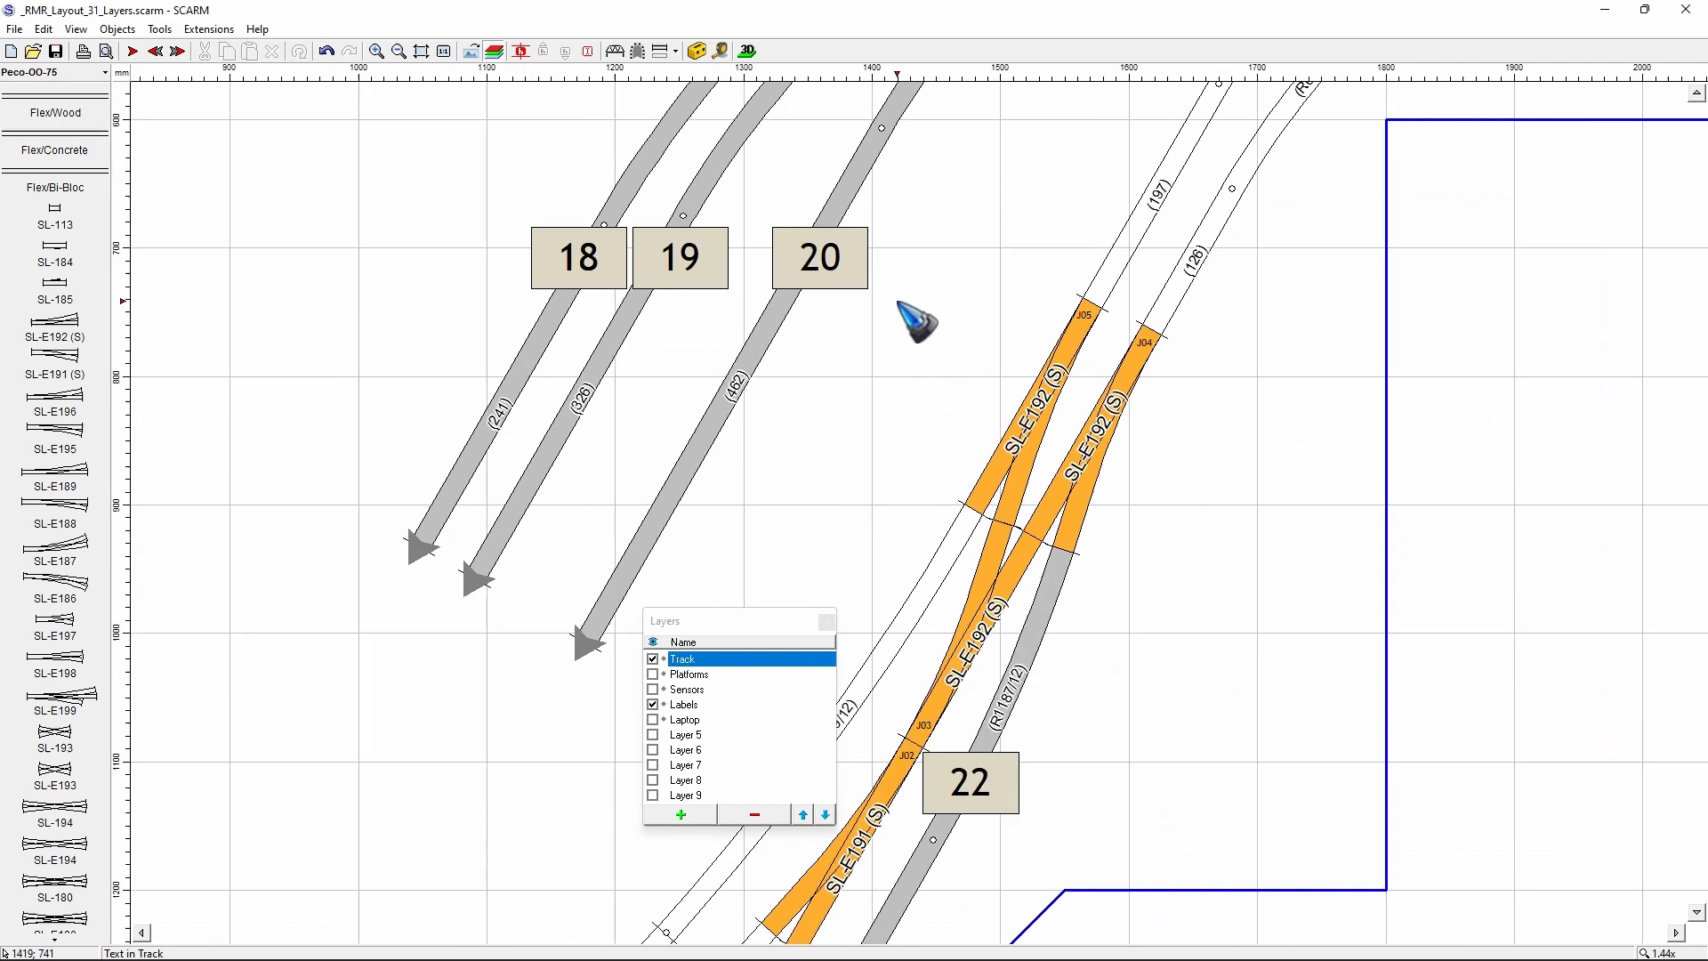
mouse_move(834, 245)
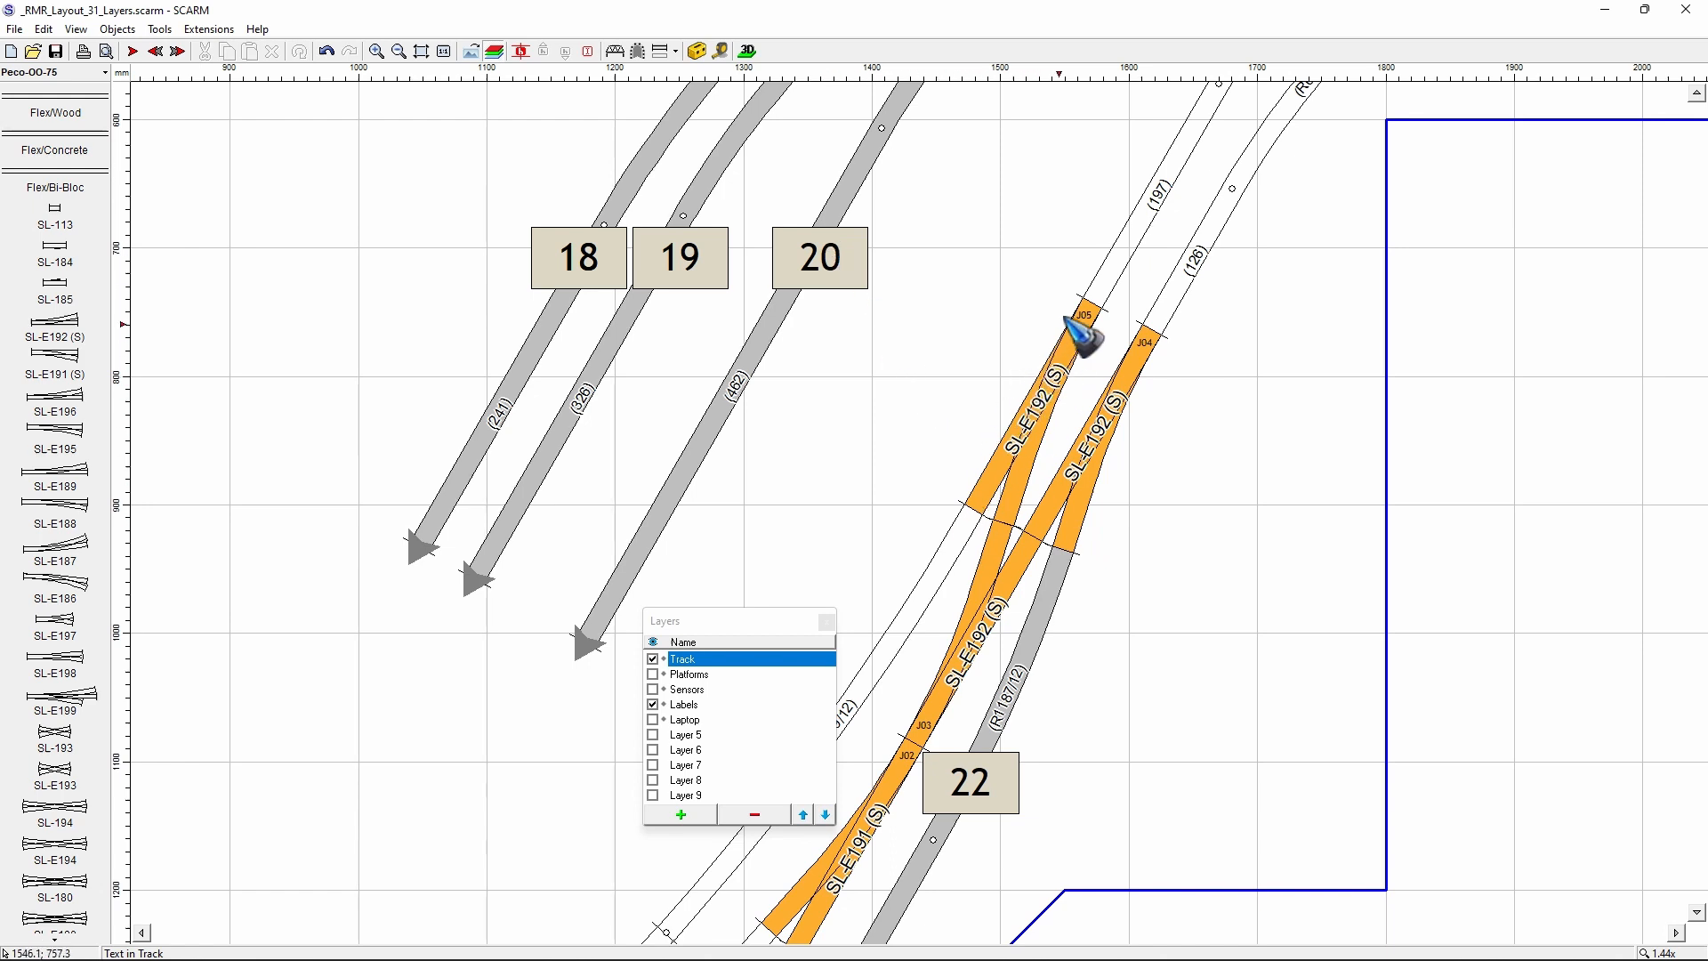
mouse_move(1010, 482)
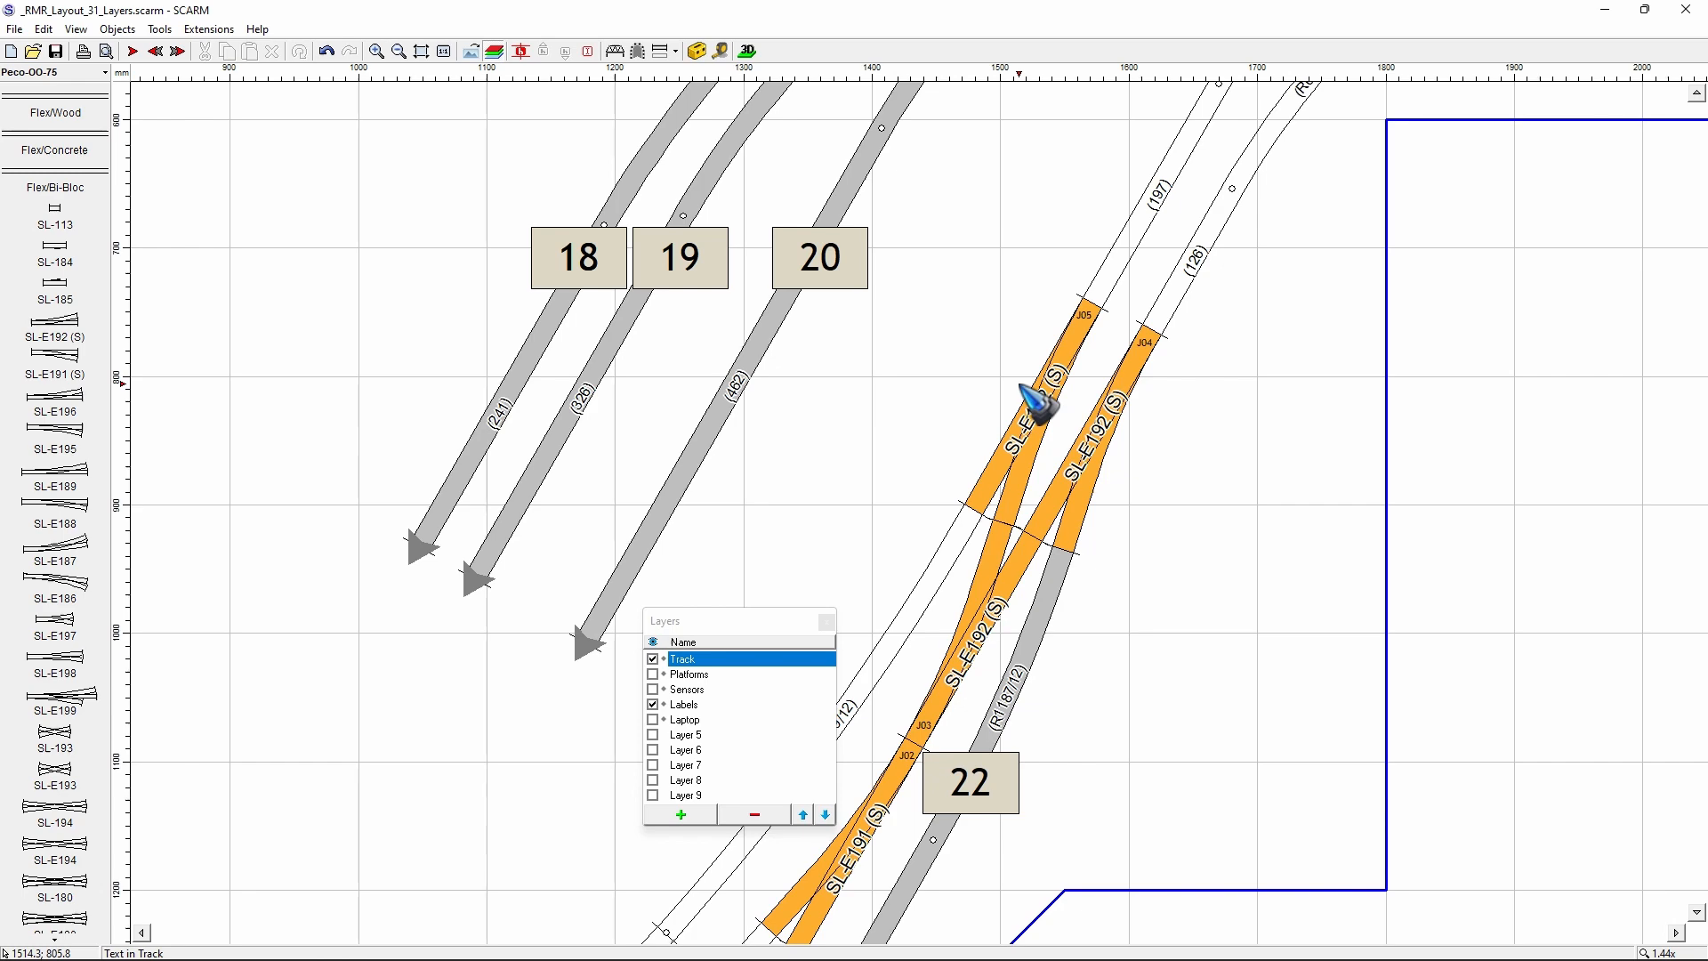
mouse_move(1008, 375)
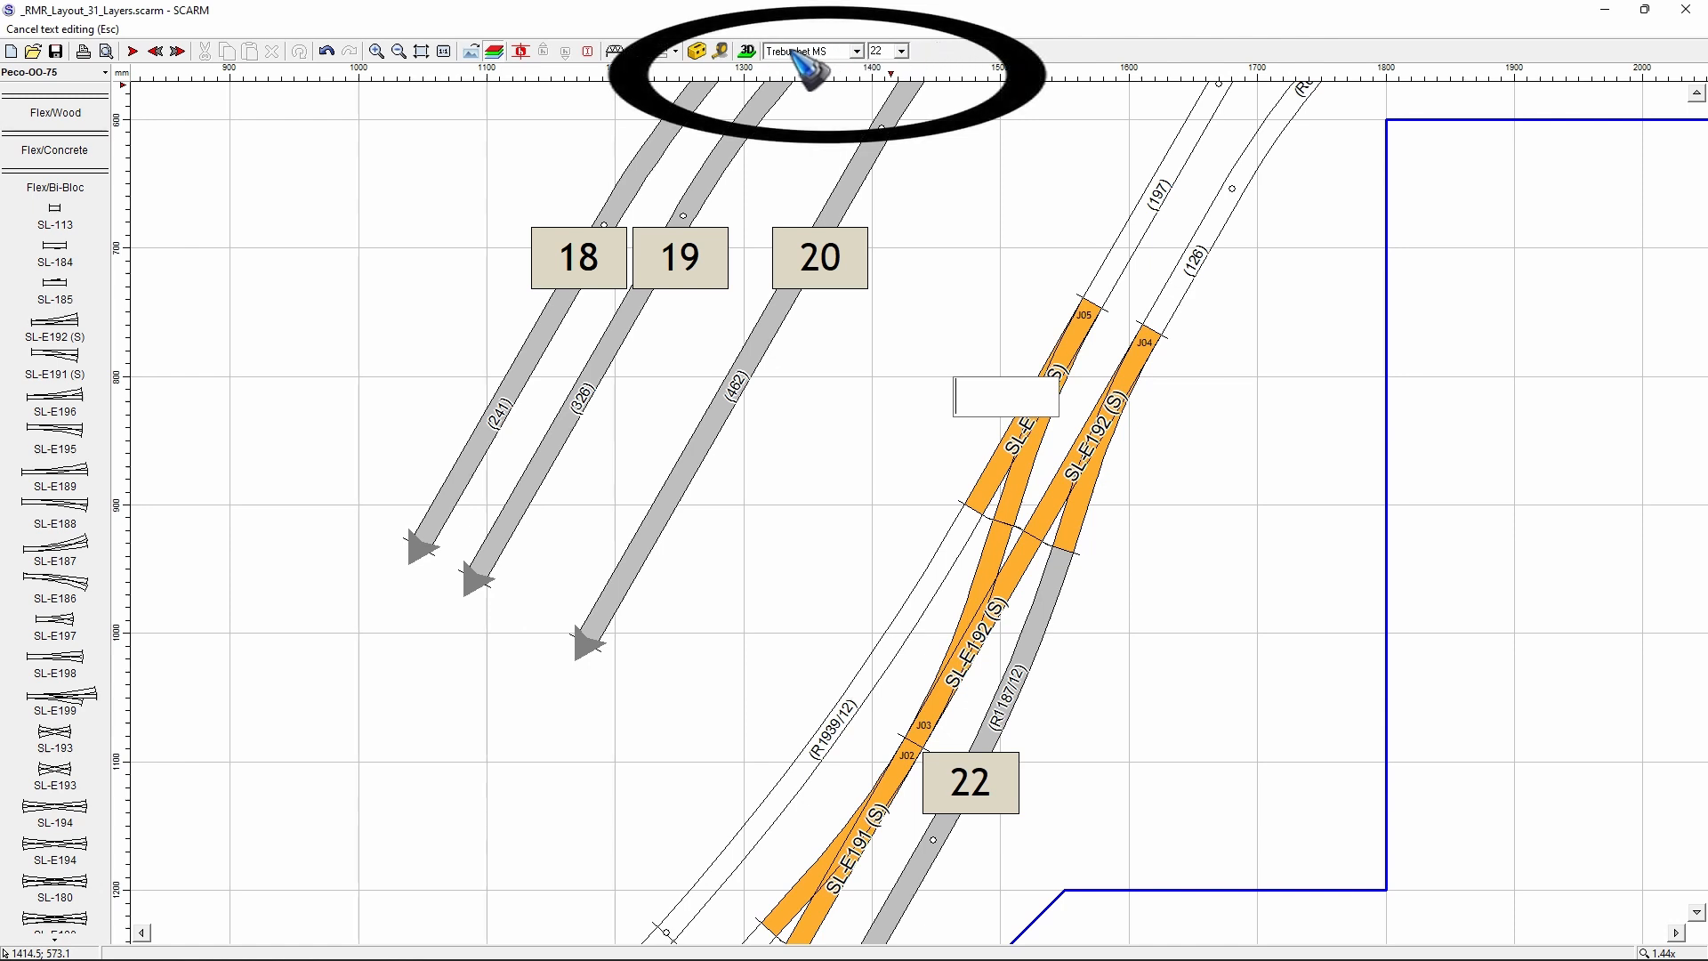
Step: Change the blank label's font from Trebuchet MS to Arial Black in the toolbar font list
left_click(856, 49)
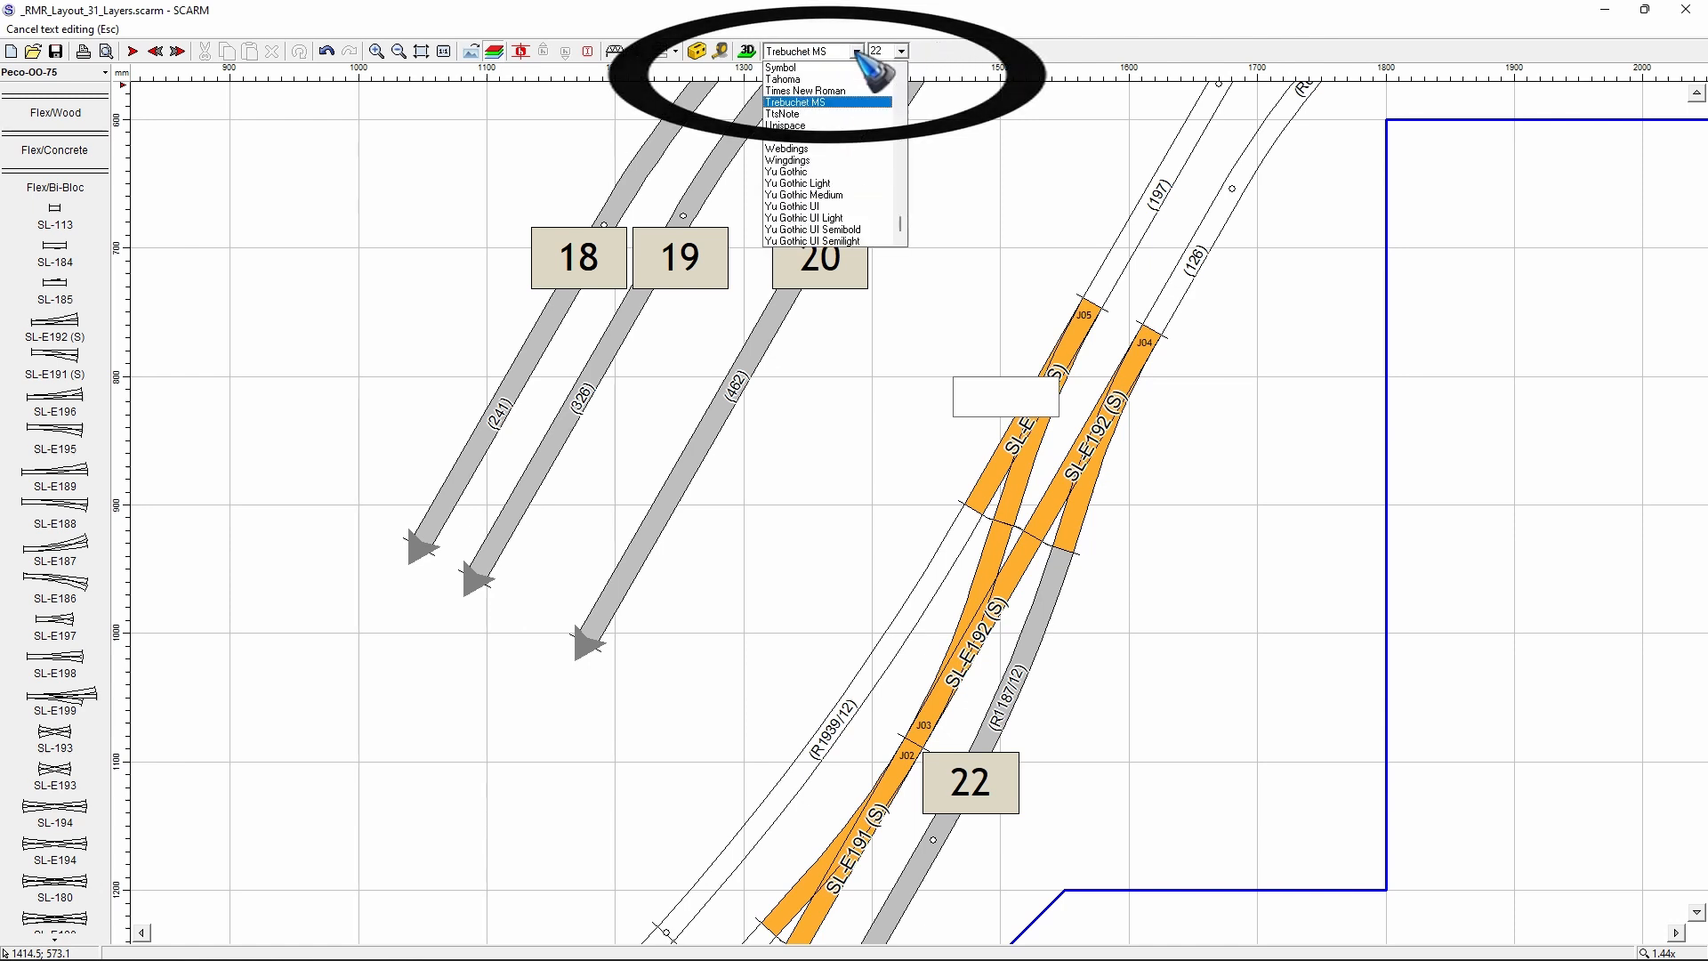
scroll("down", 3)
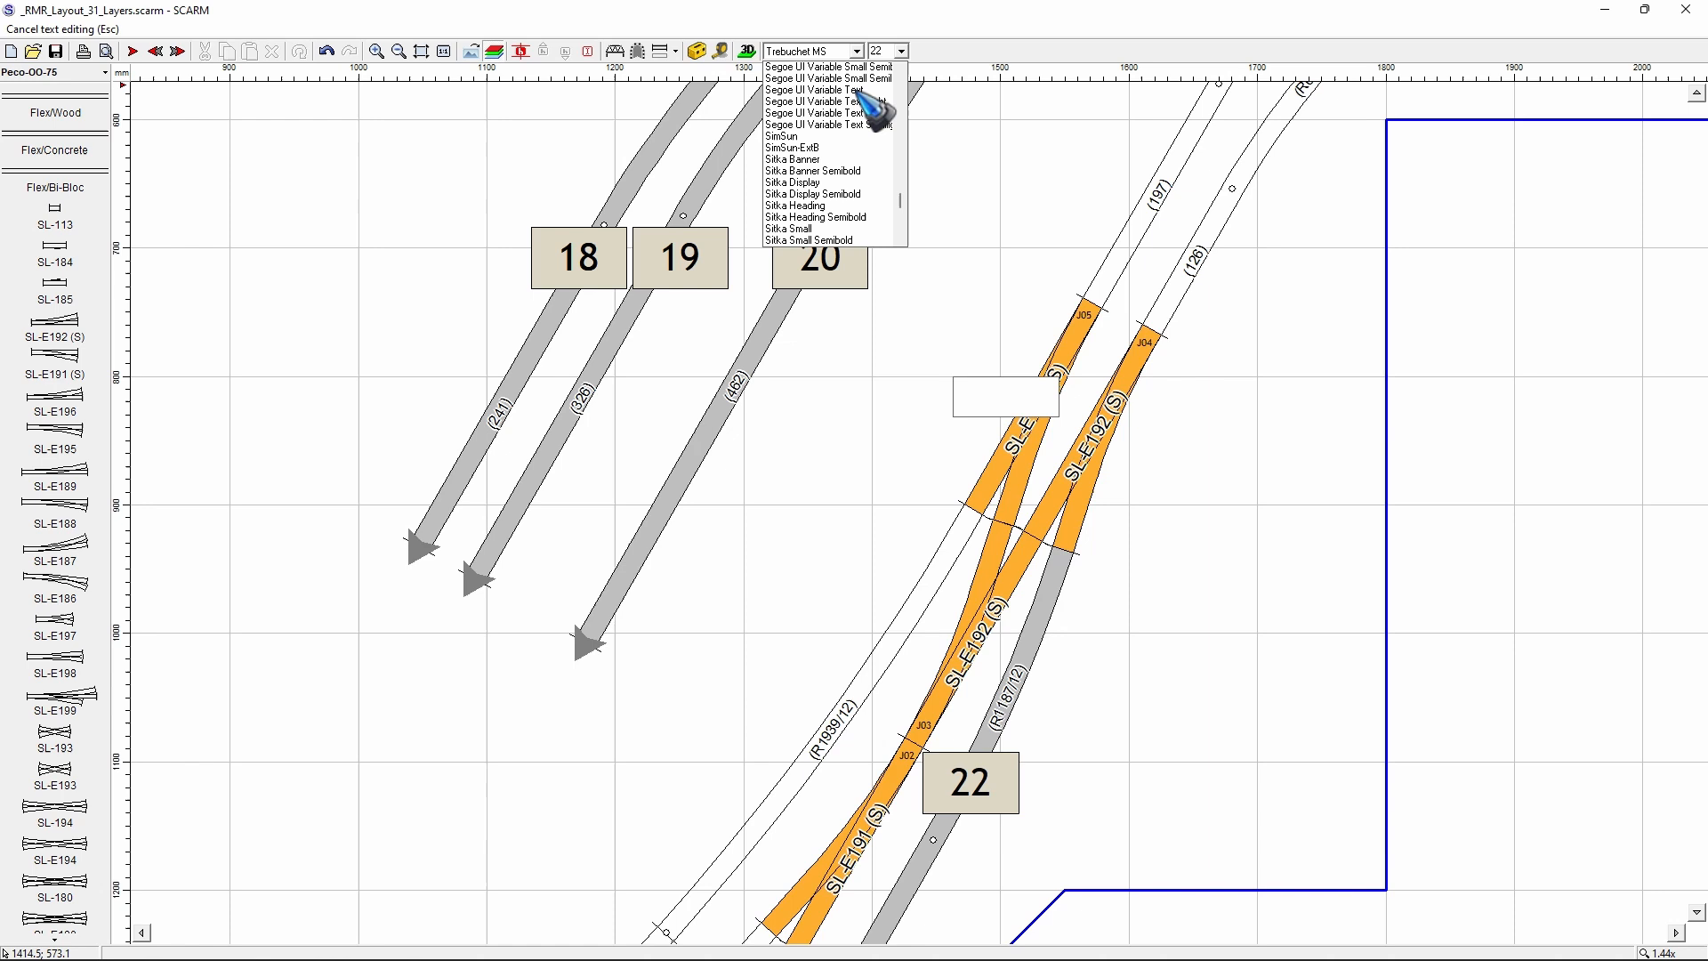
scroll("down", 3)
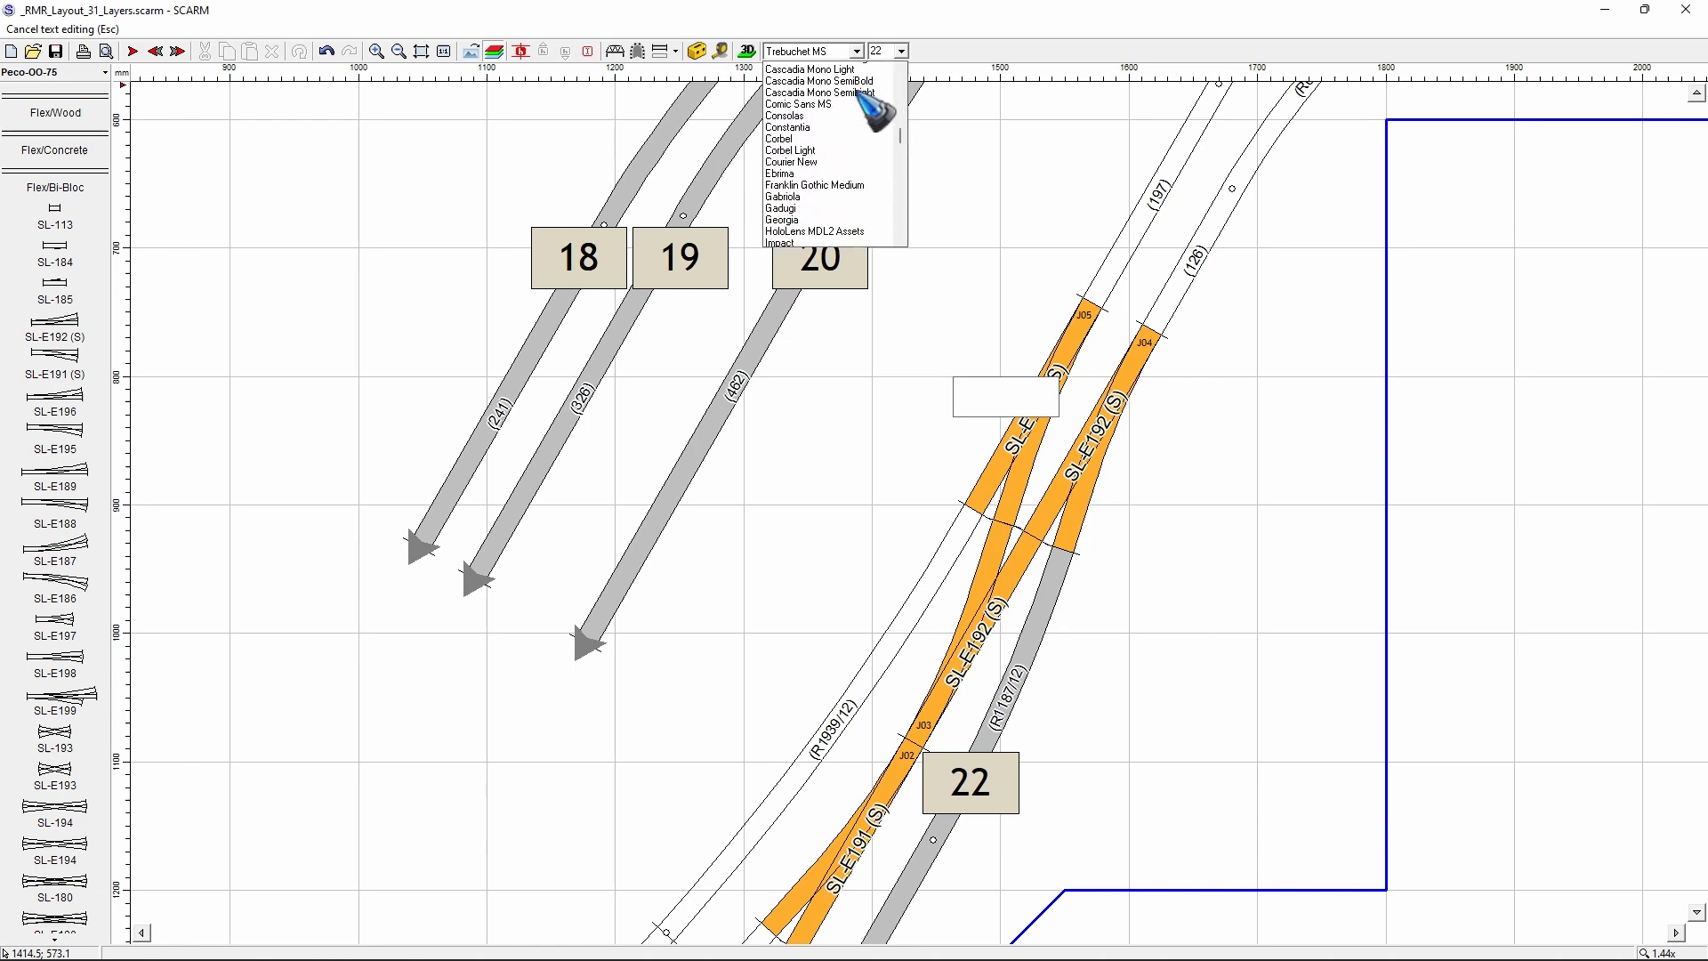
scroll("down", 3)
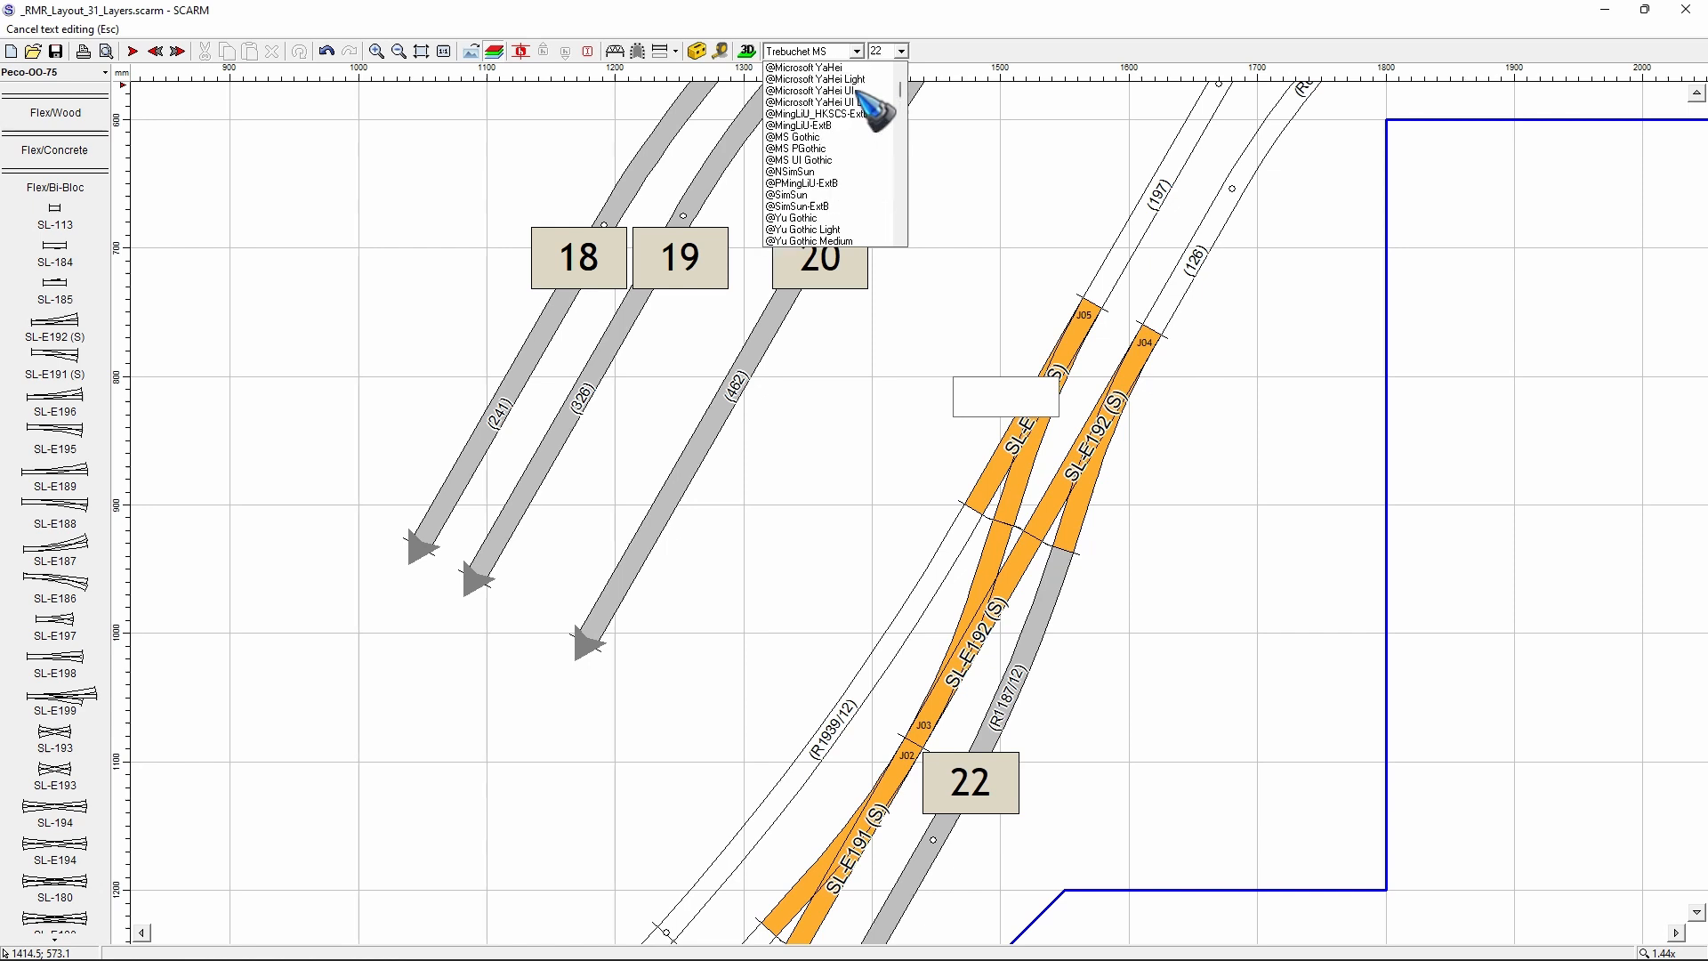
scroll("down", 3)
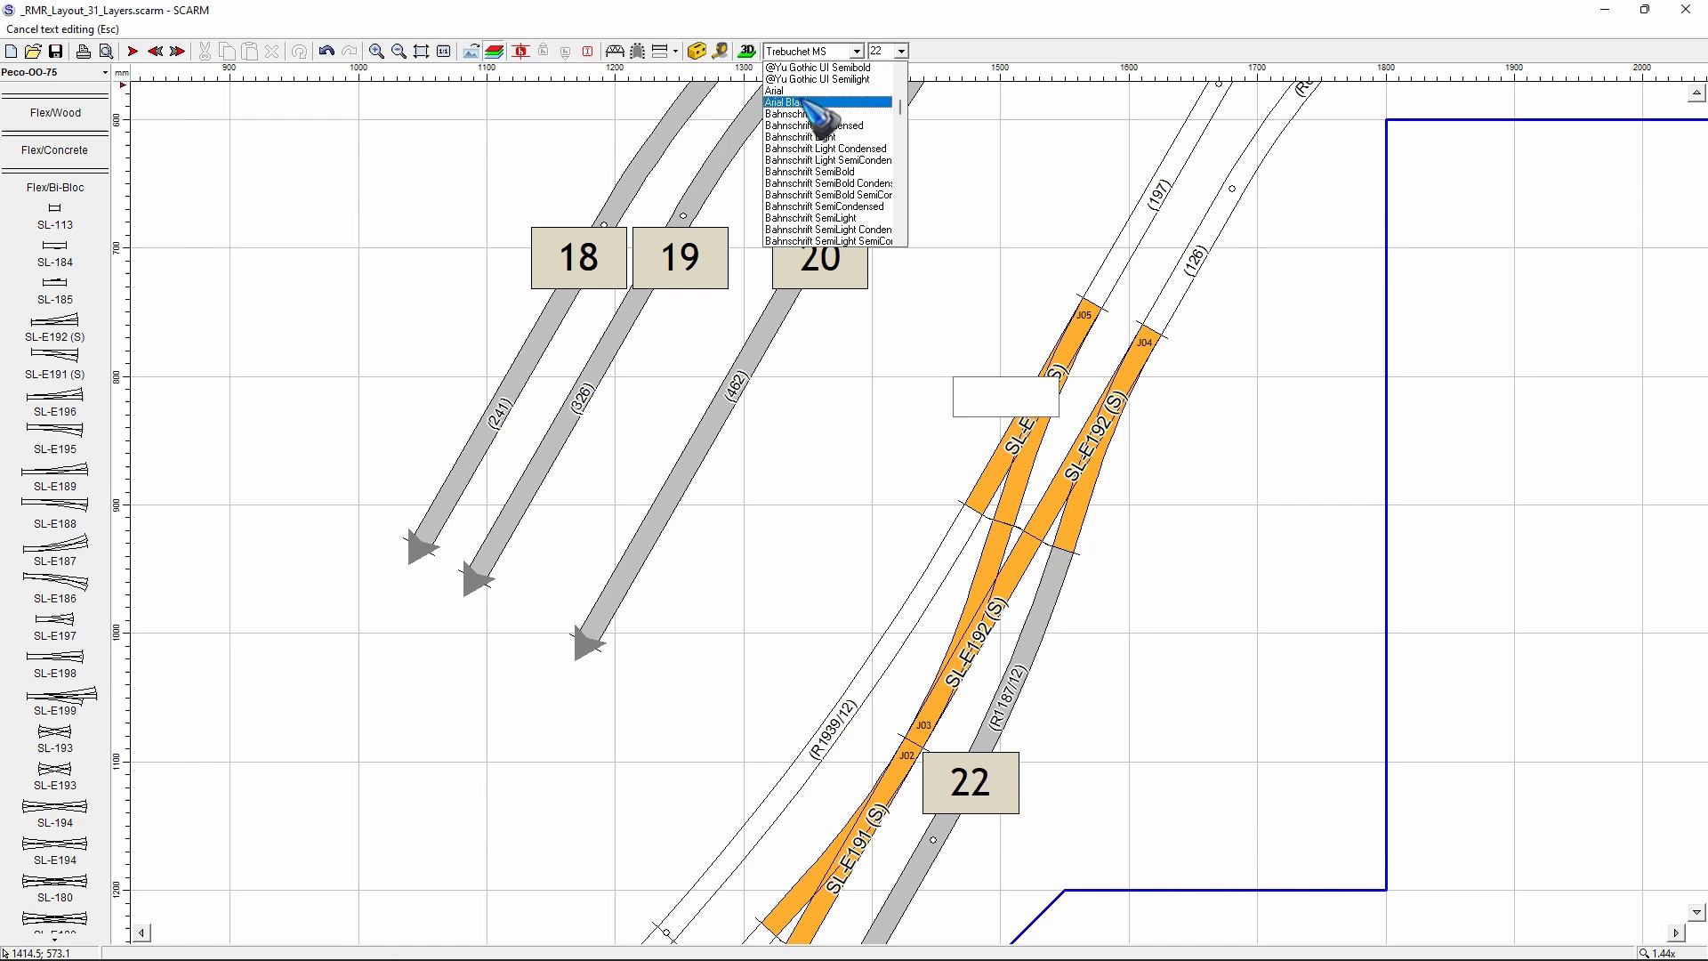
left_click(812, 102)
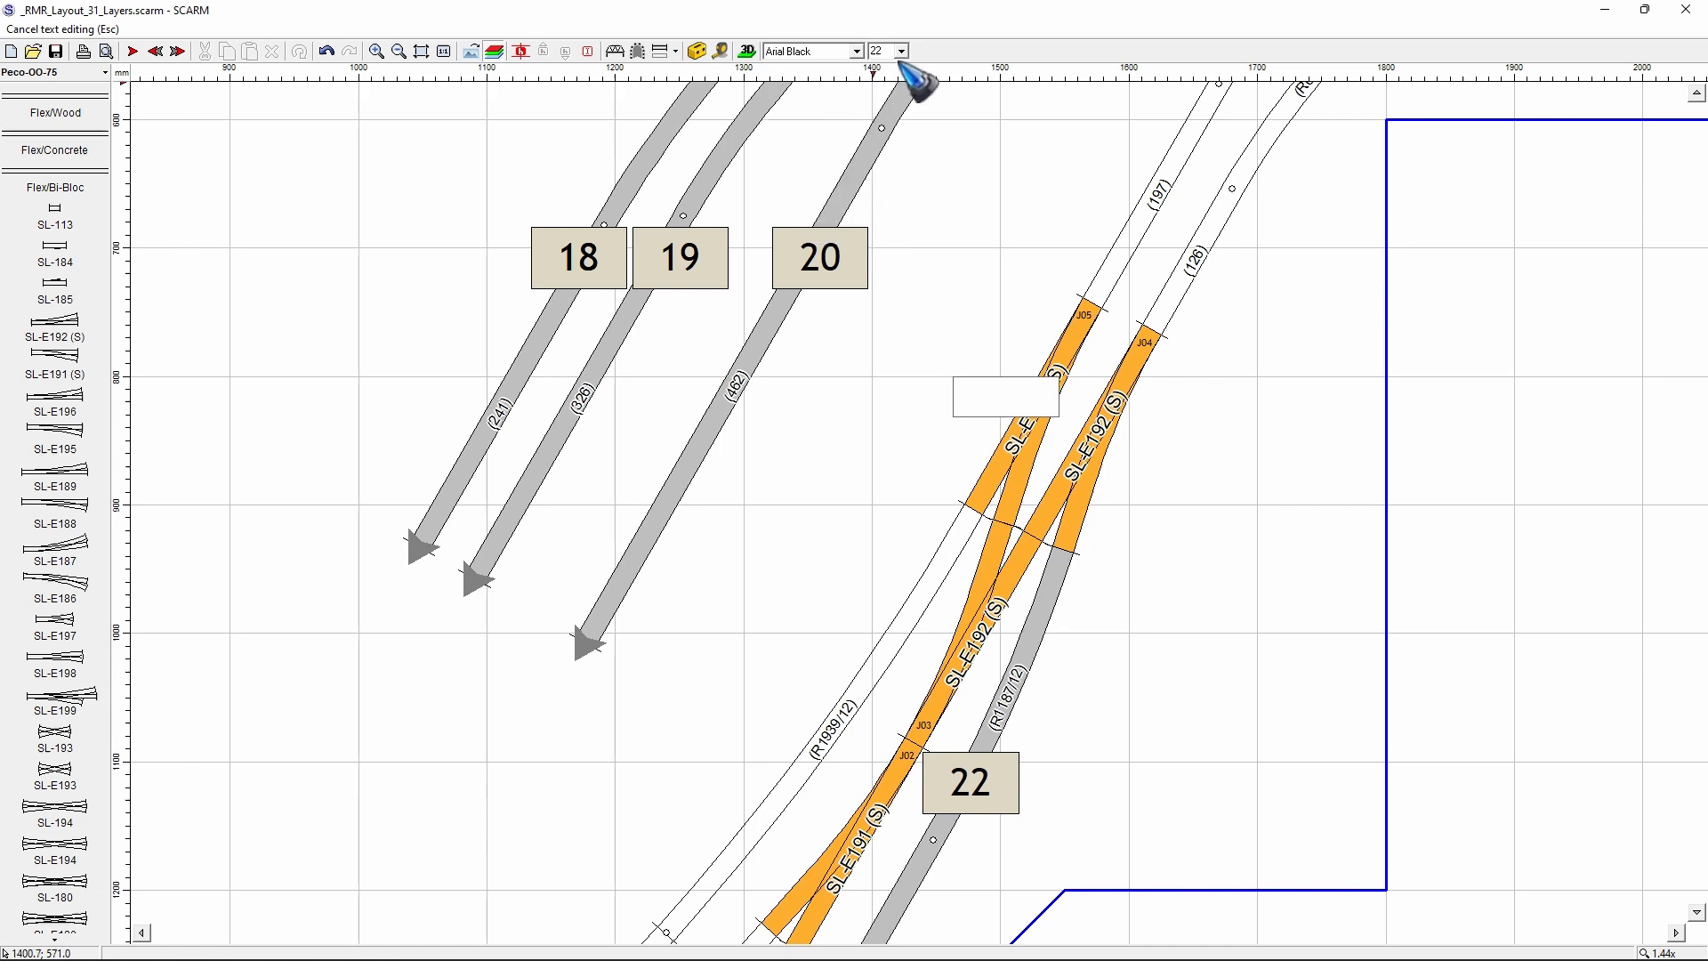
mouse_move(921, 76)
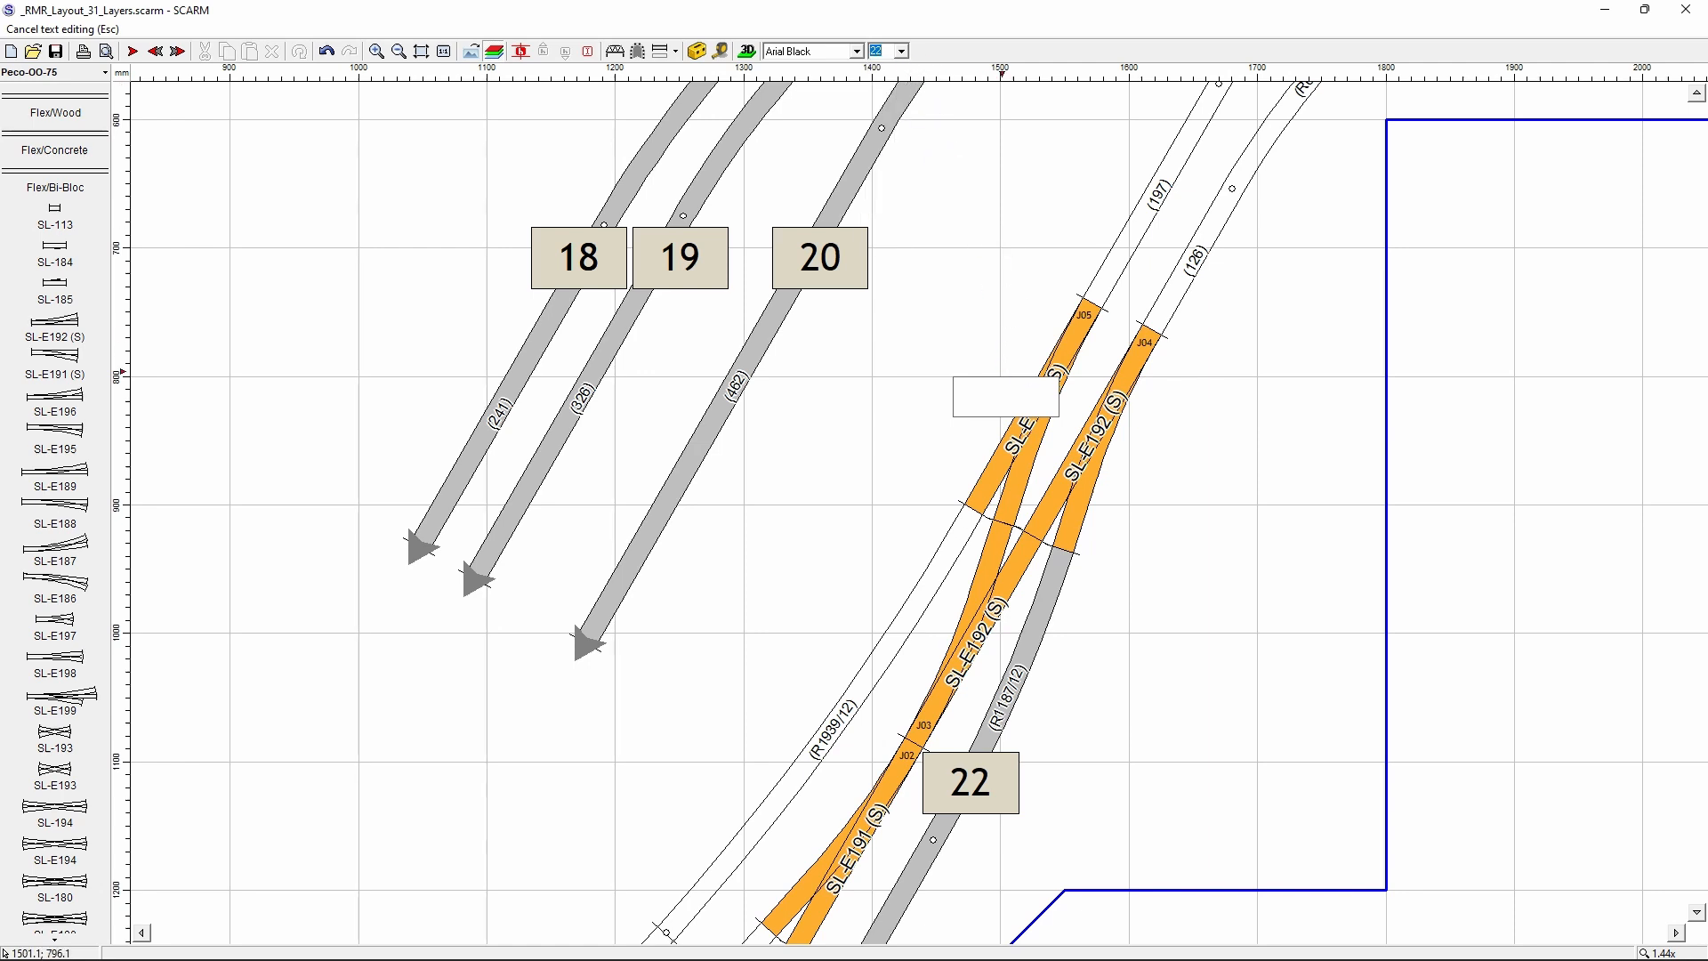
Step: Enter 12 as the label text and set its size to 40
left_click(879, 49)
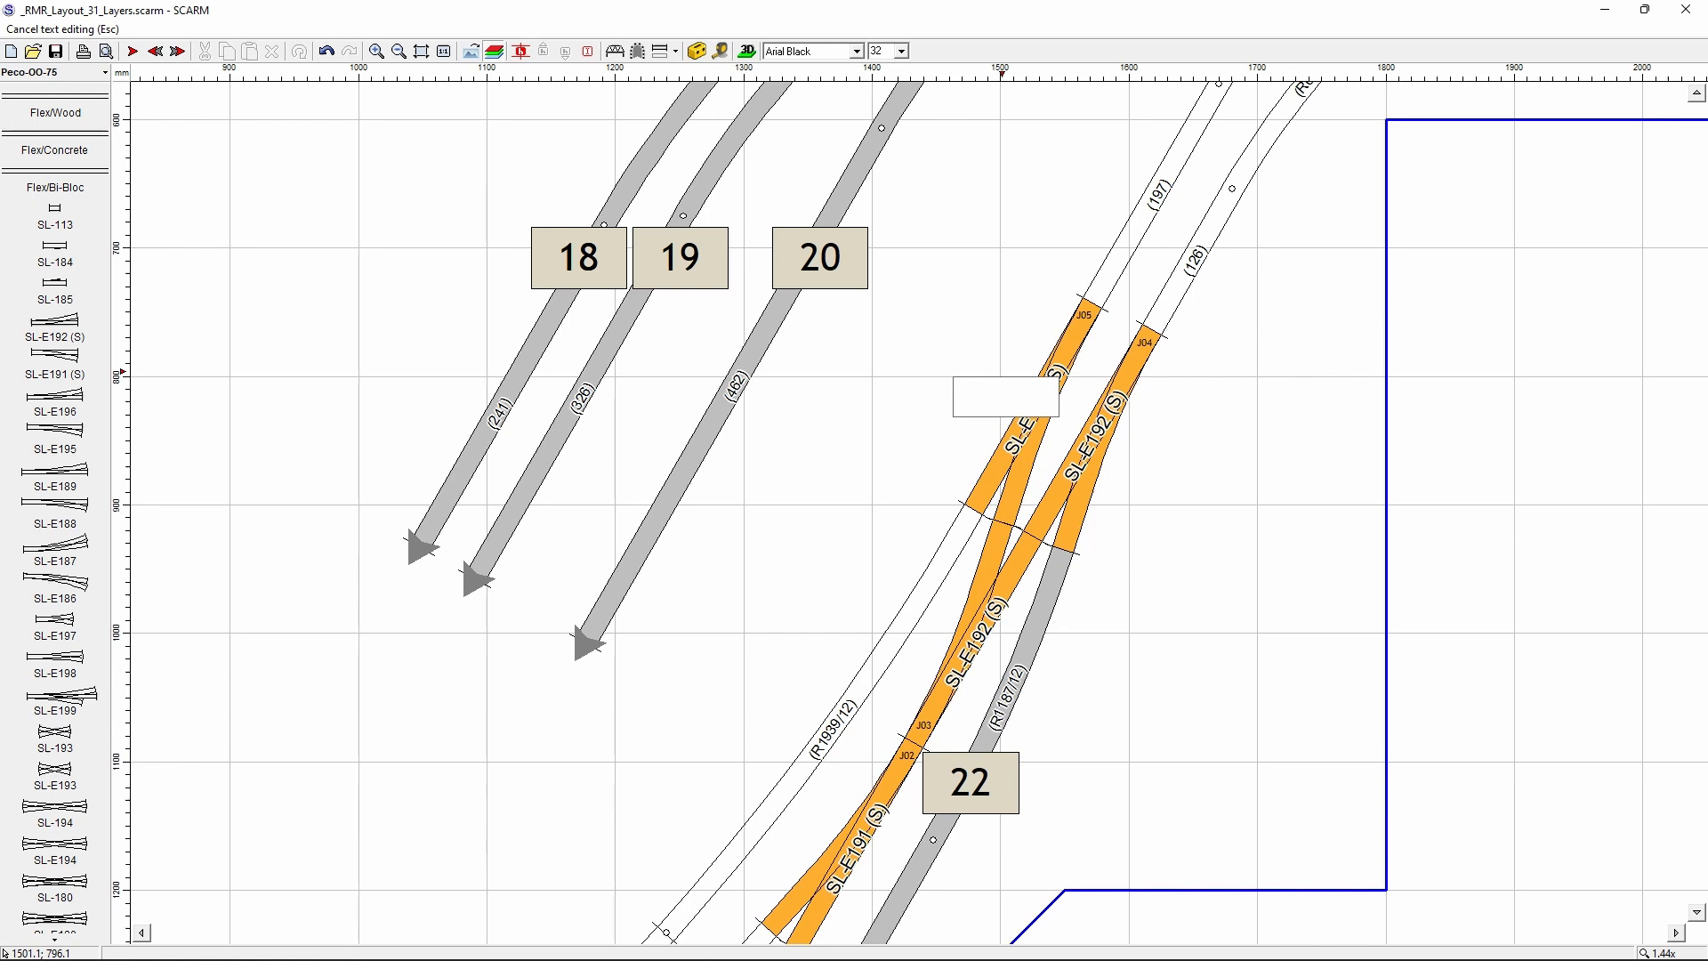
type("12")
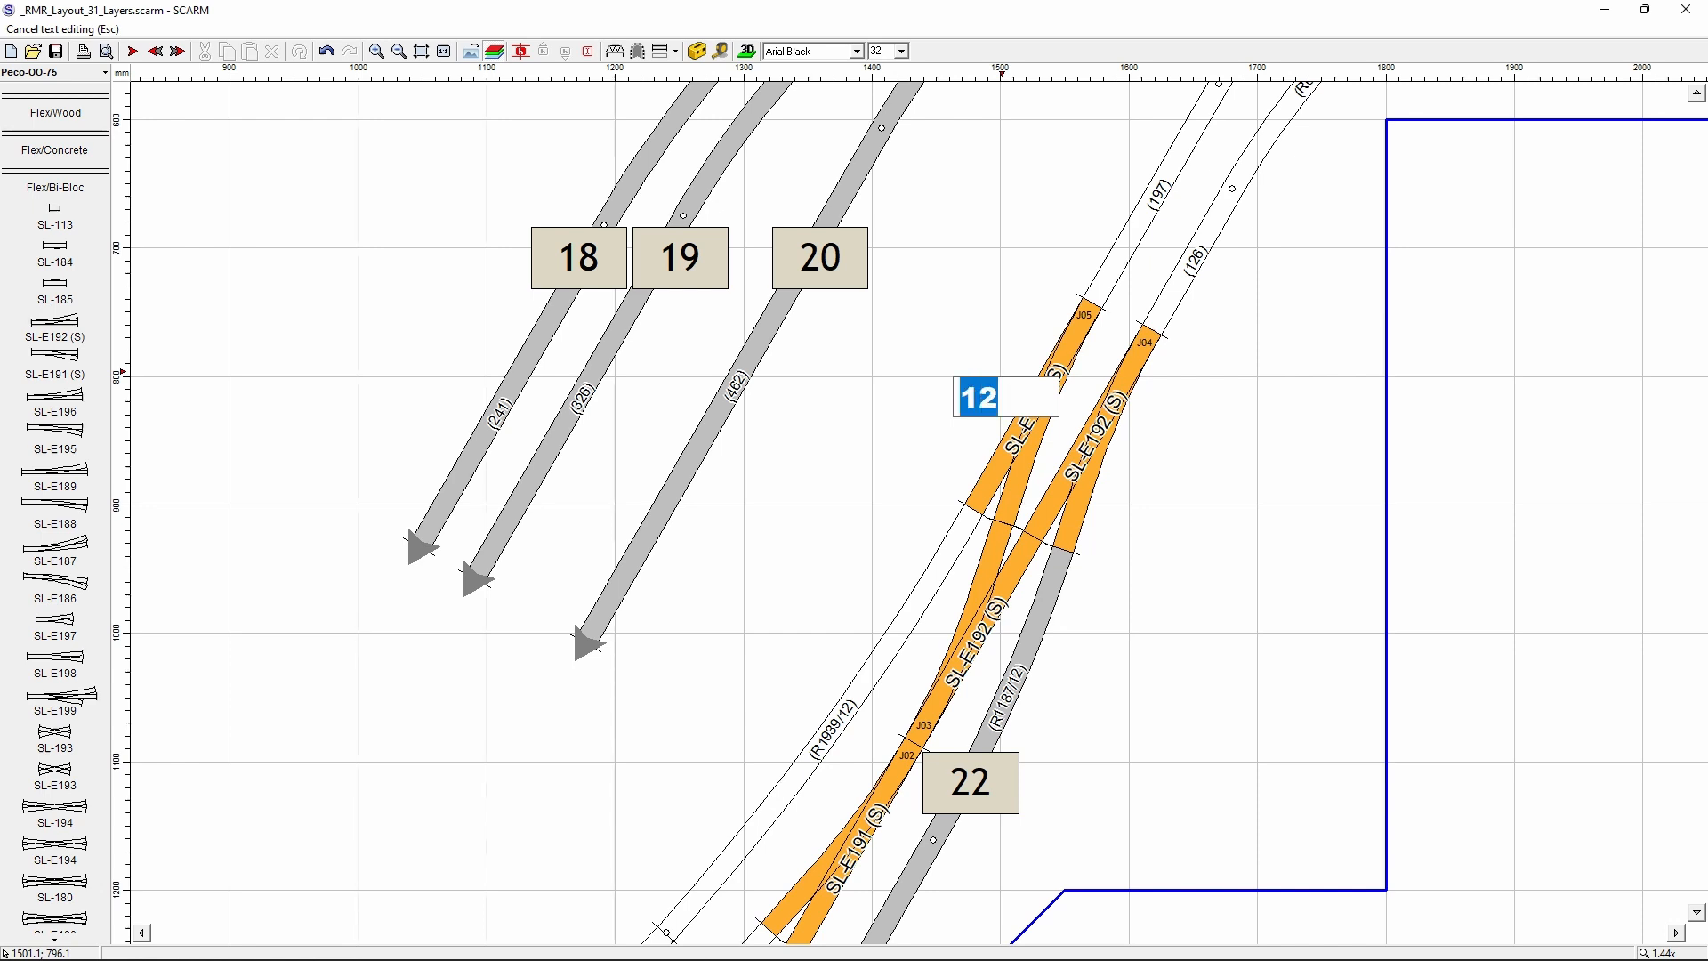
left_click(906, 51)
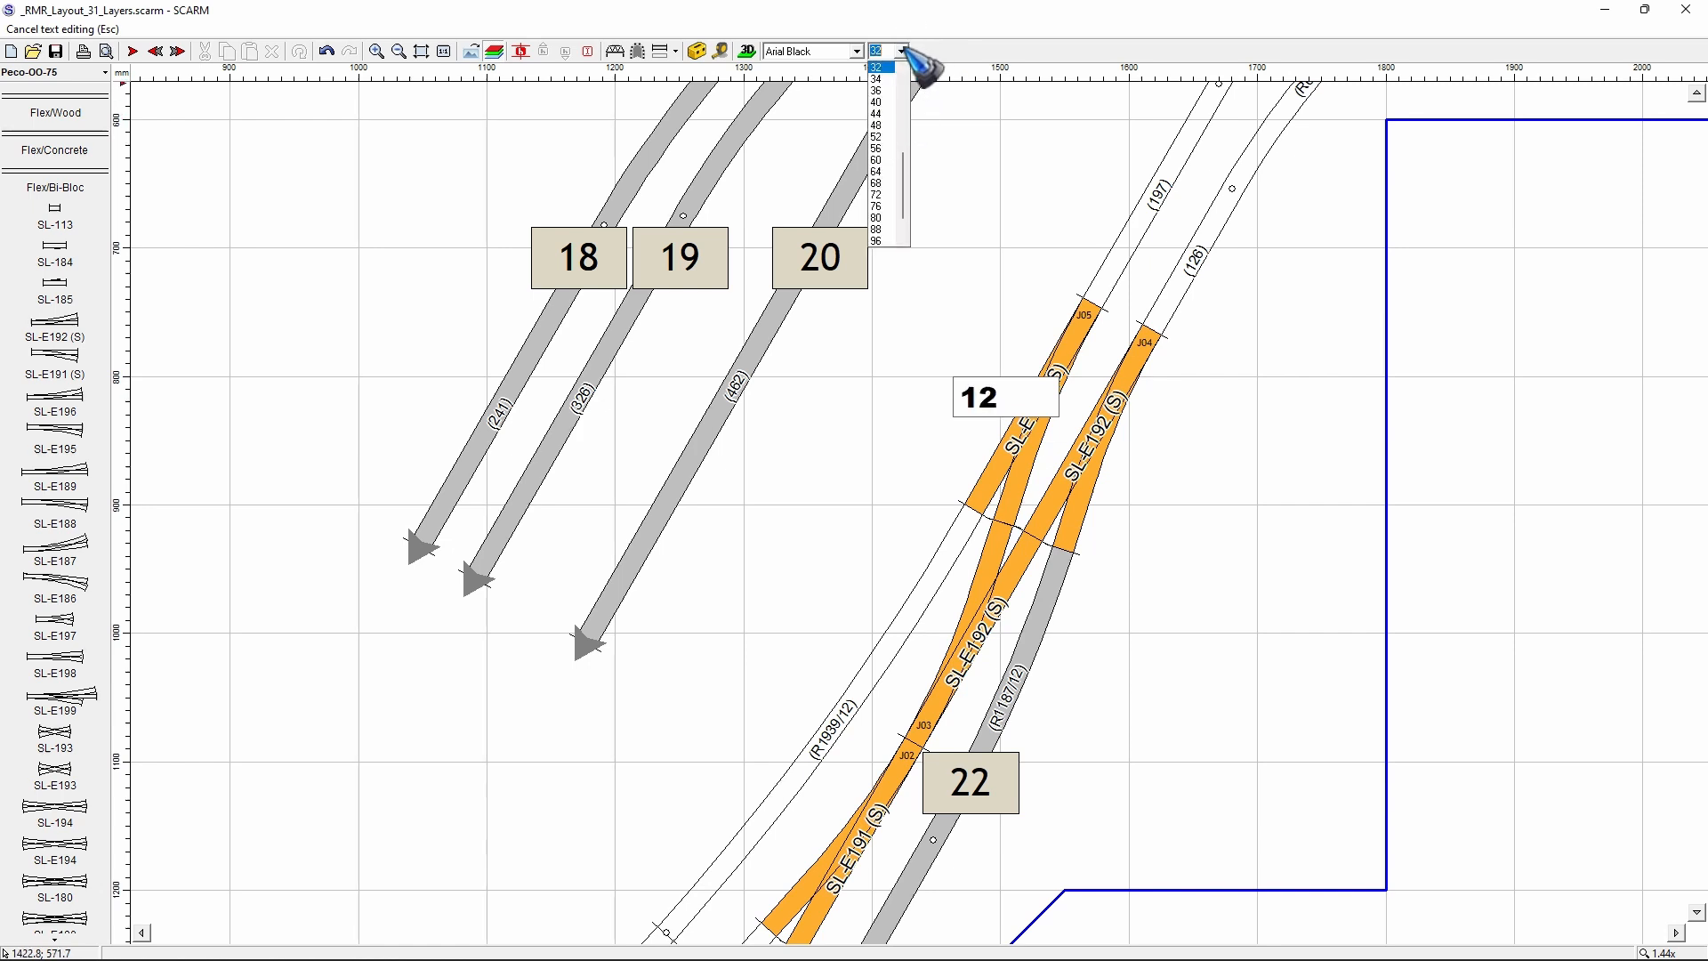
left_click(879, 117)
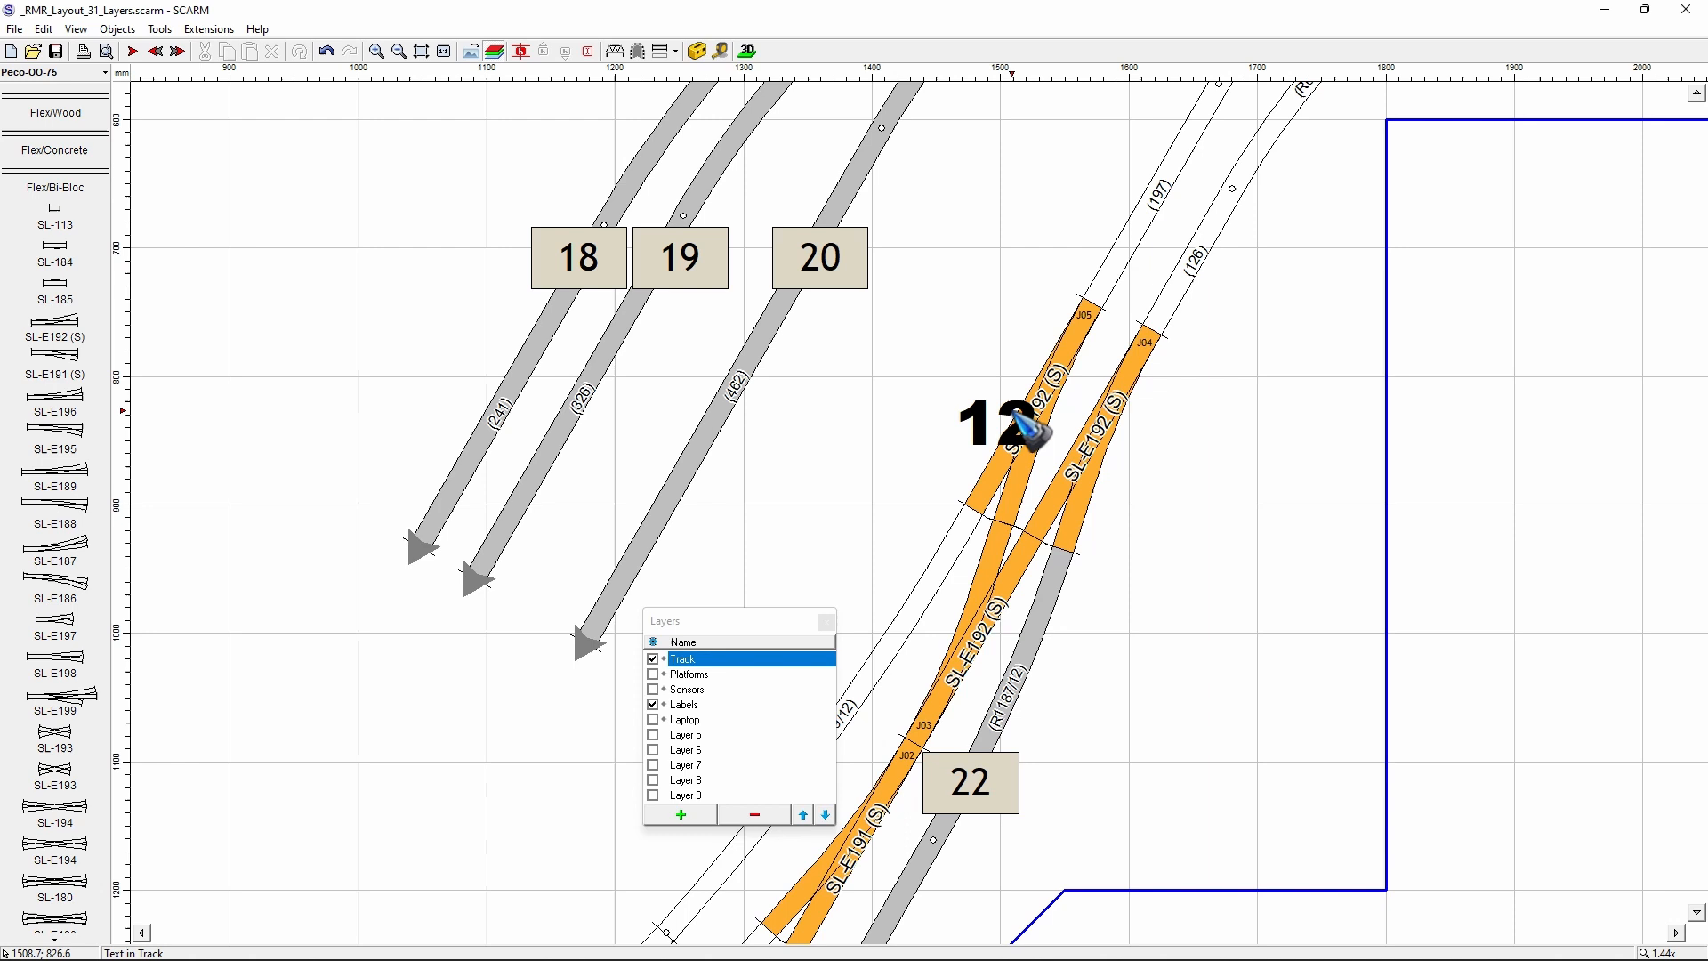
Step: Drag the 12 label left so it sits clear of the upper orange turnout
left_click(991, 425)
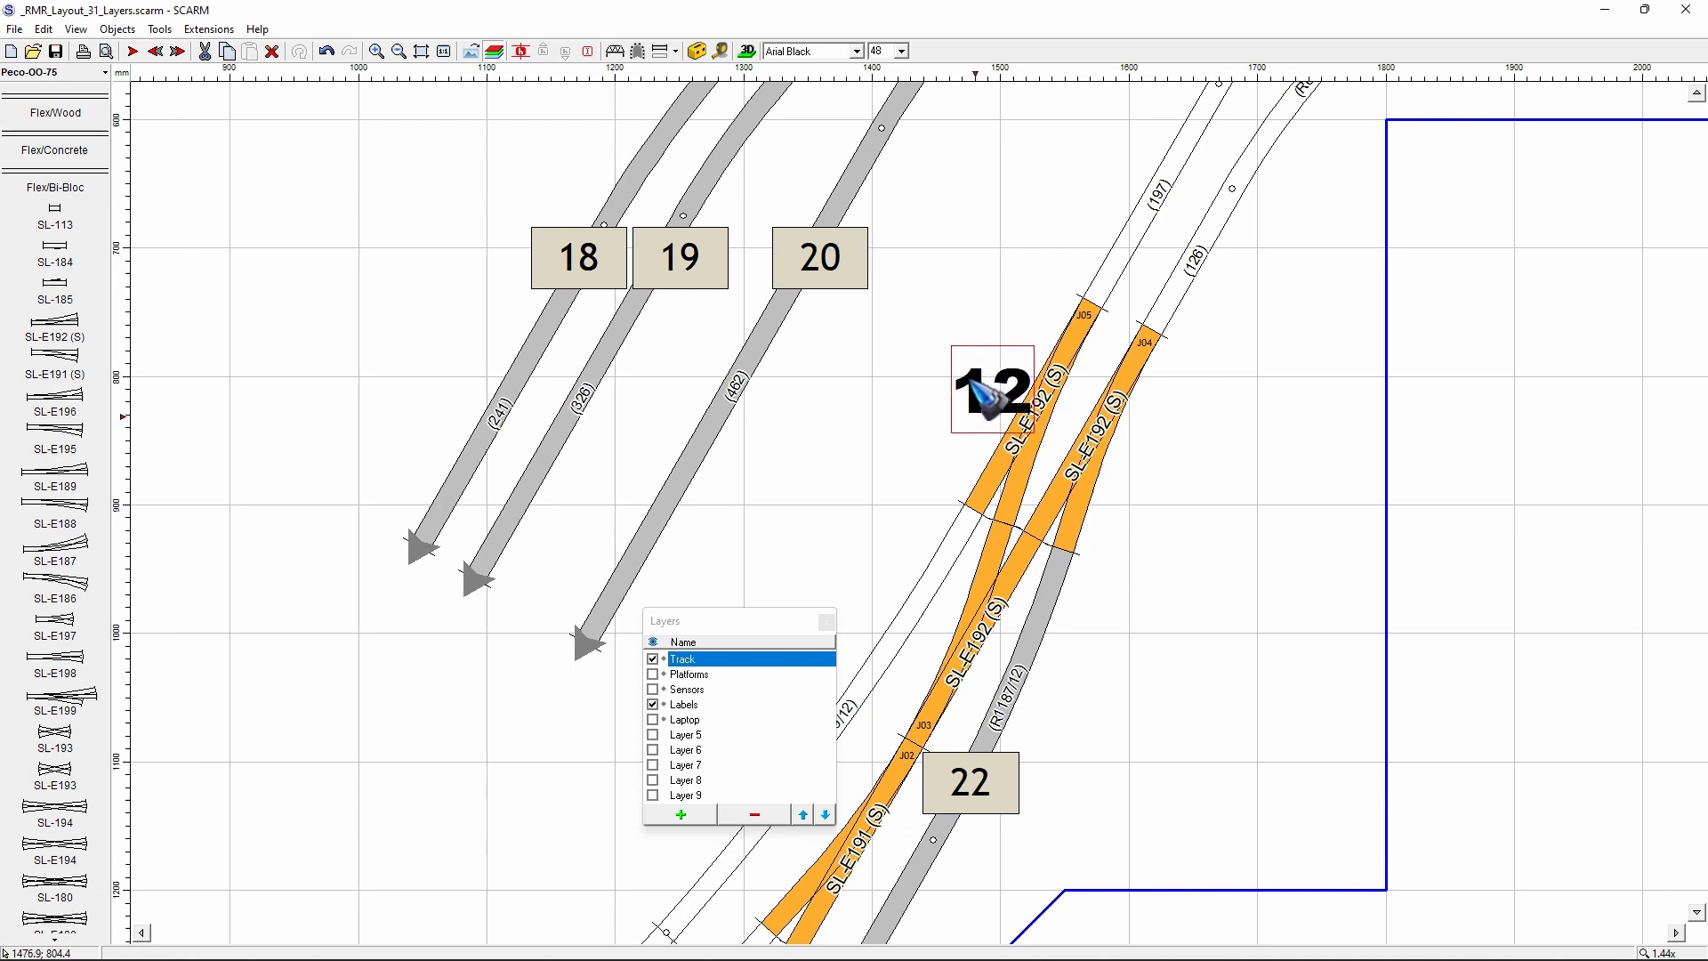
left_click_drag(993, 393, 967, 374)
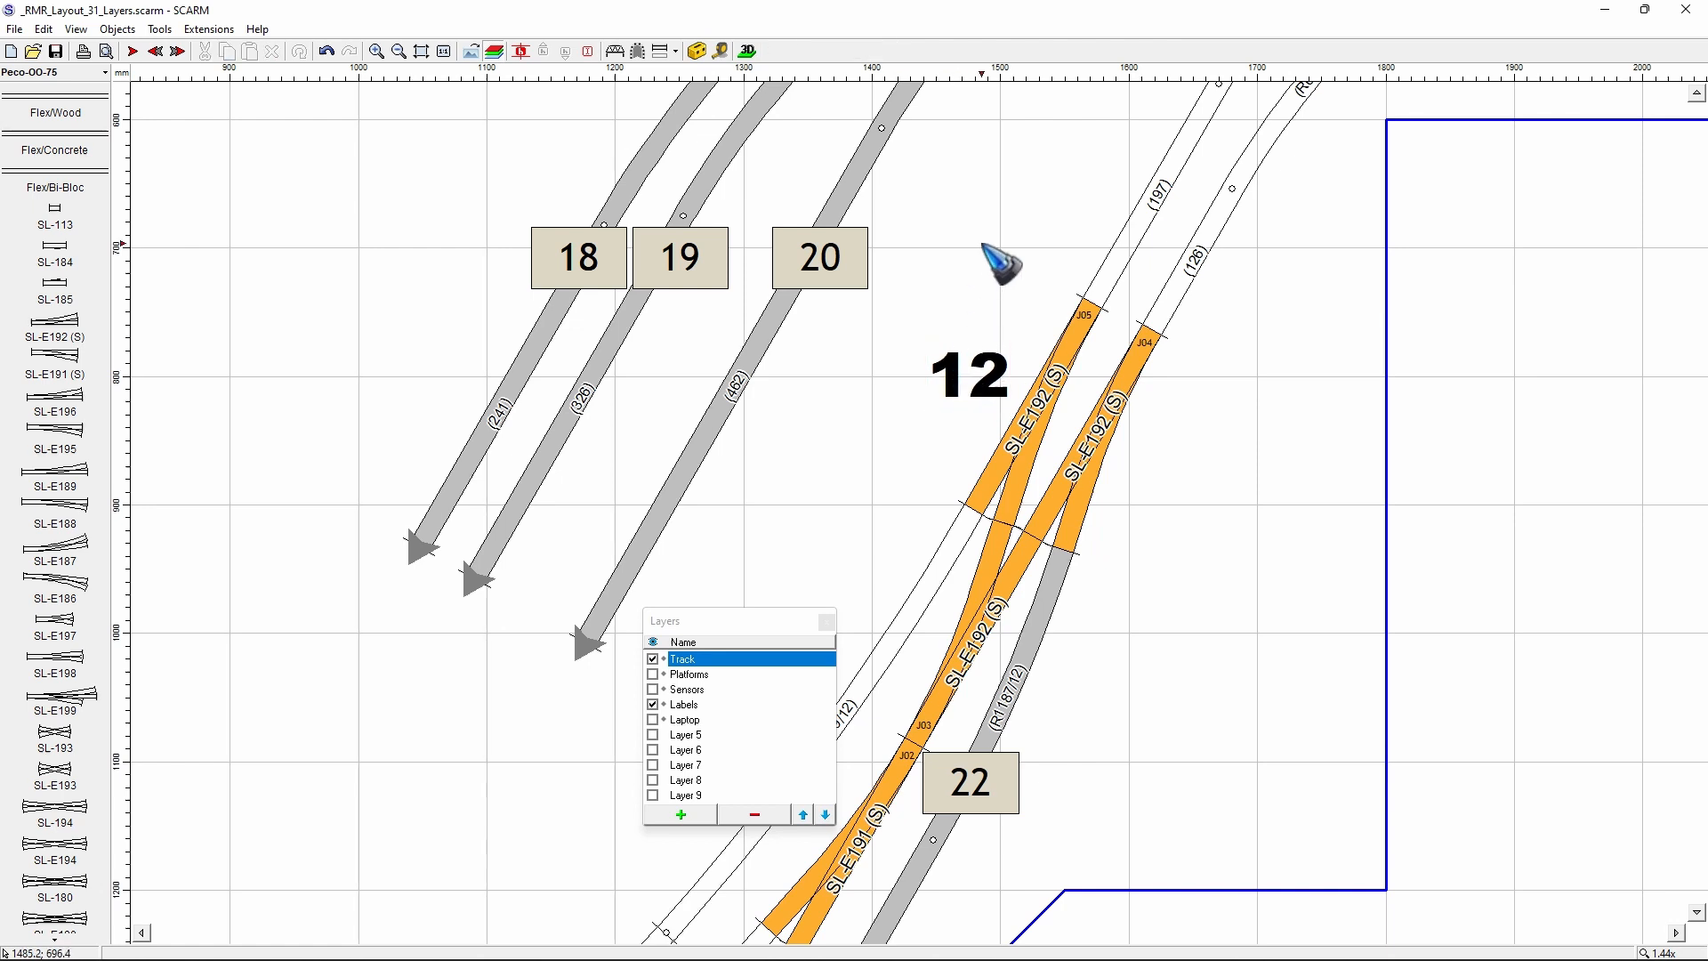
mouse_move(928, 588)
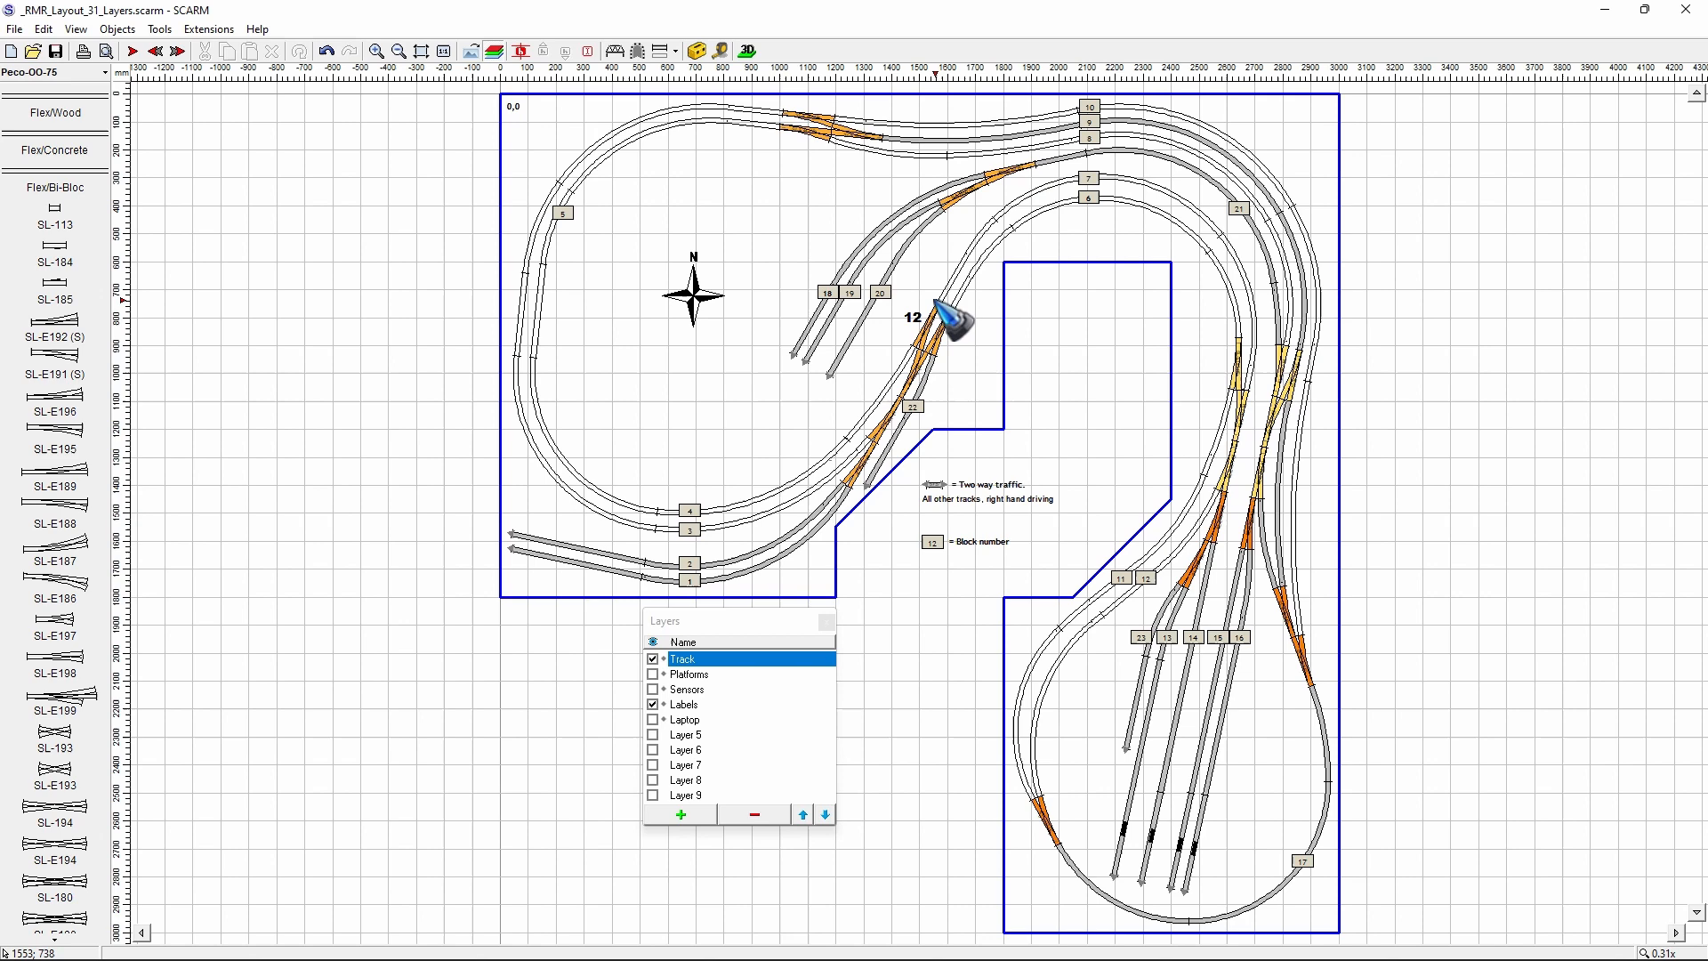
mouse_move(975, 381)
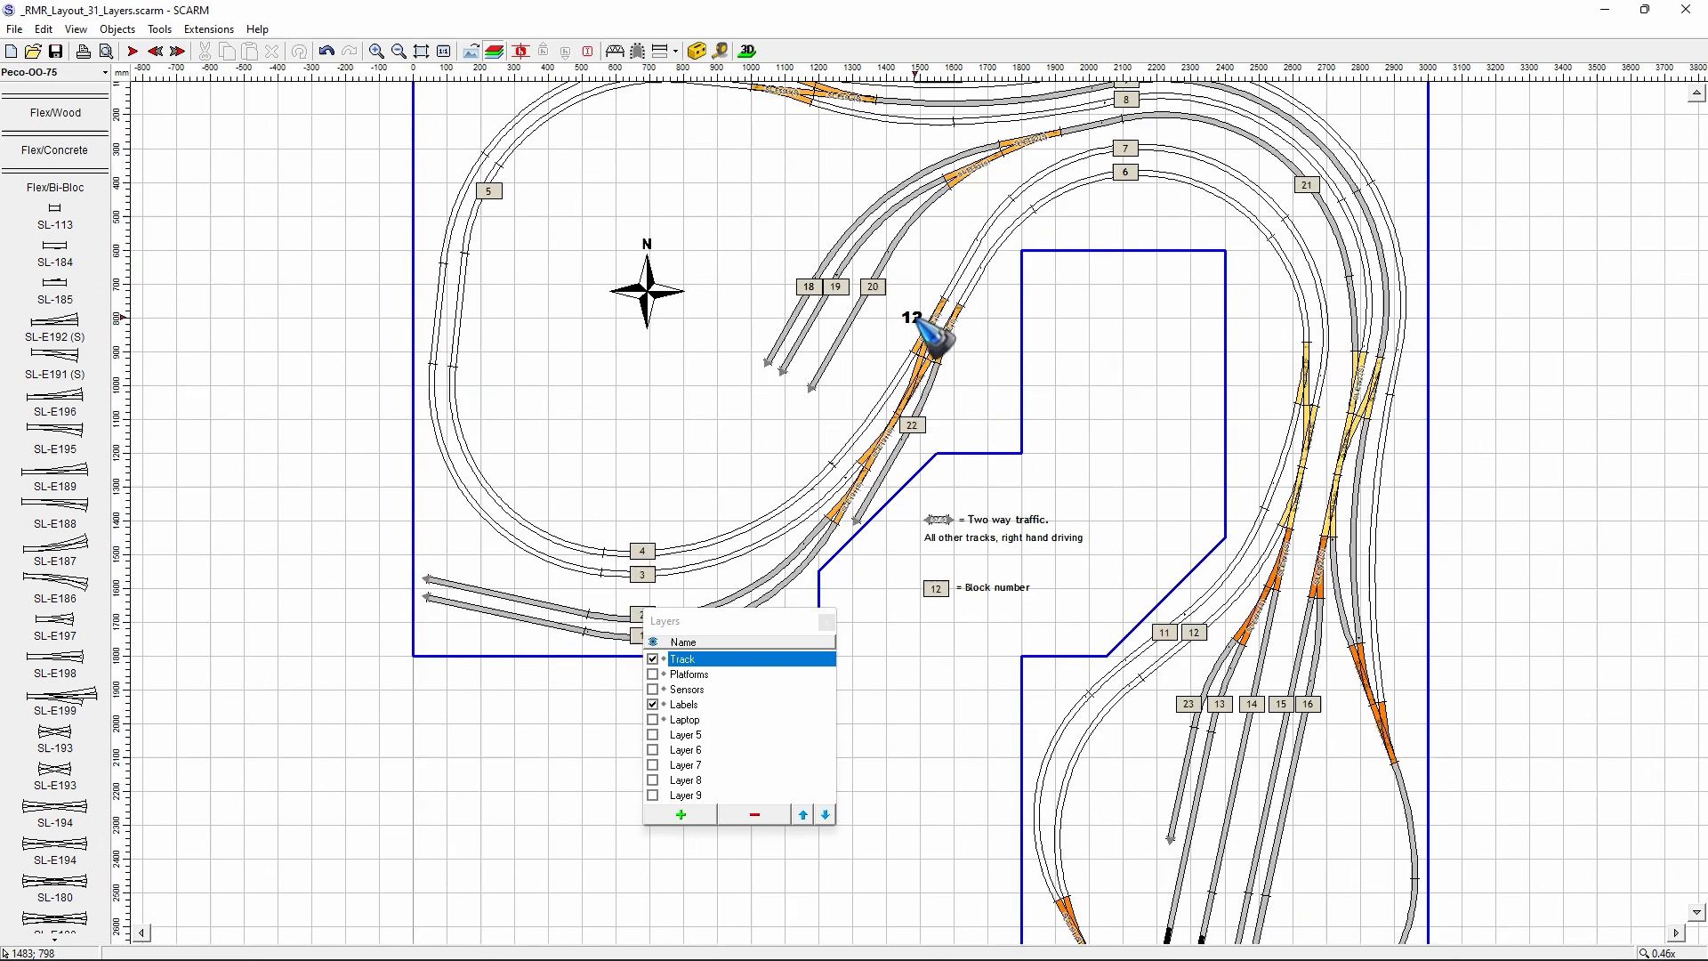
scroll("down", 3)
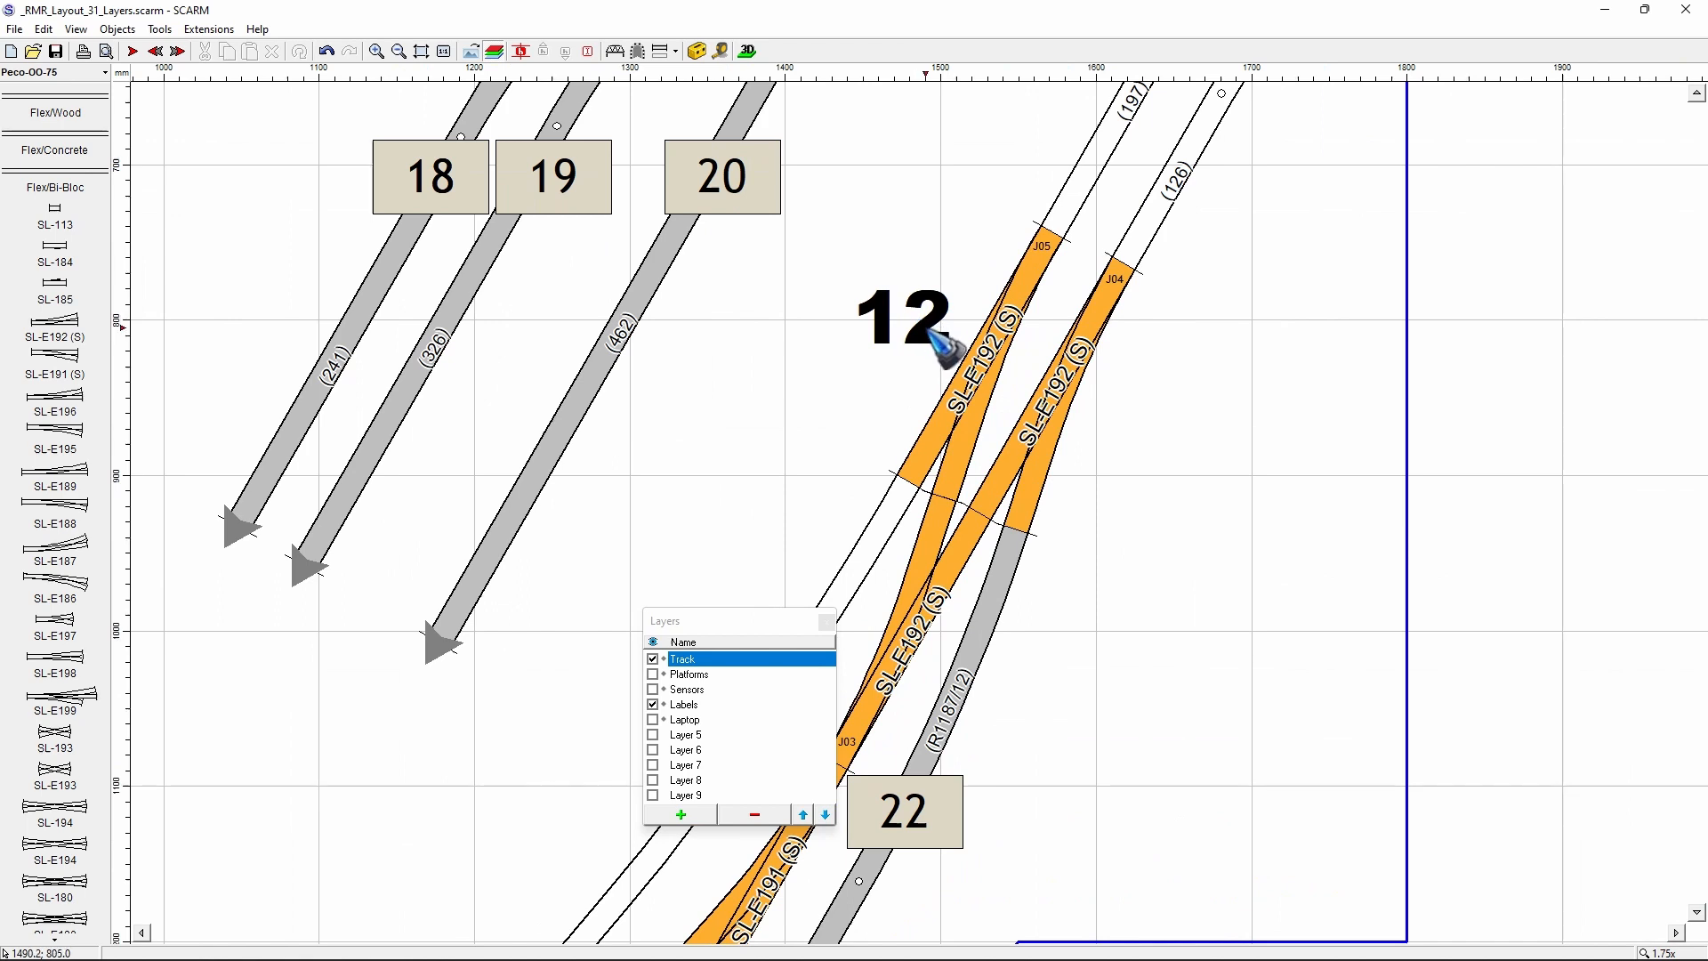
Step: Colour the 12 label red through its Properties colour dialog
left_click(902, 316)
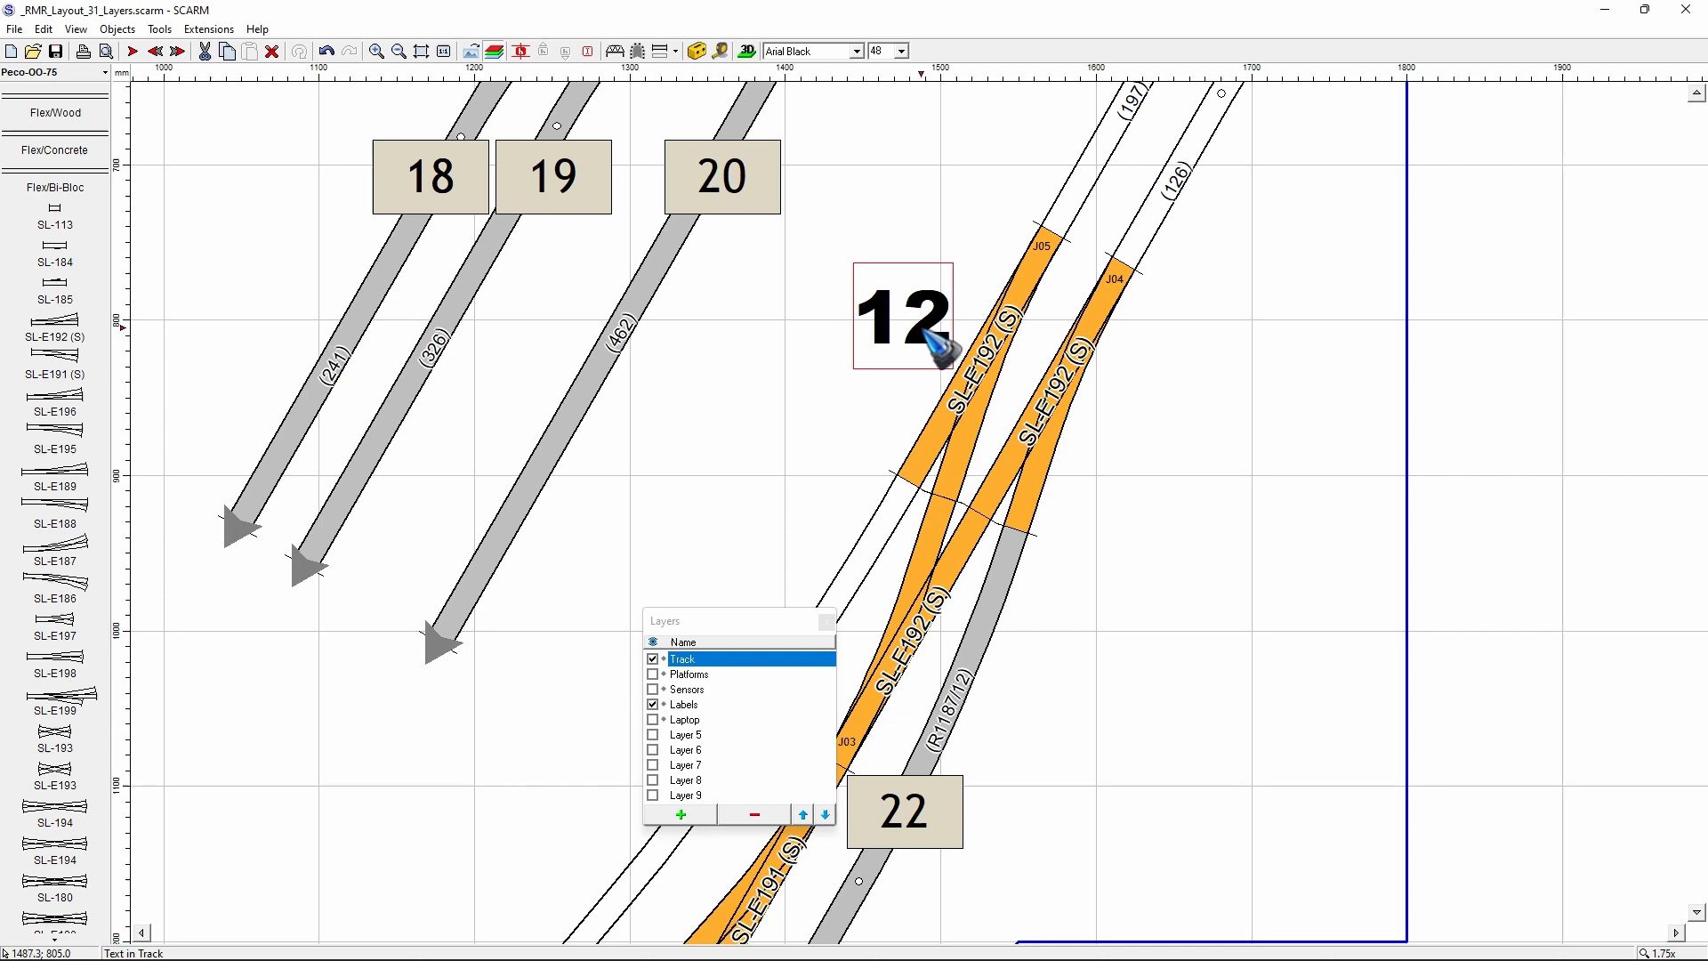
right_click(931, 338)
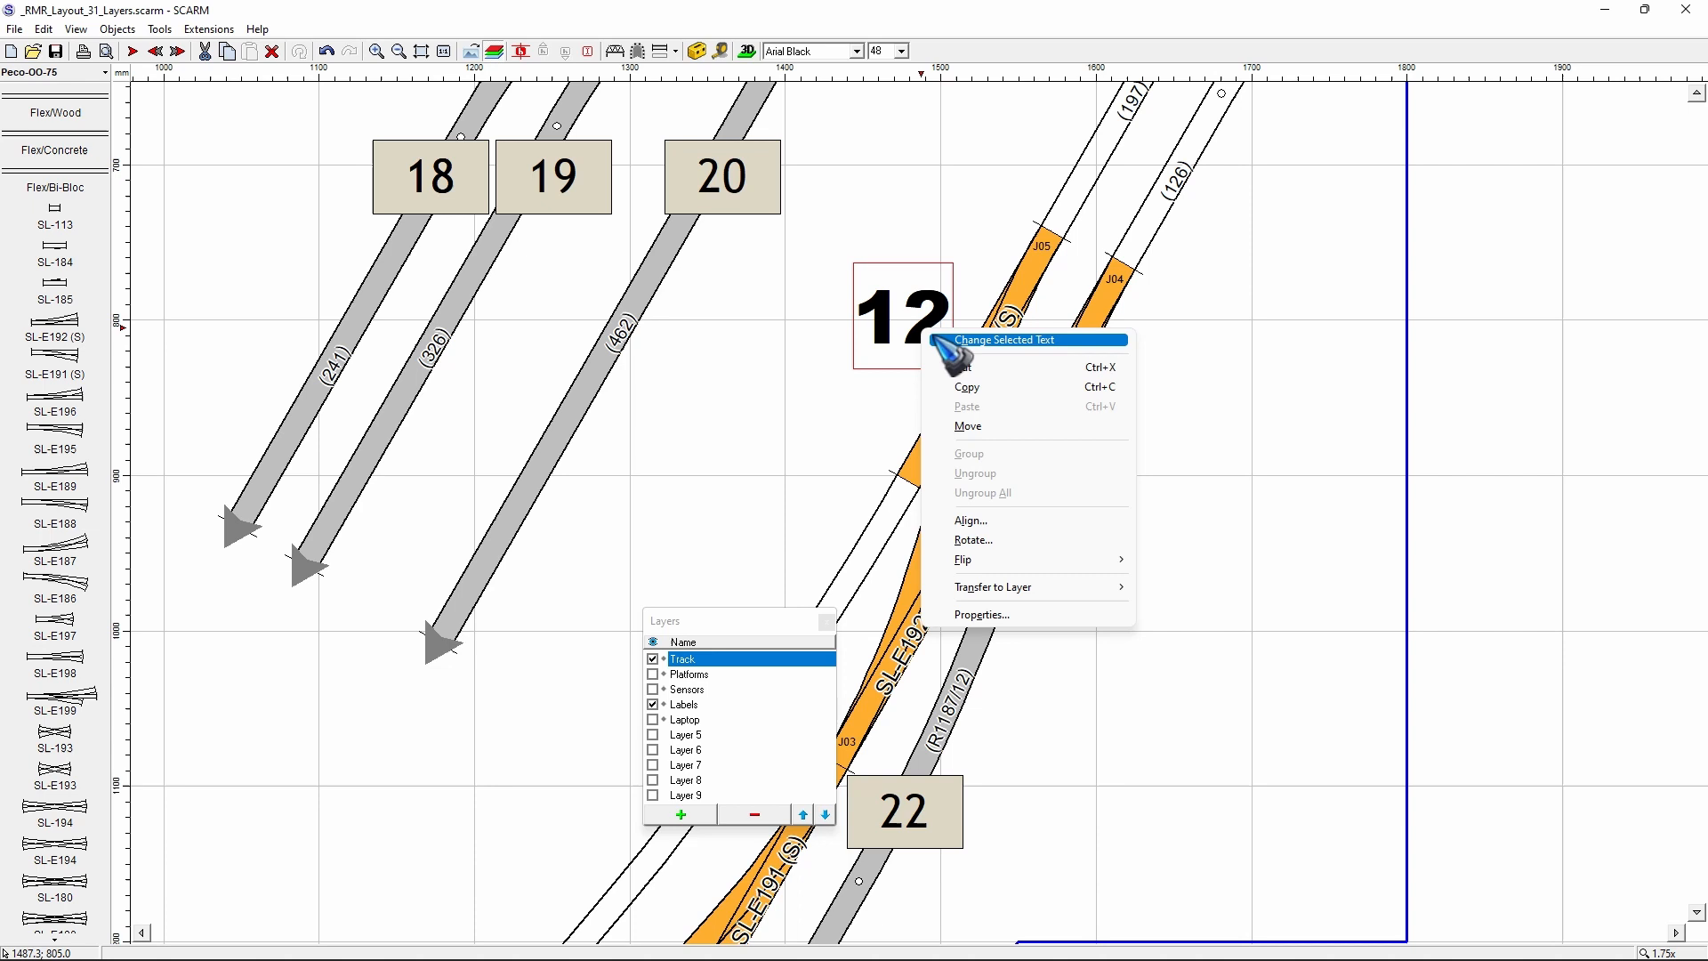
mouse_move(1000, 615)
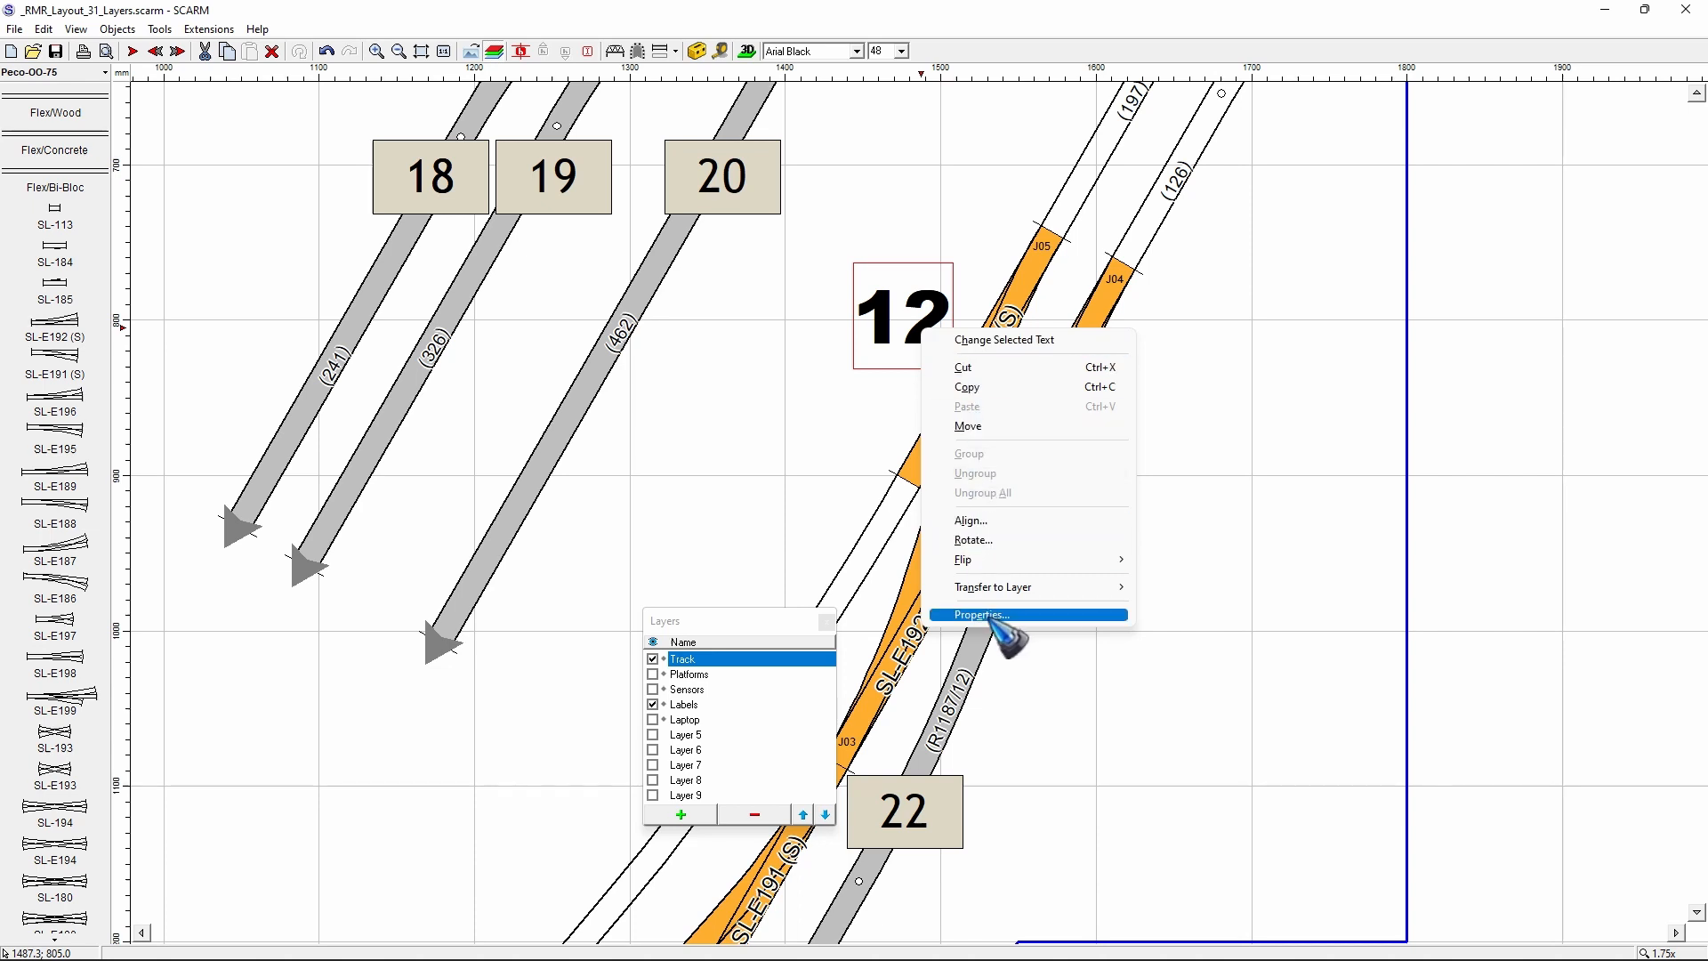
left_click(980, 615)
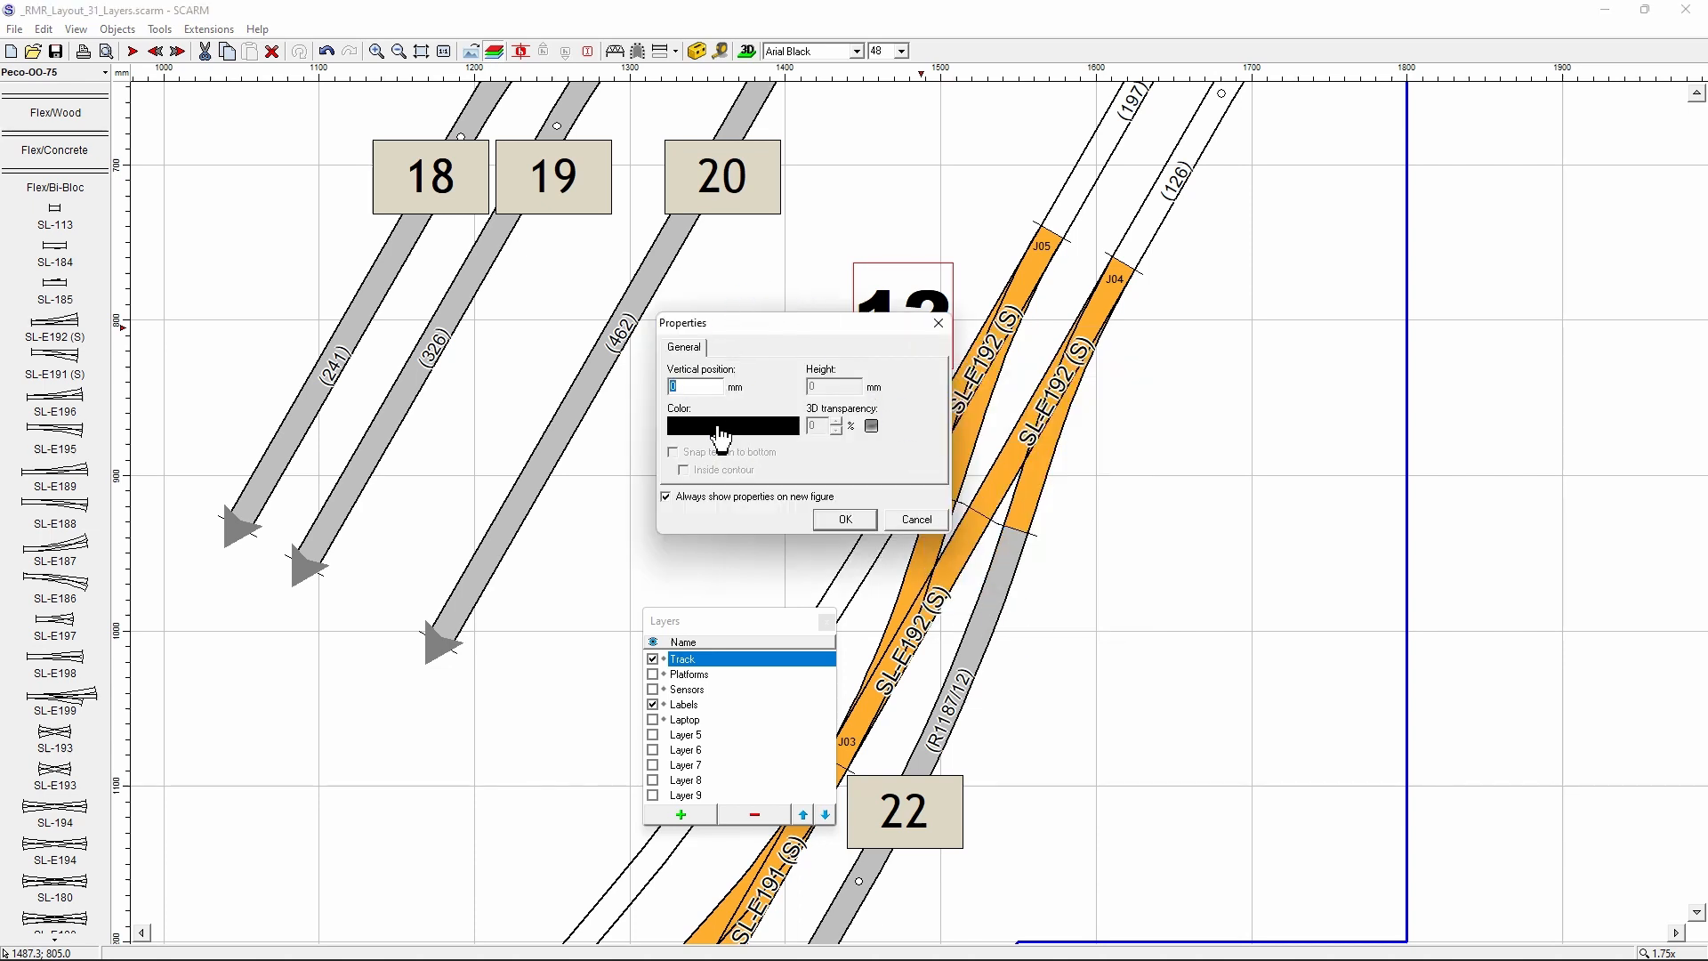
left_click(730, 426)
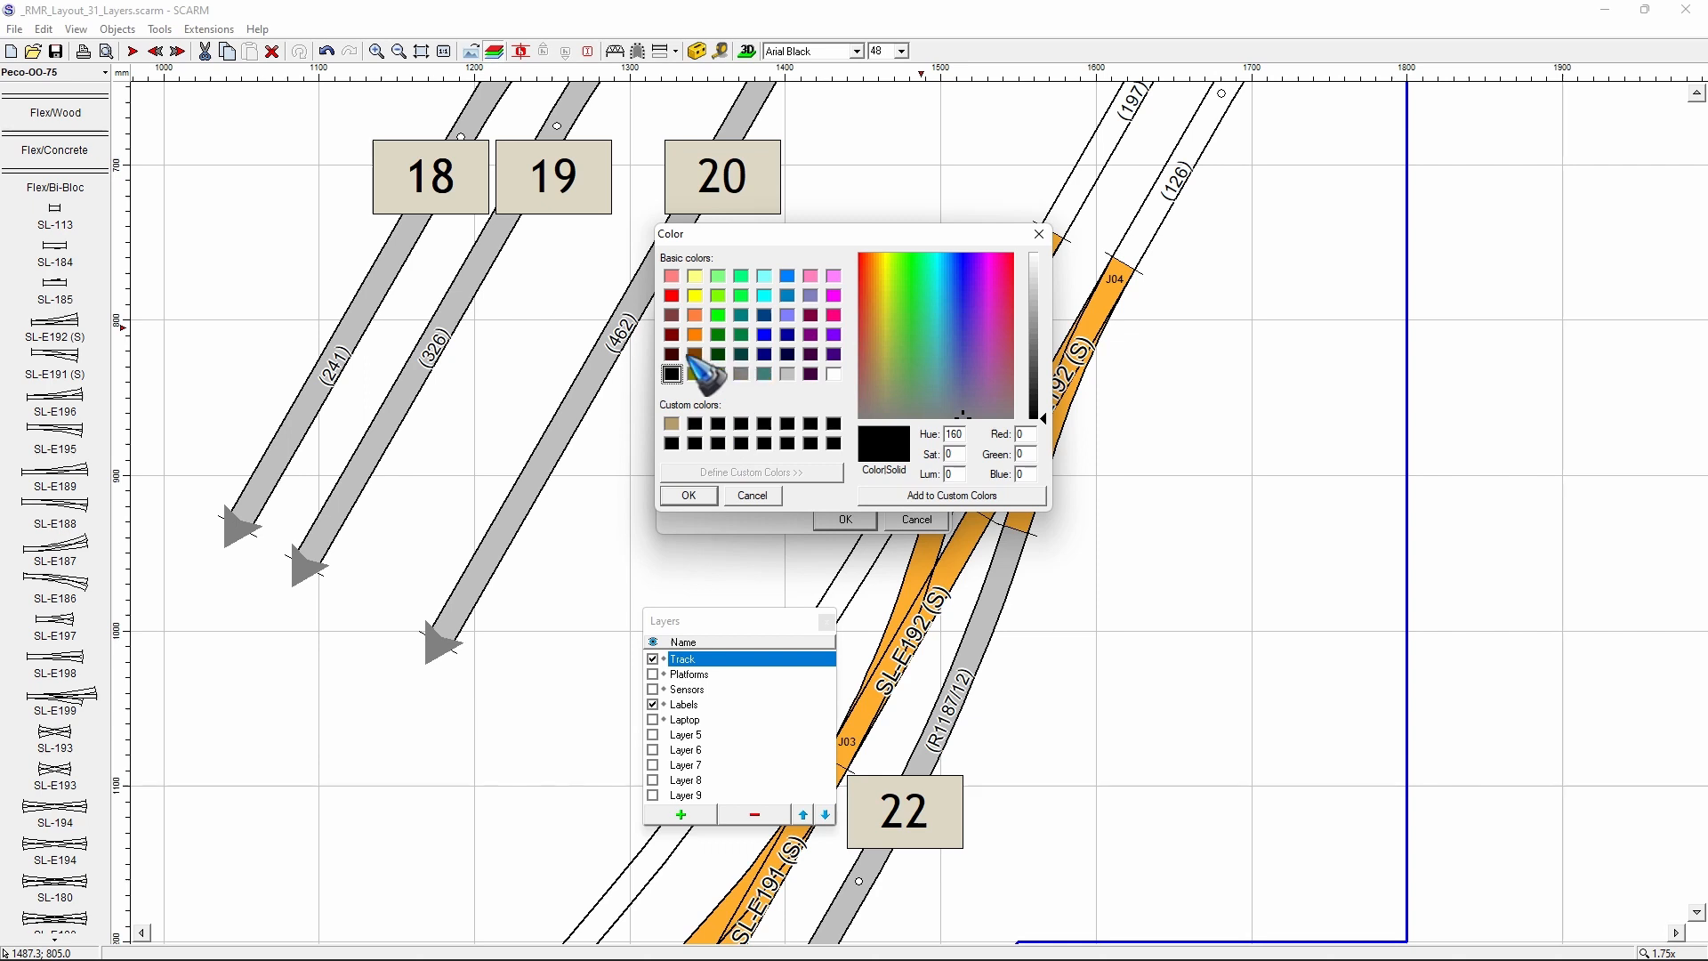
left_click(674, 296)
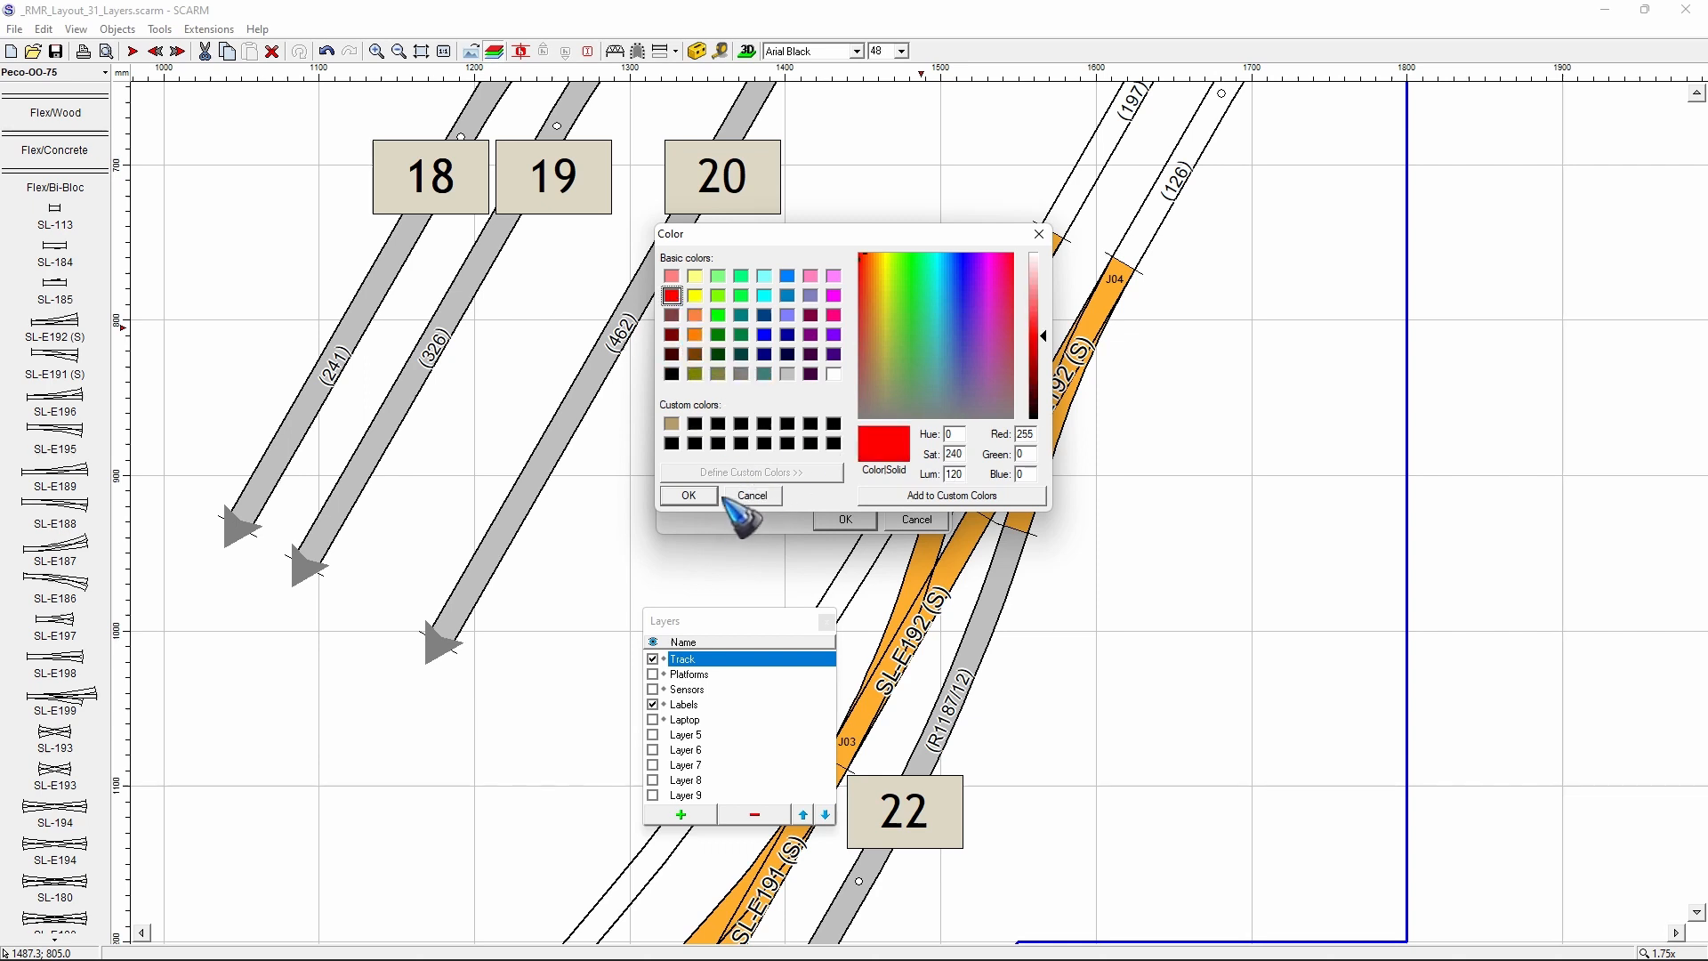
left_click(688, 496)
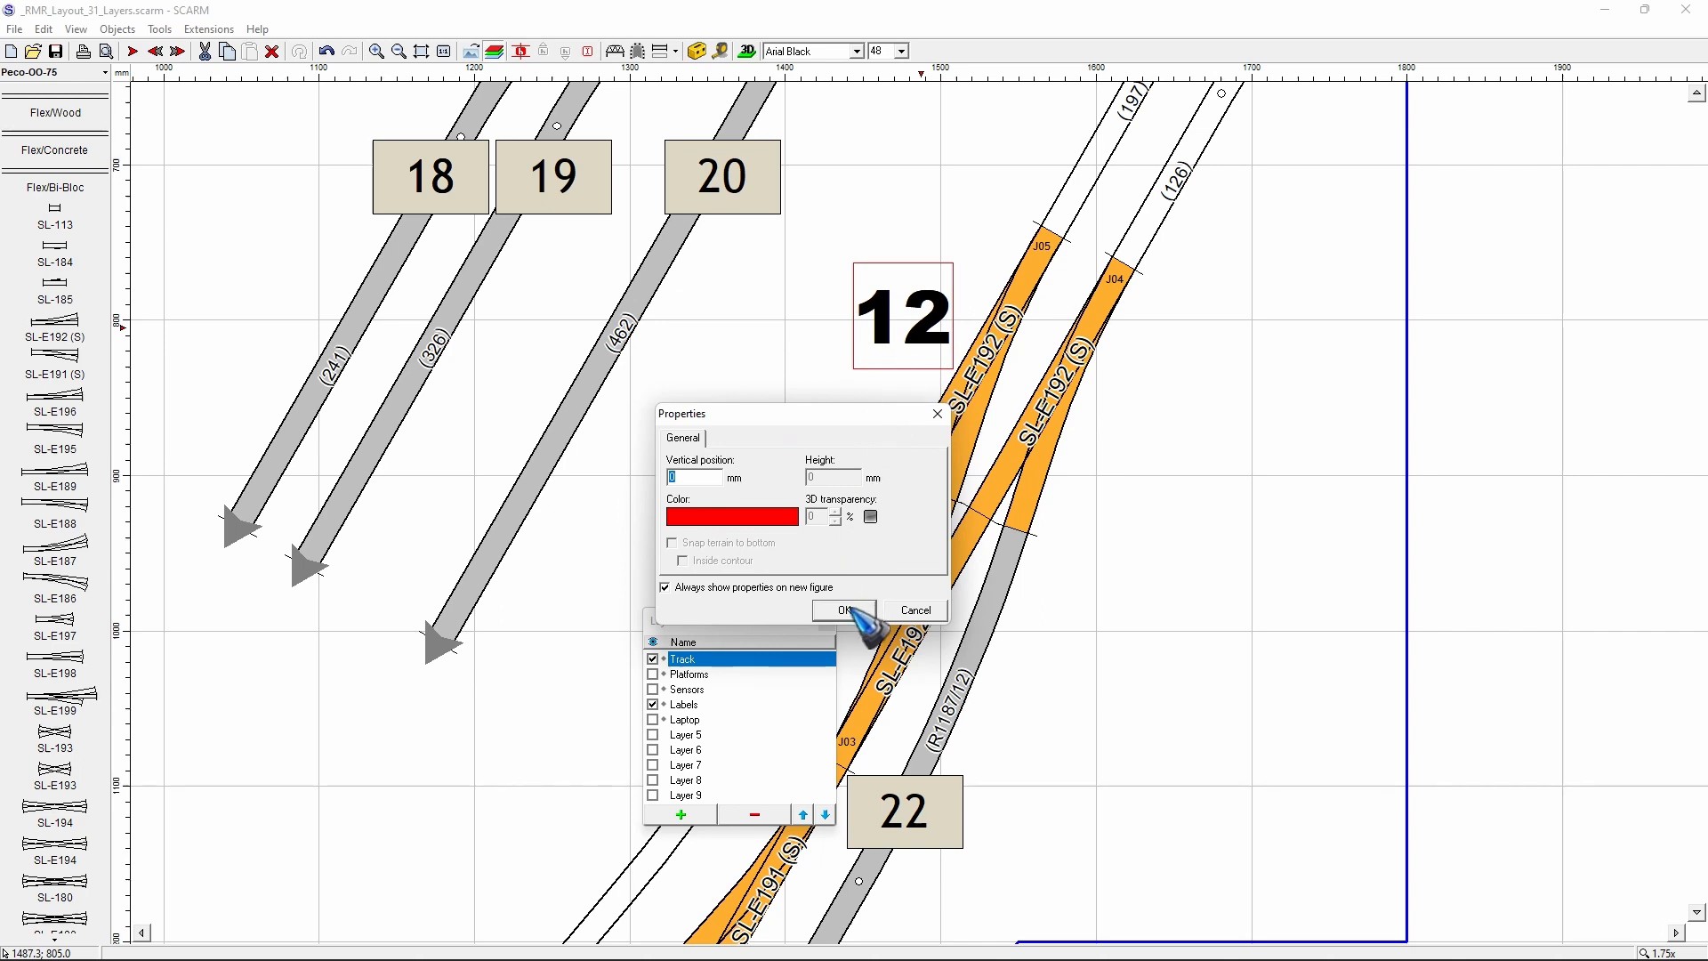
left_click(843, 611)
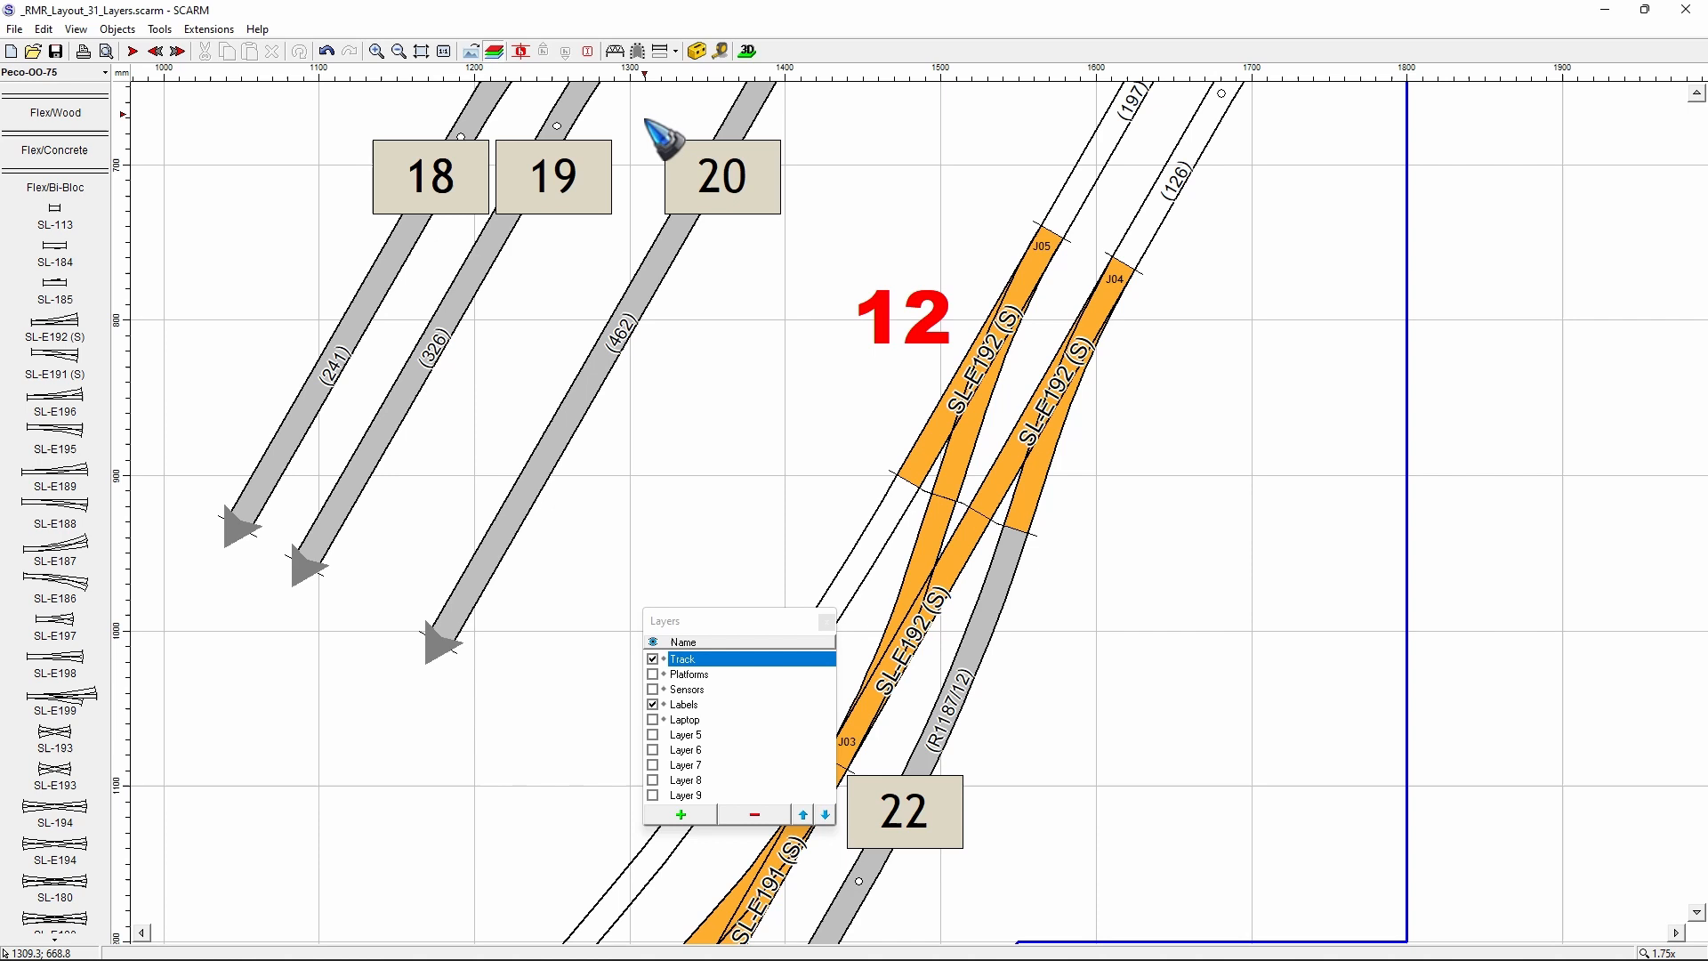
mouse_move(801, 262)
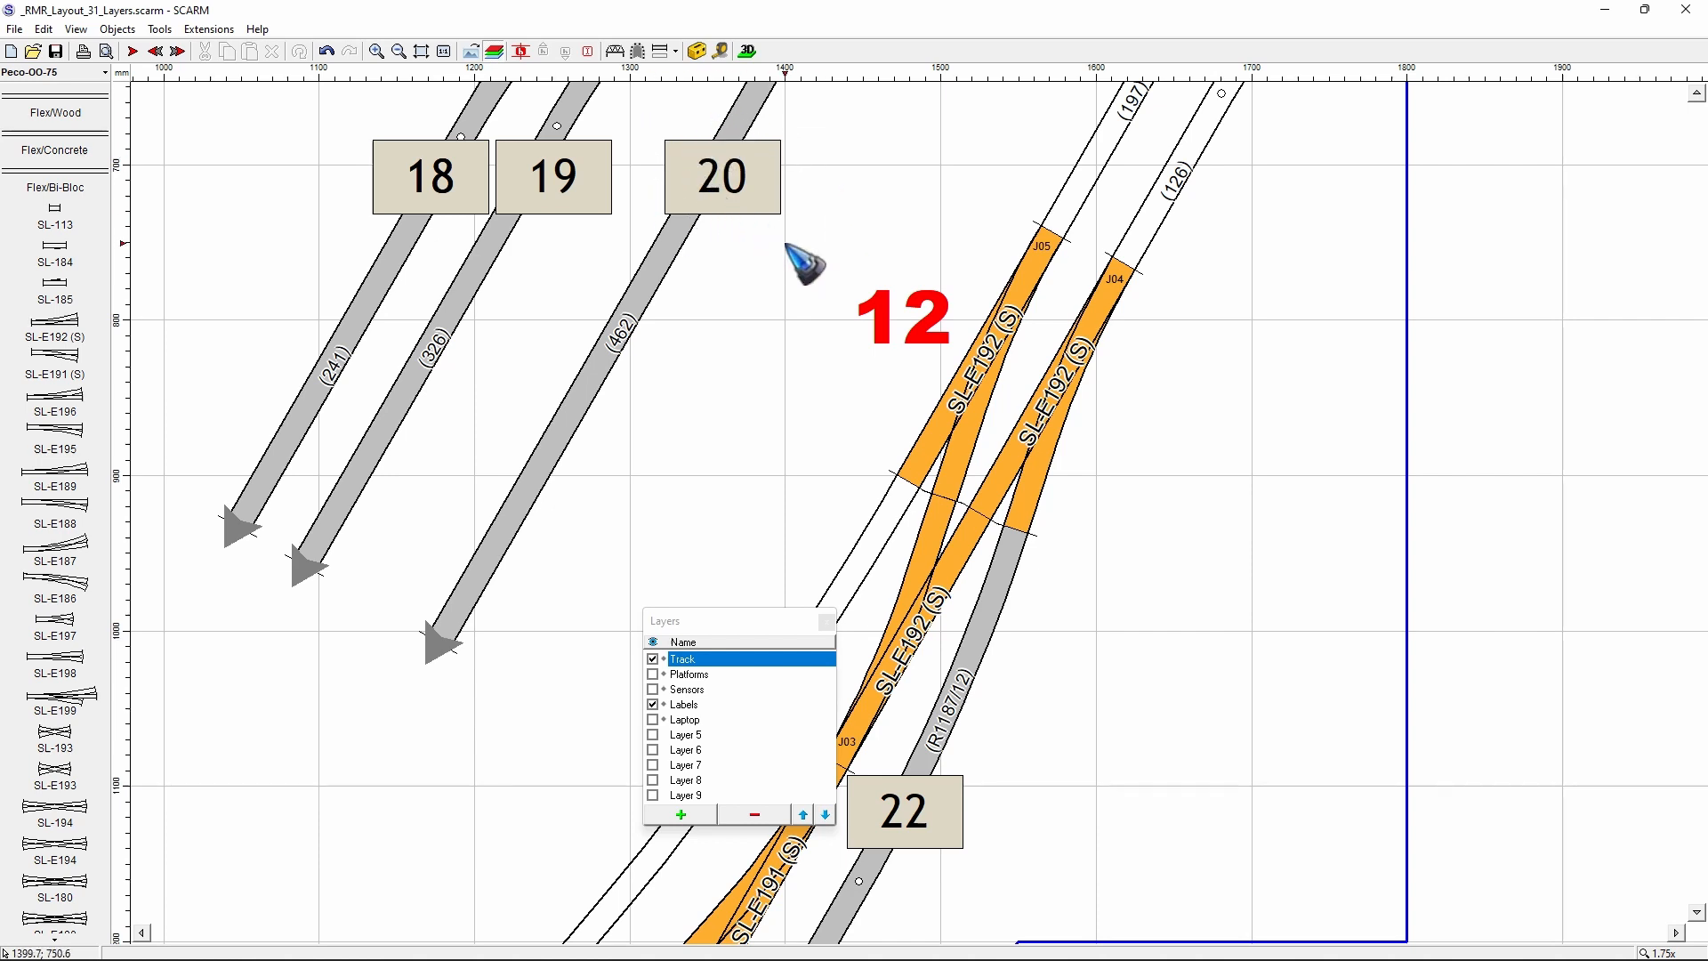
mouse_move(779, 412)
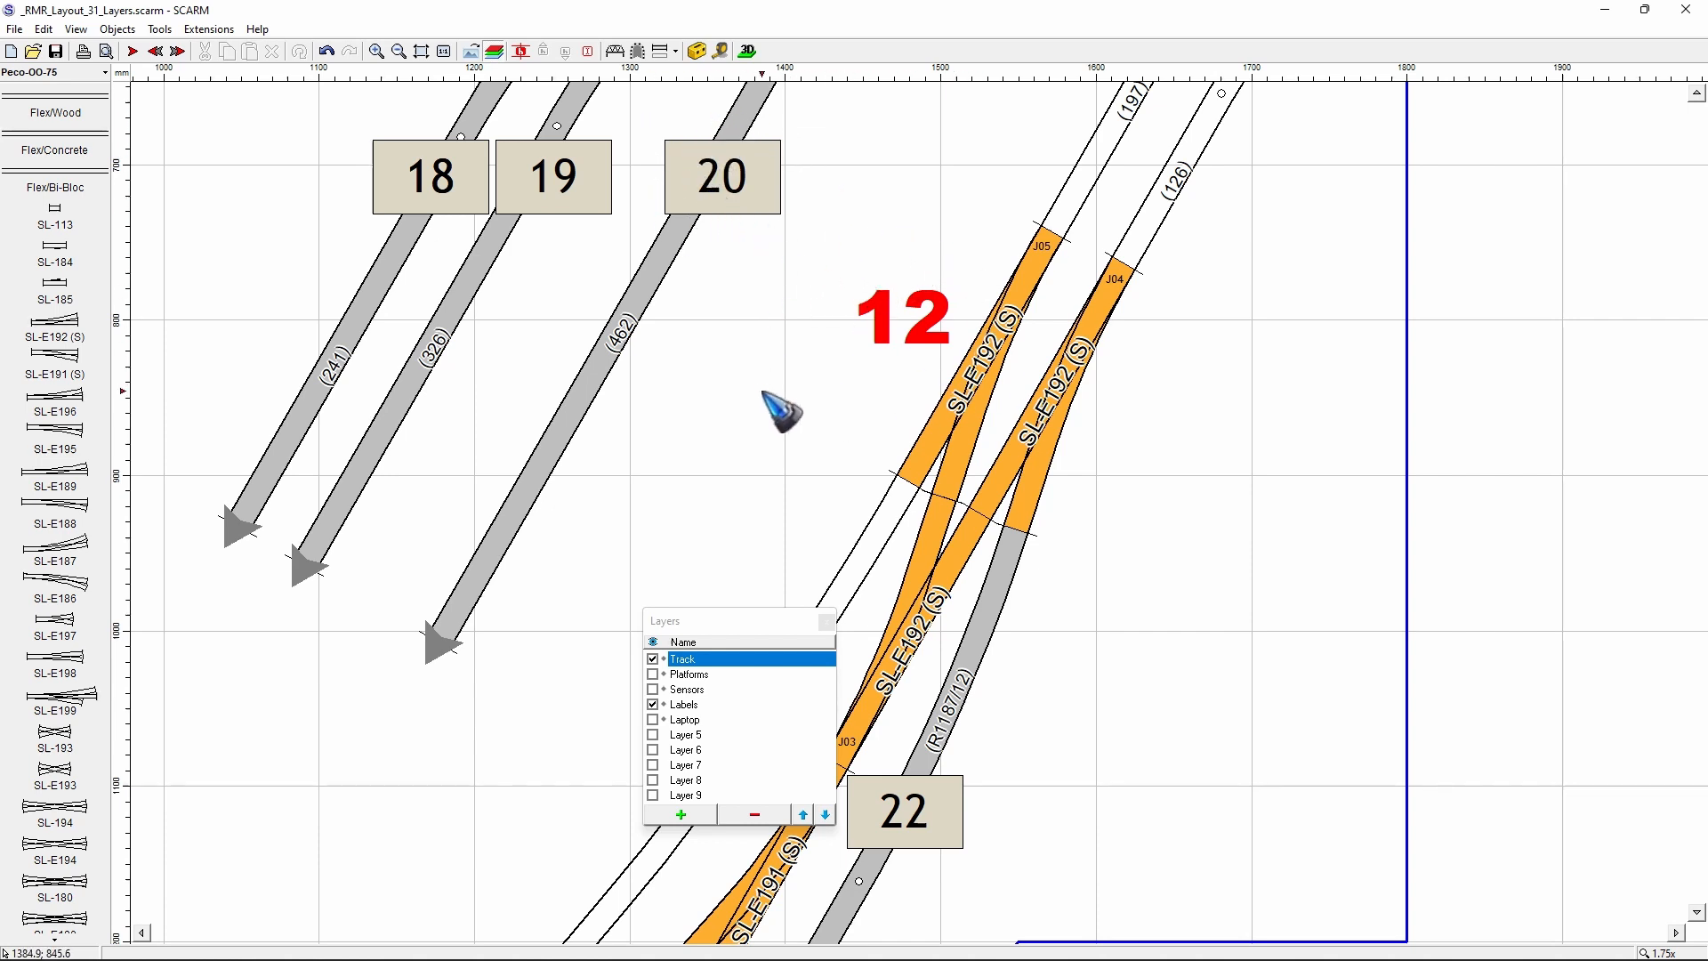
mouse_move(495, 262)
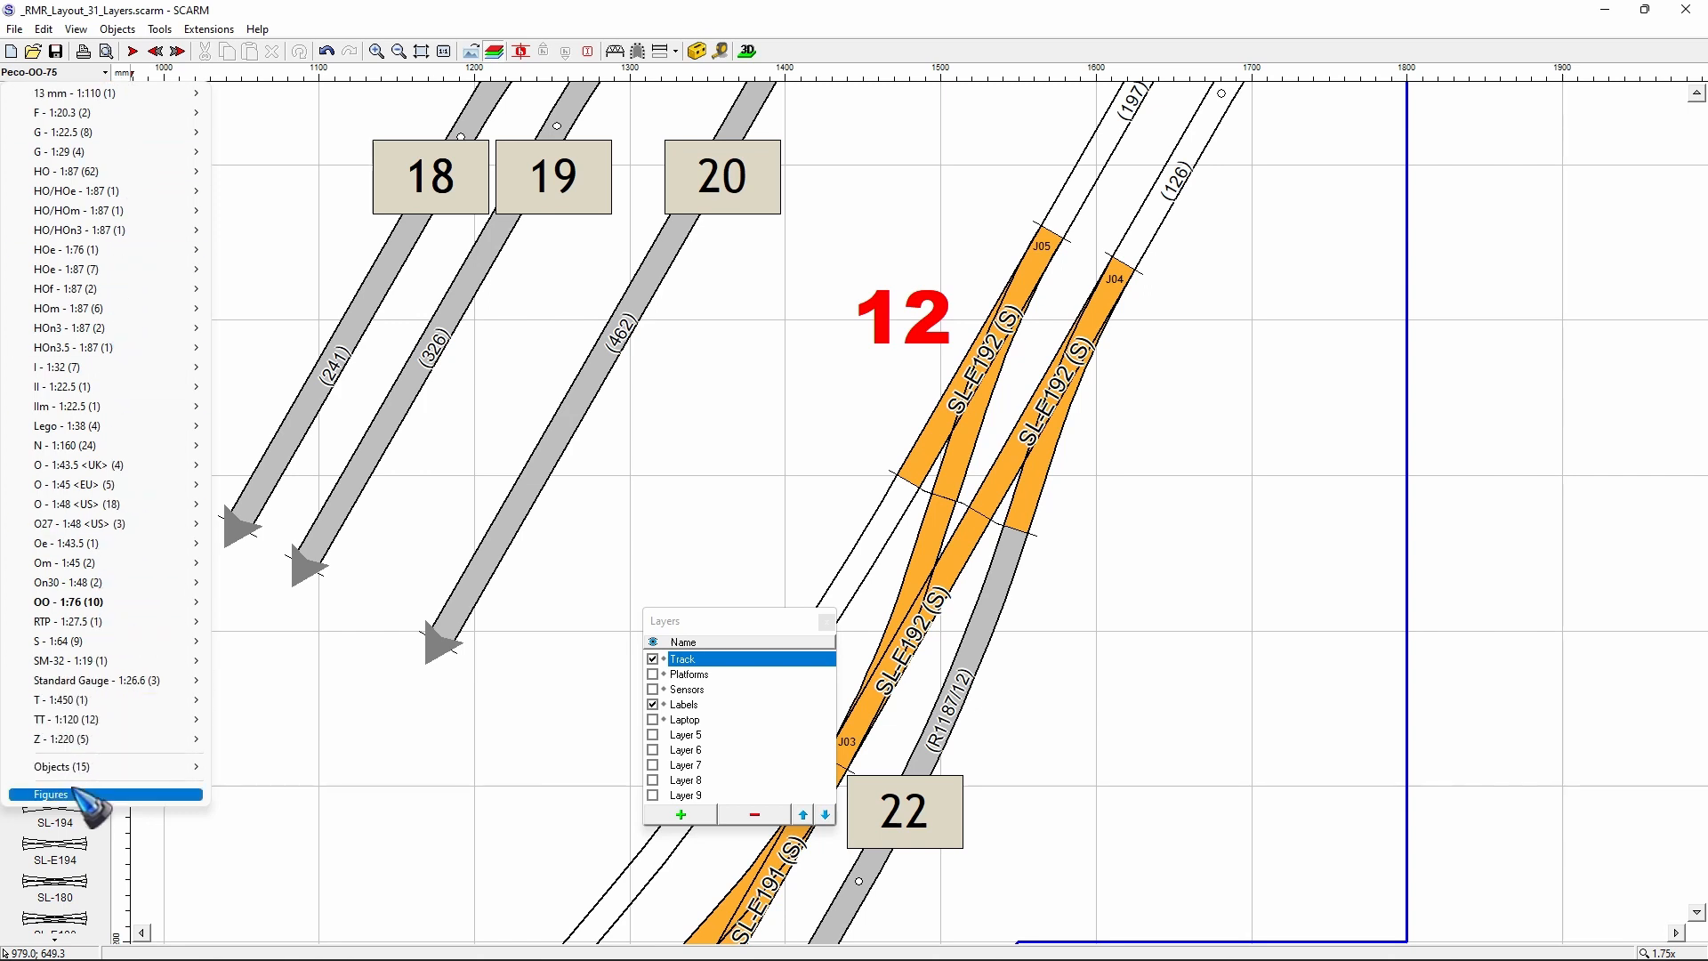
Step: Draw a Circle figure from the Figures library around the red 12 label
left_click(50, 793)
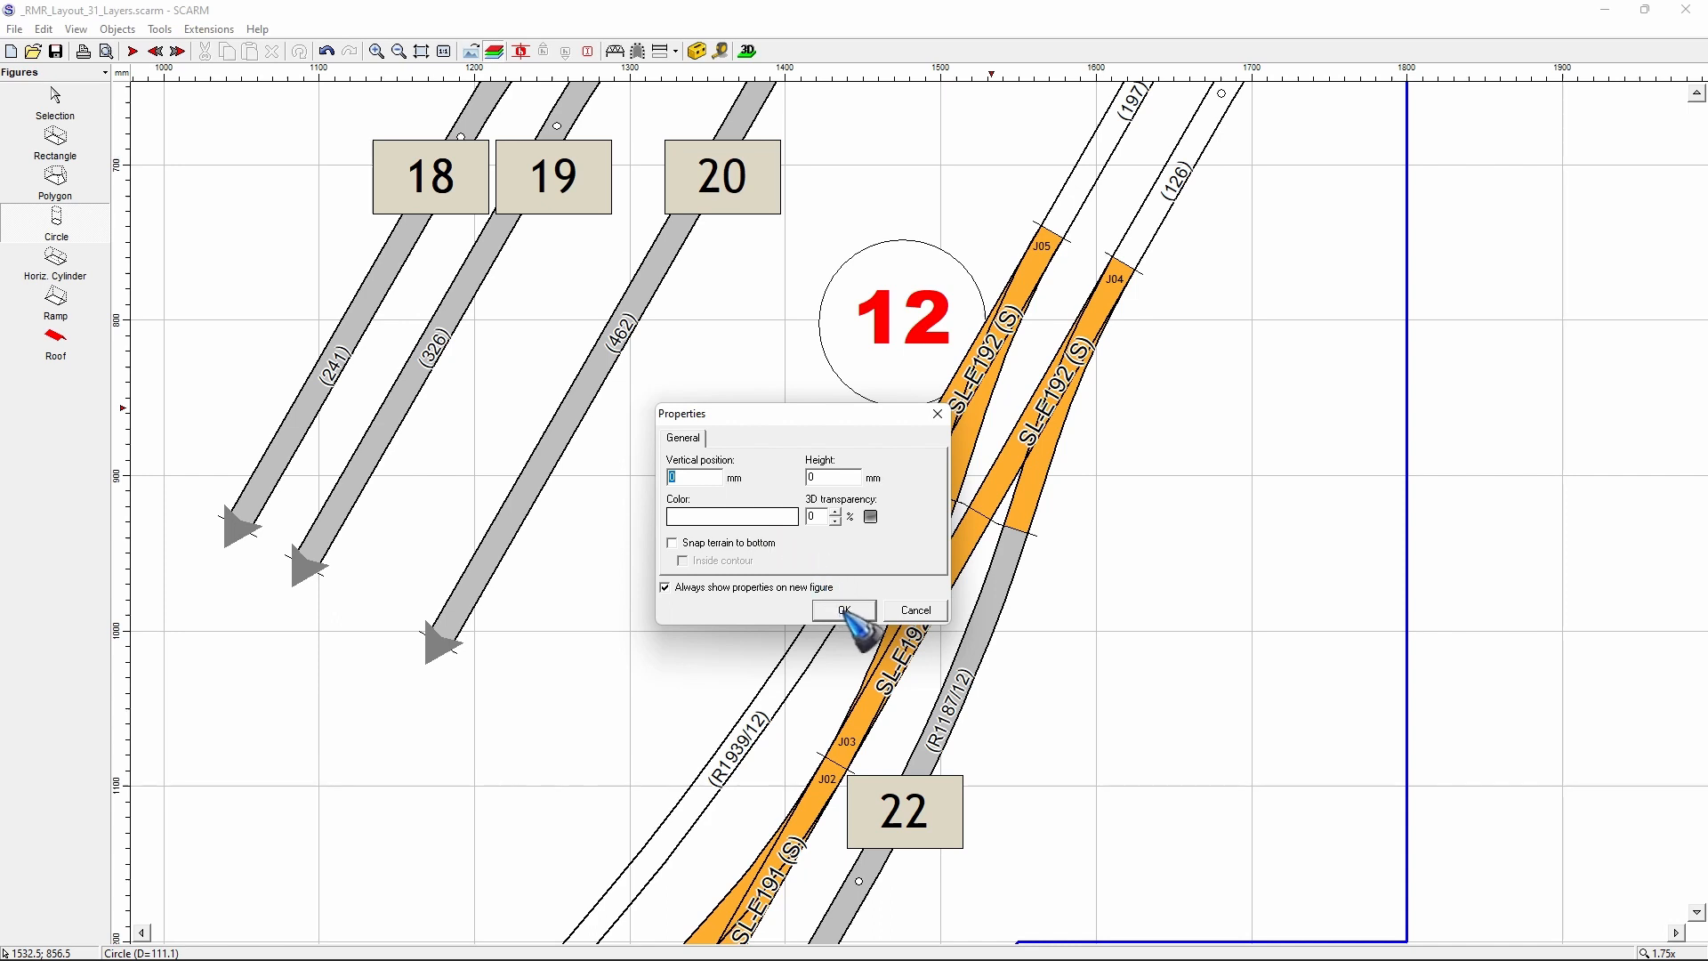
left_click(844, 610)
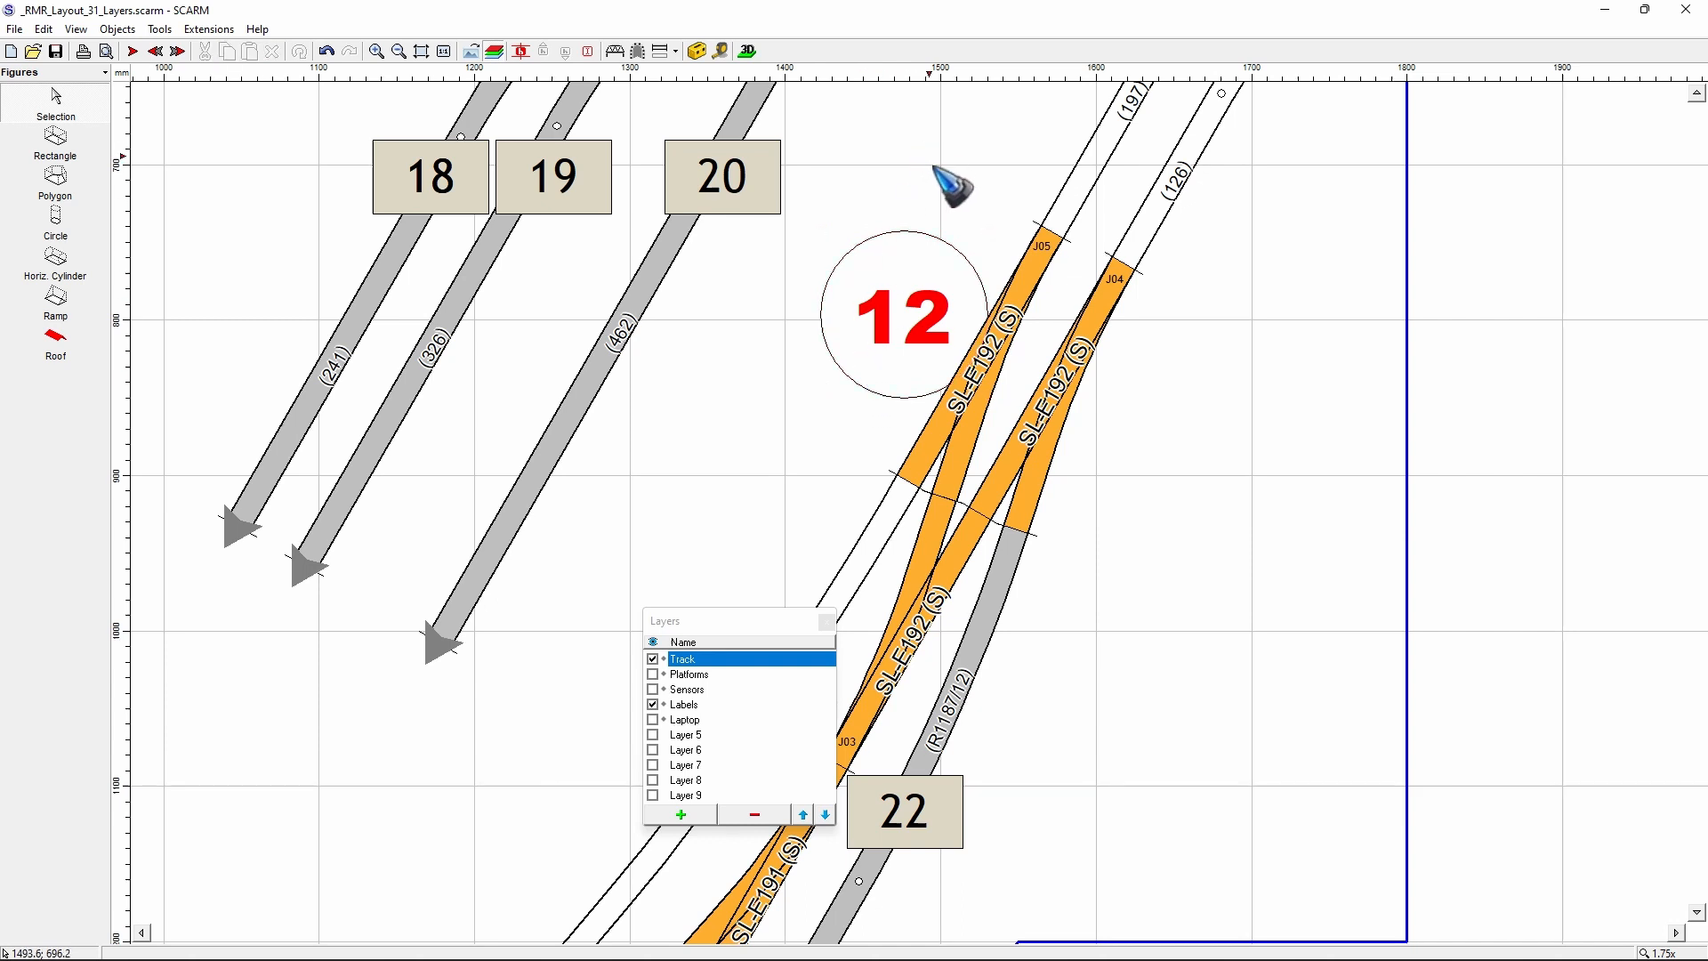
mouse_move(932, 240)
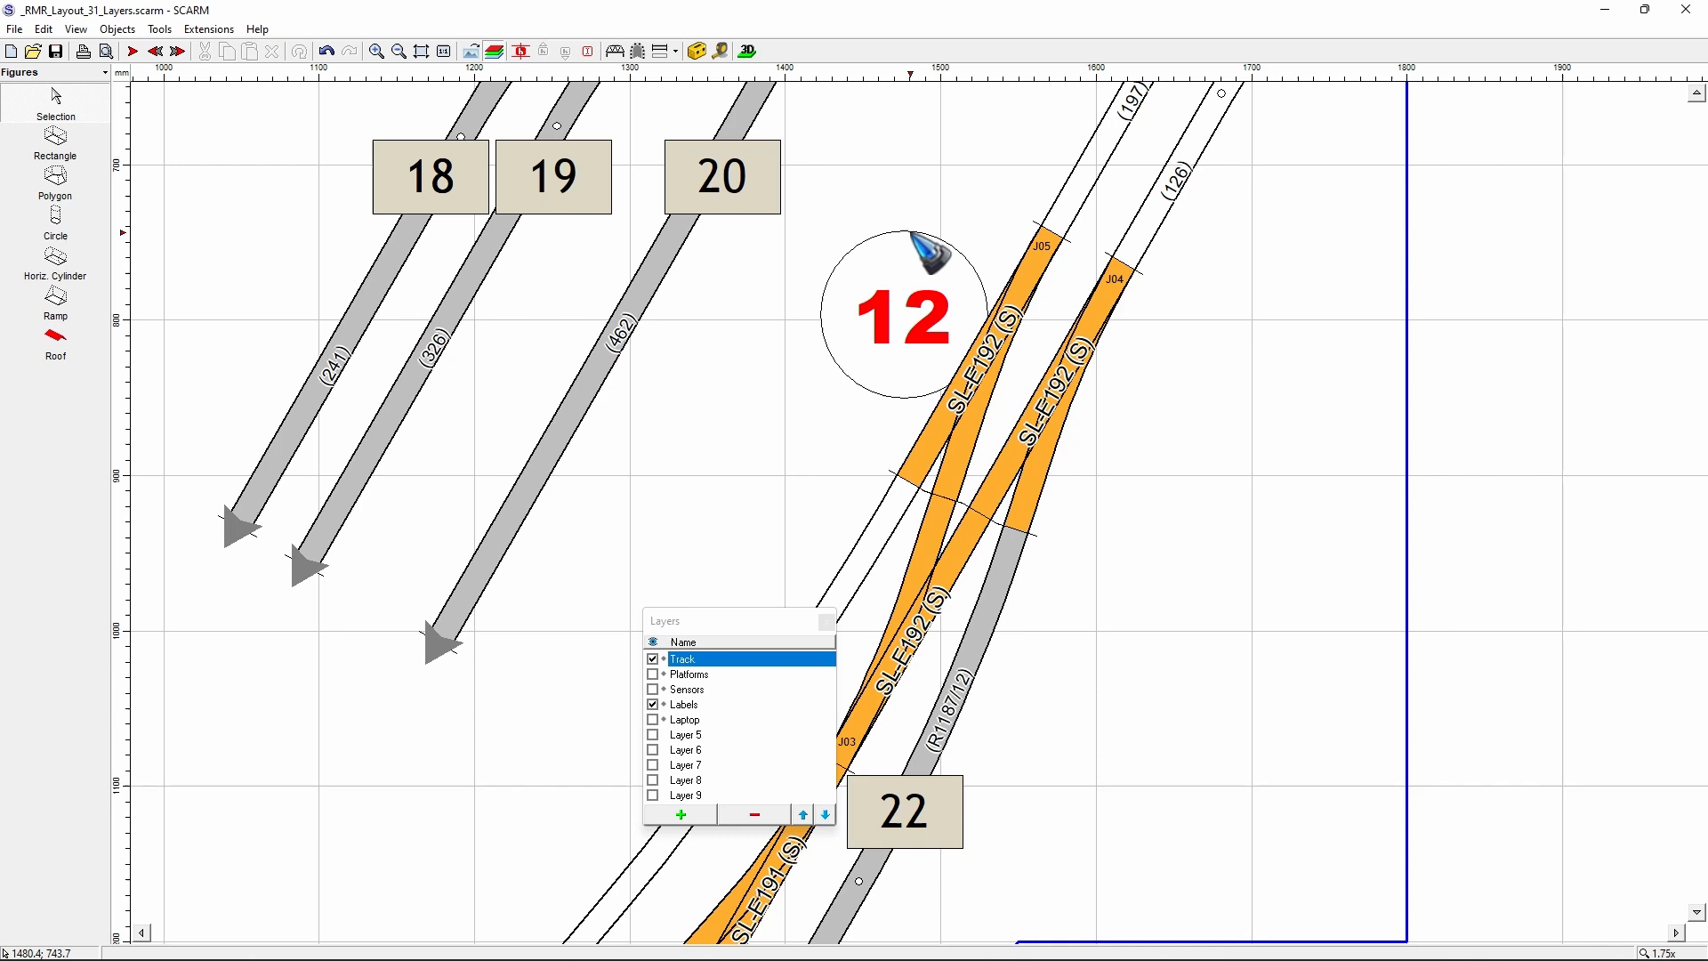
Step: Select the circle around the red 12 label to reach its actions
left_click(902, 314)
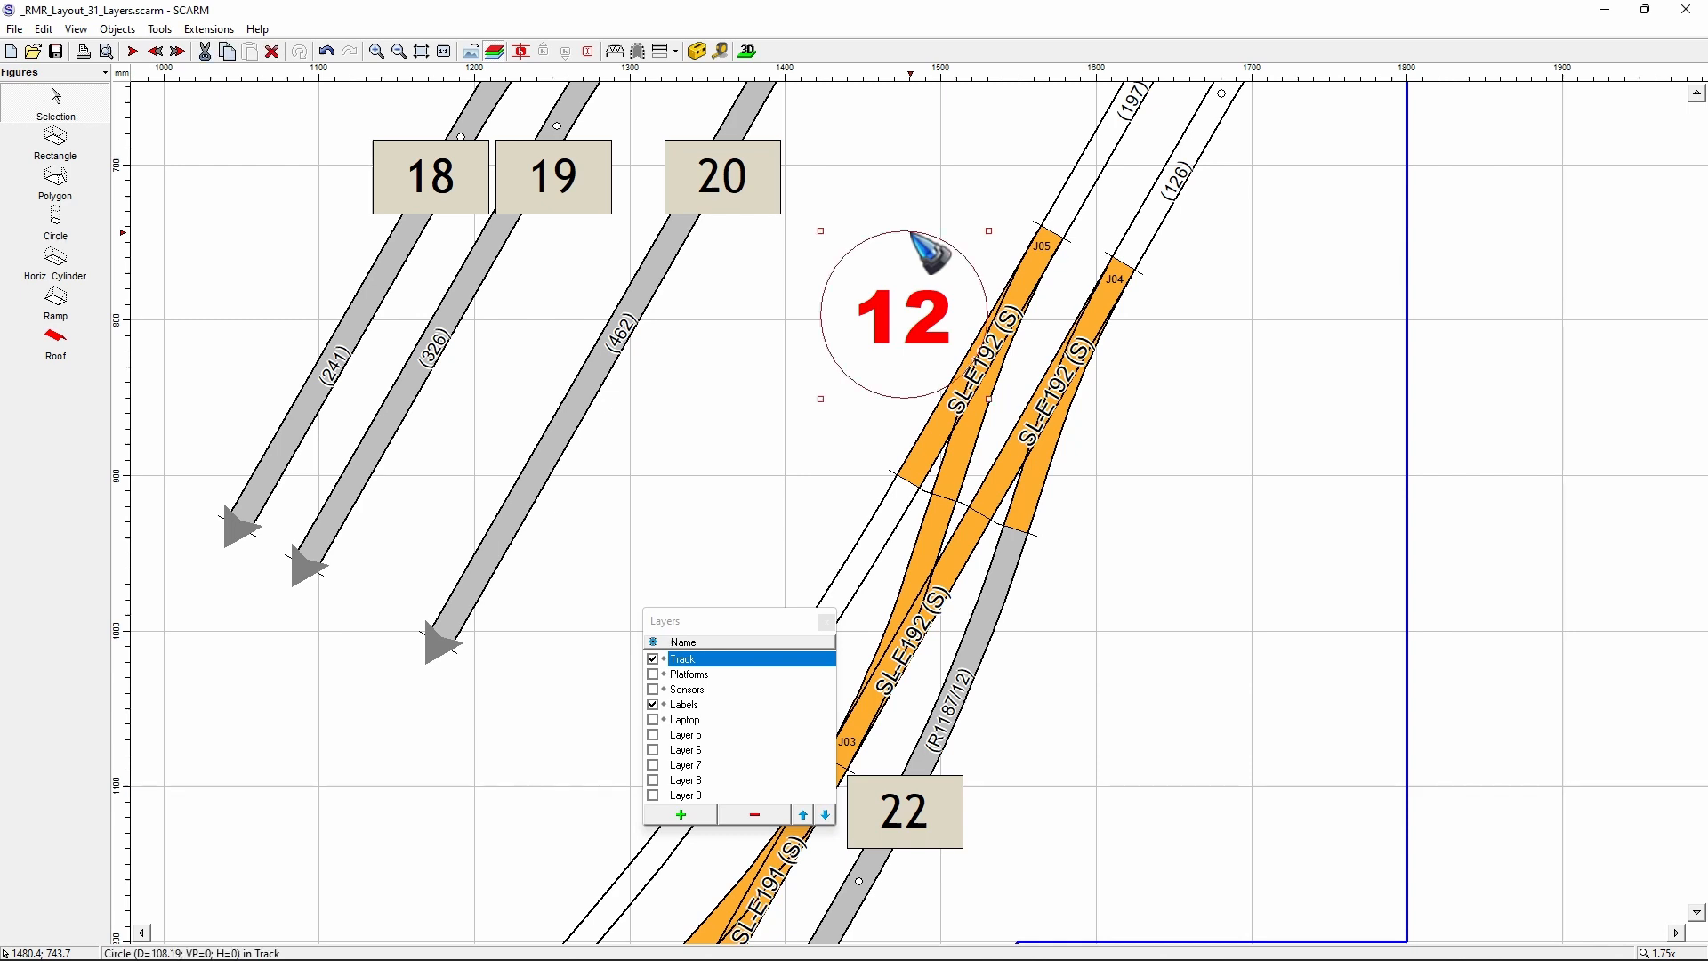
mouse_move(927, 196)
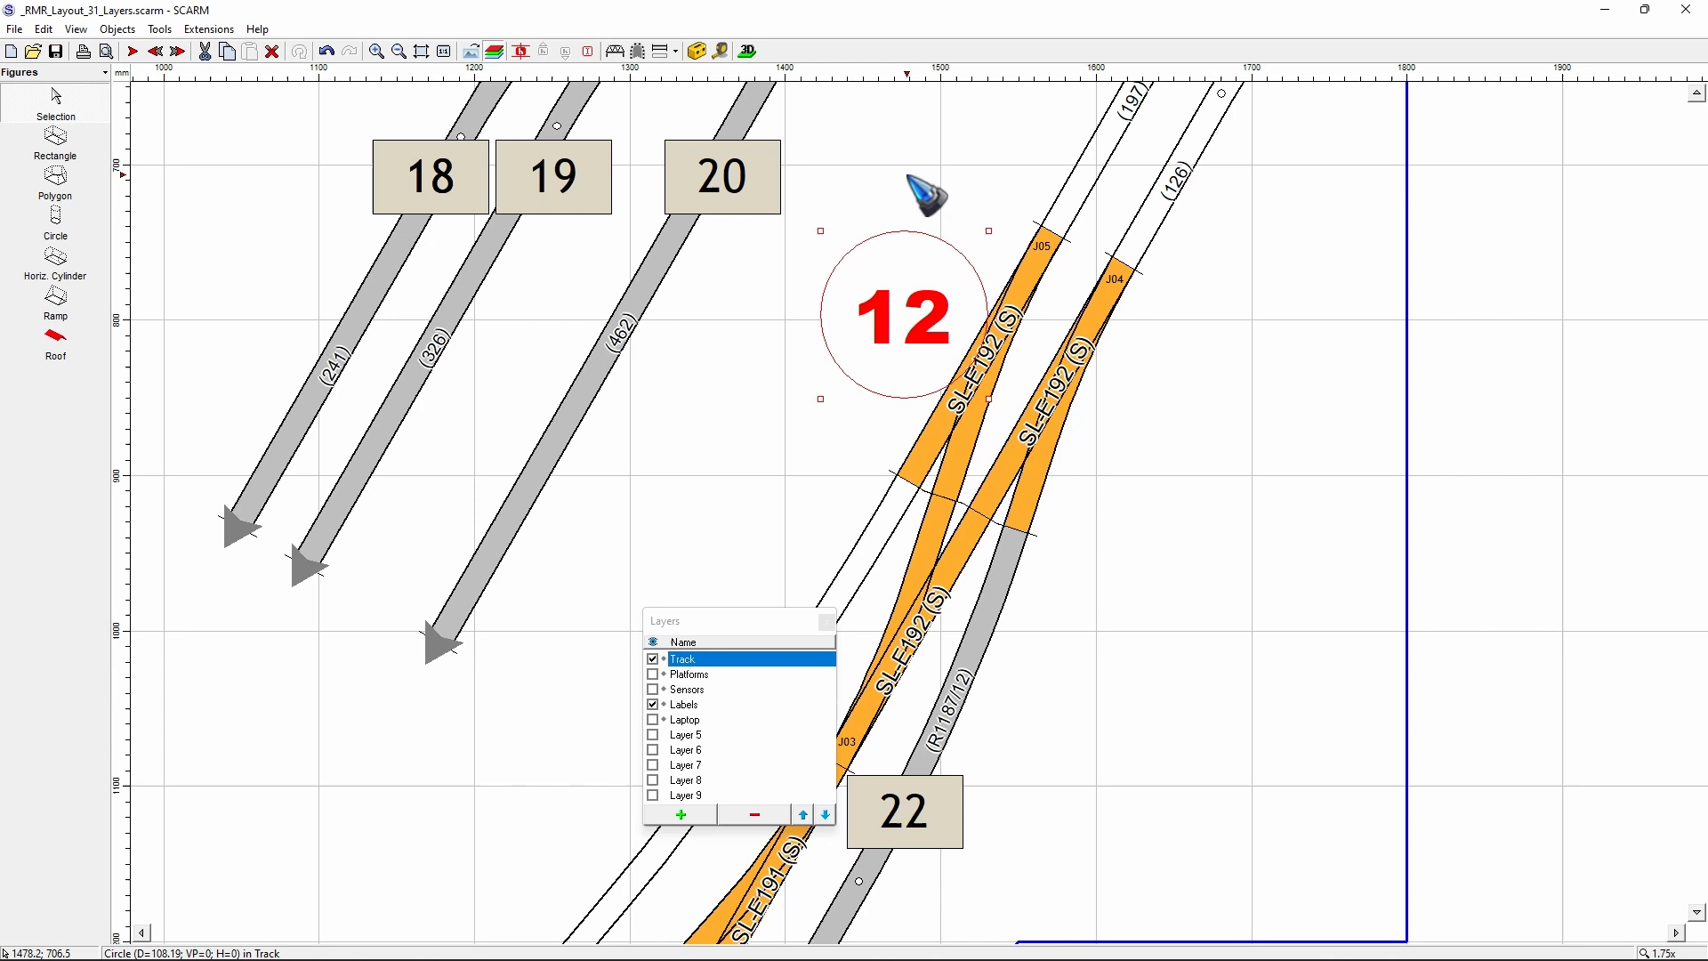
mouse_move(932, 239)
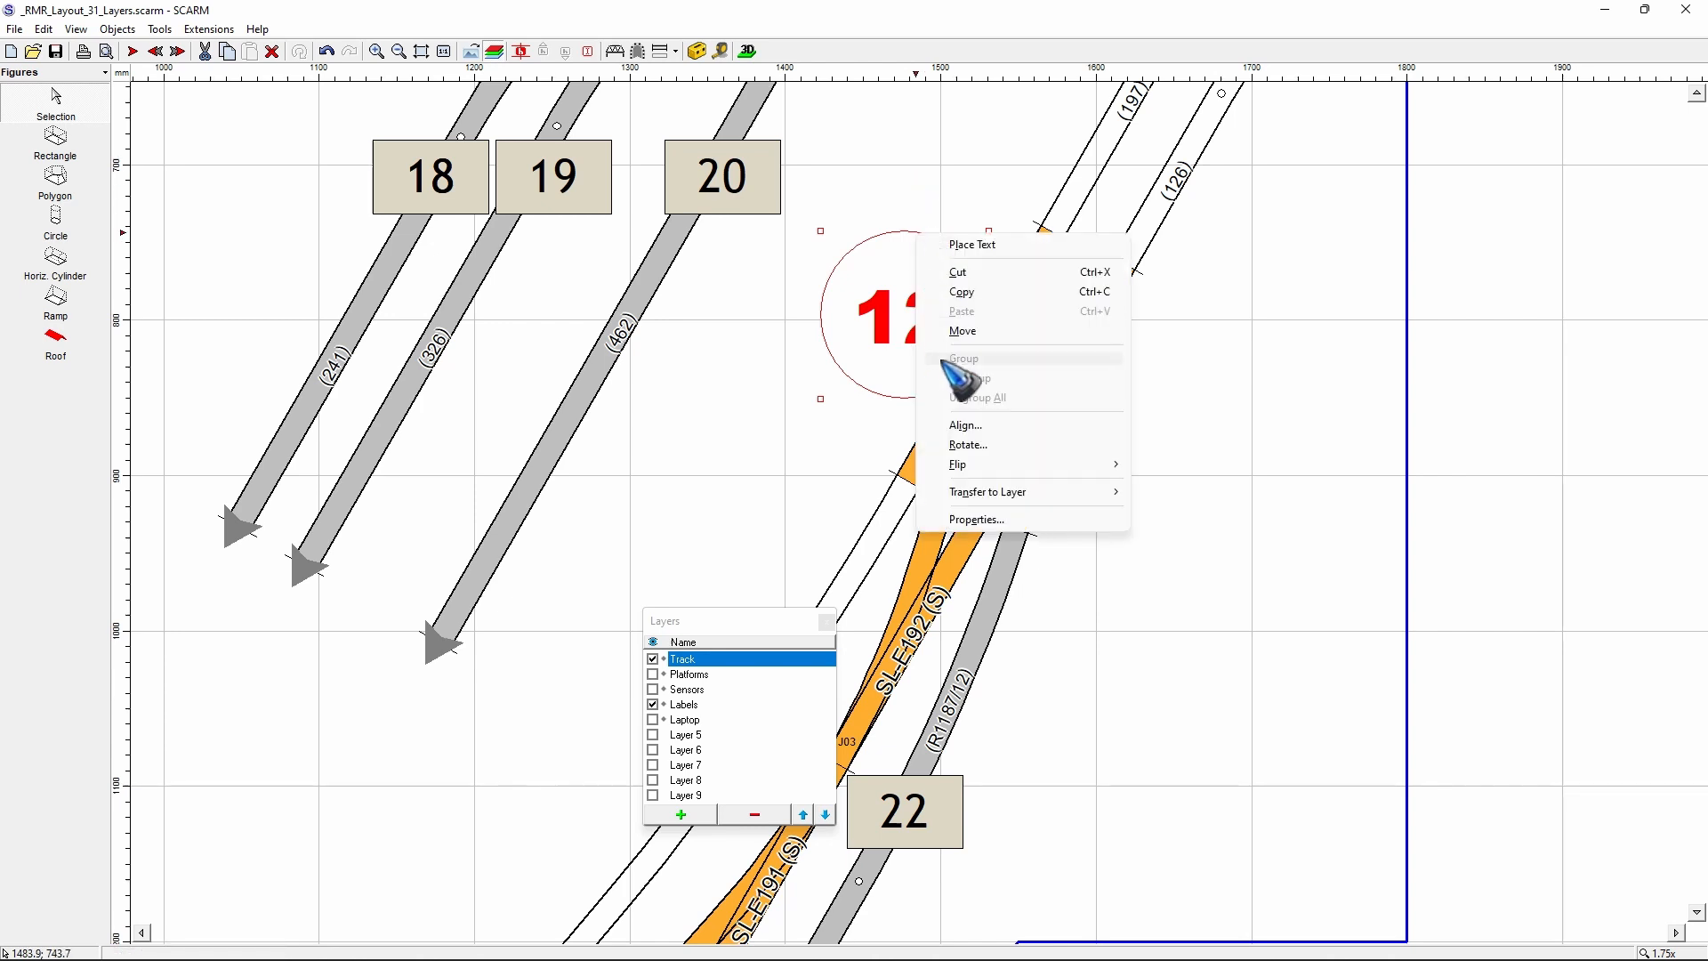
Step: Fill the circle green via its Properties colour chooser
left_click(975, 519)
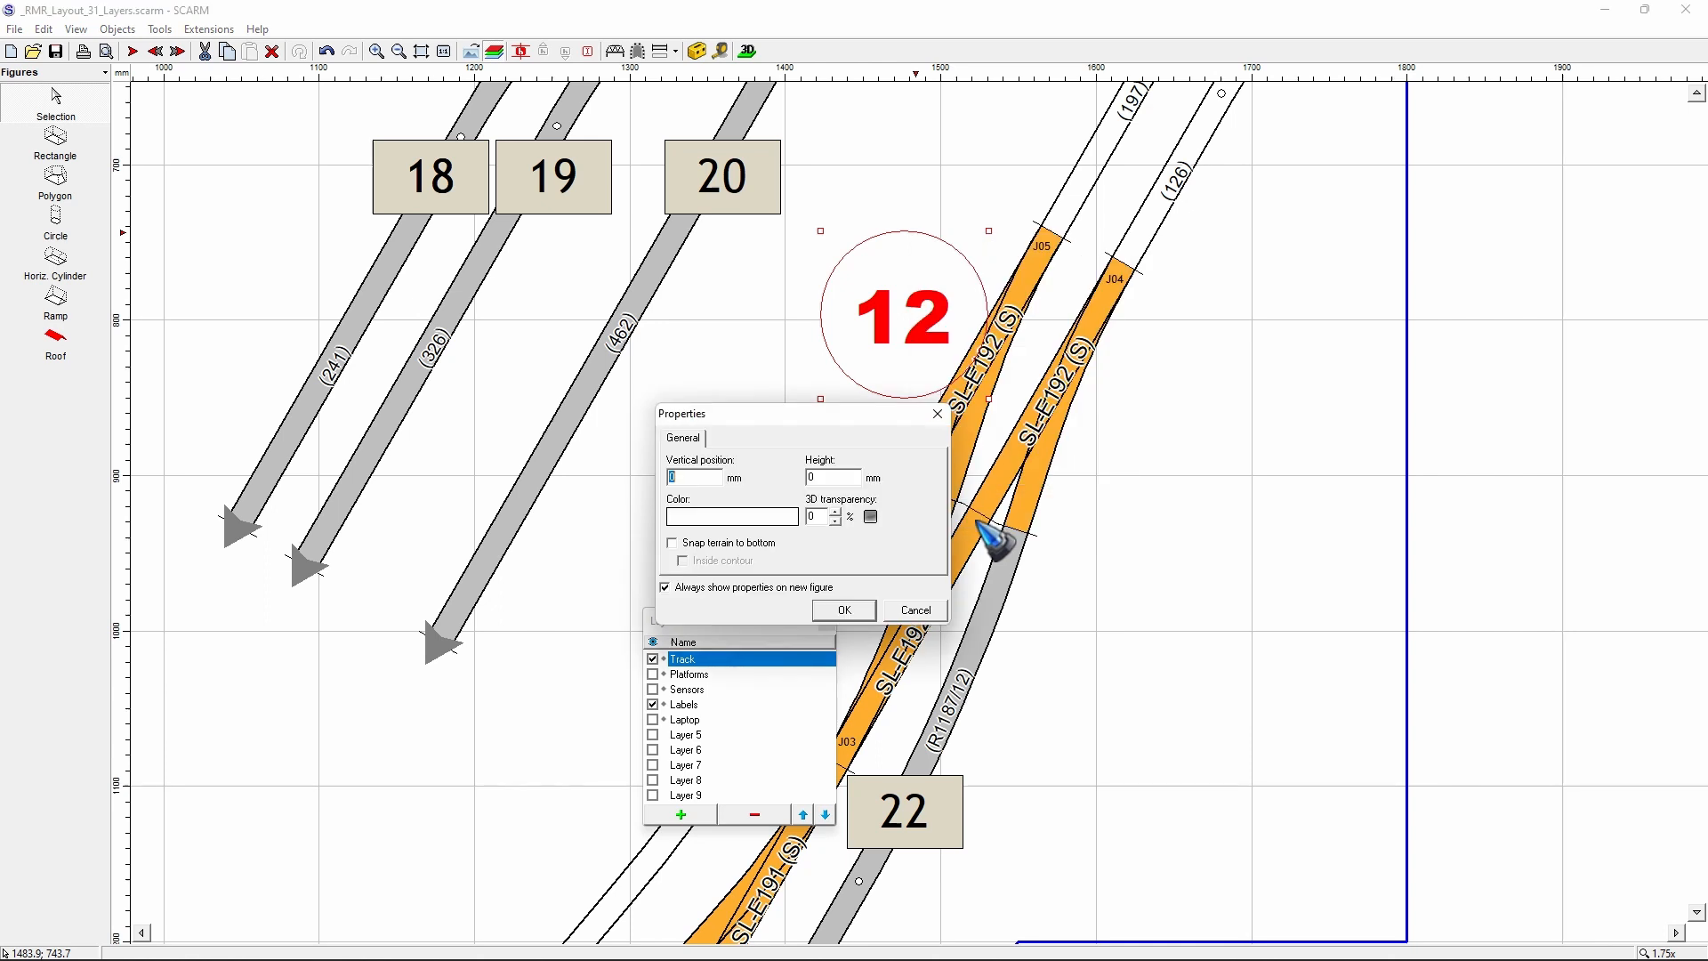
left_click(729, 516)
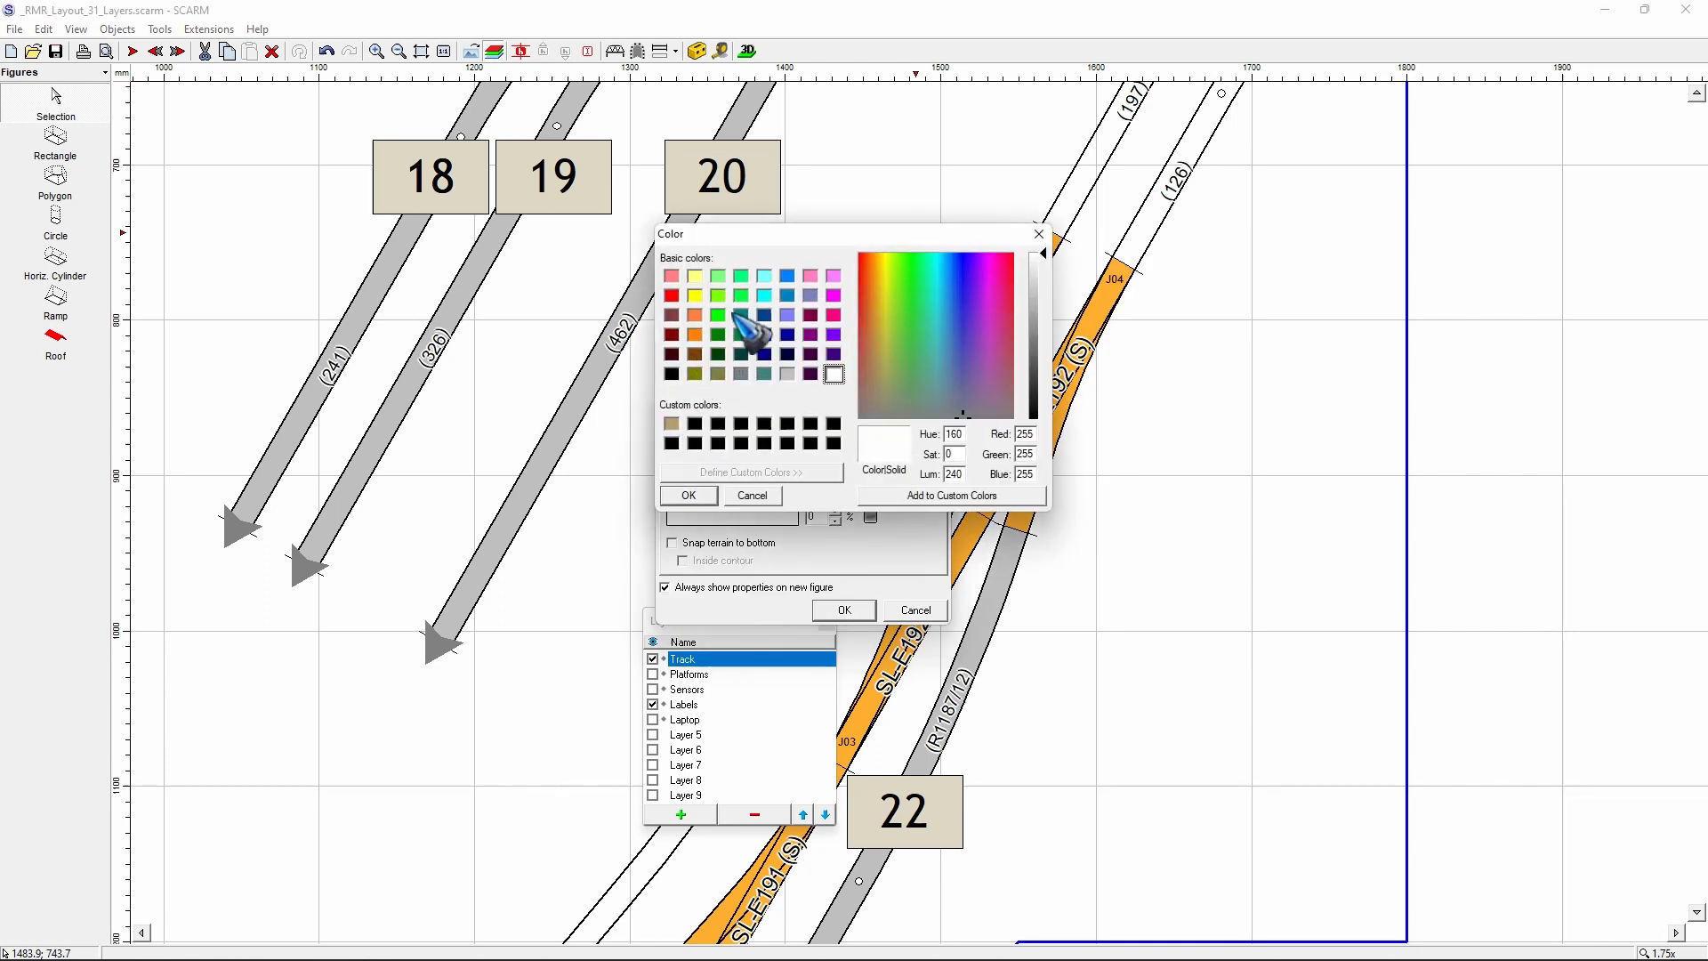
left_click(688, 495)
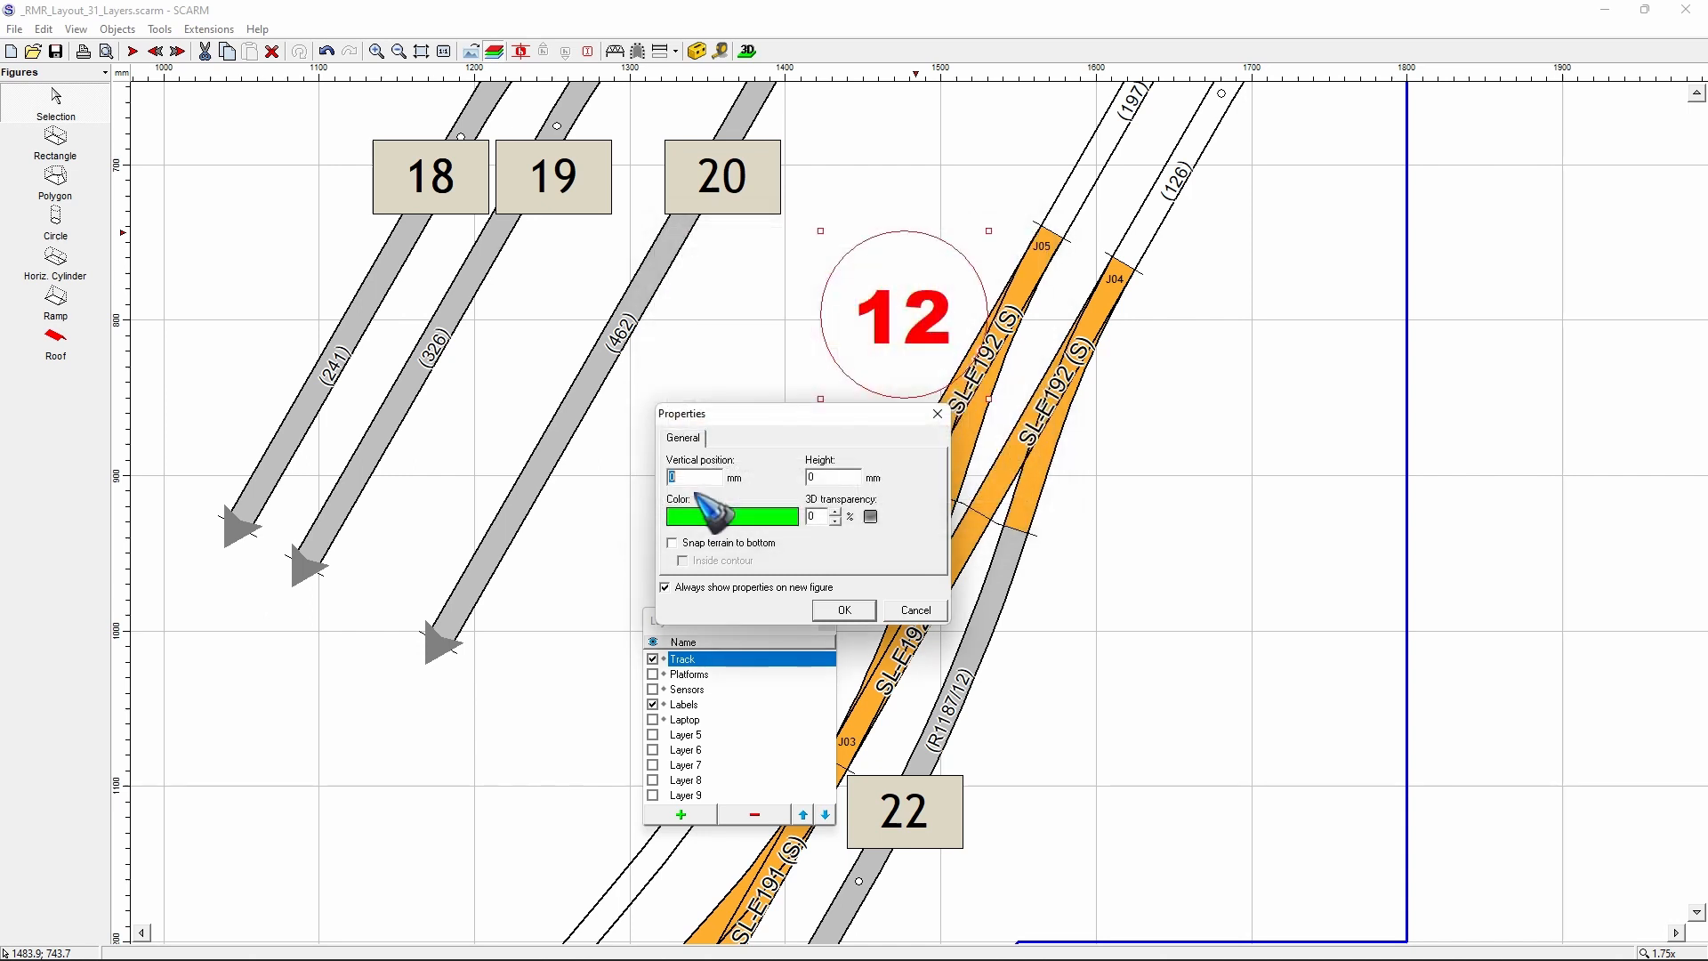
left_click(843, 608)
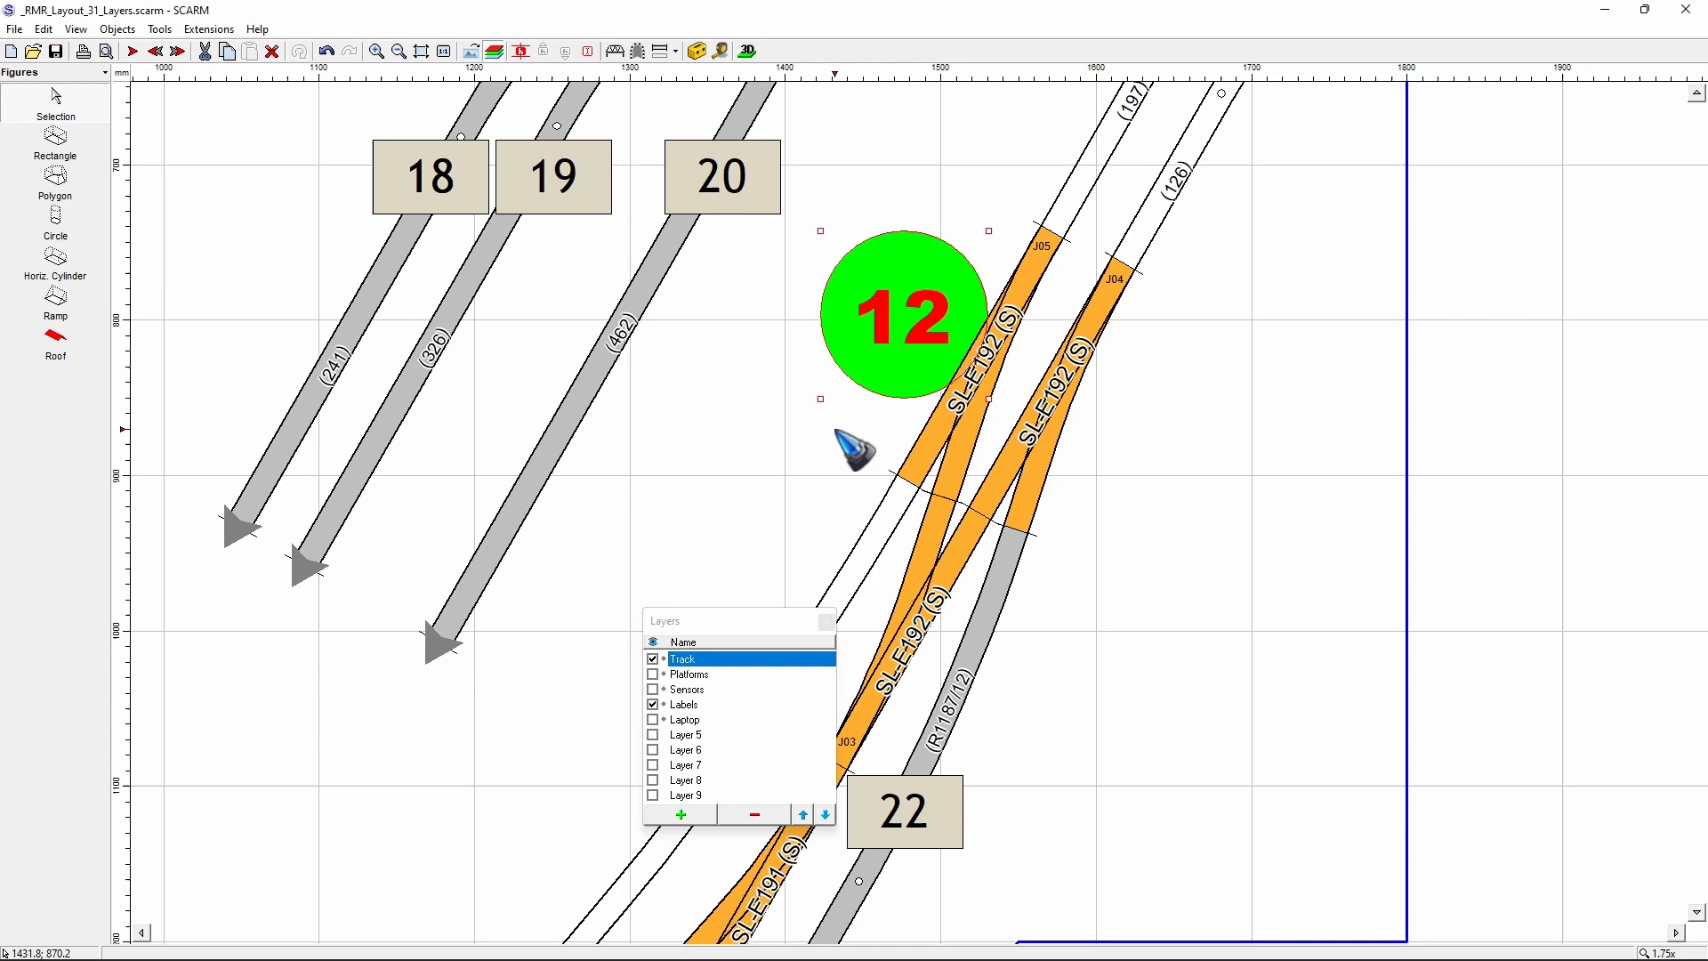
mouse_move(959, 261)
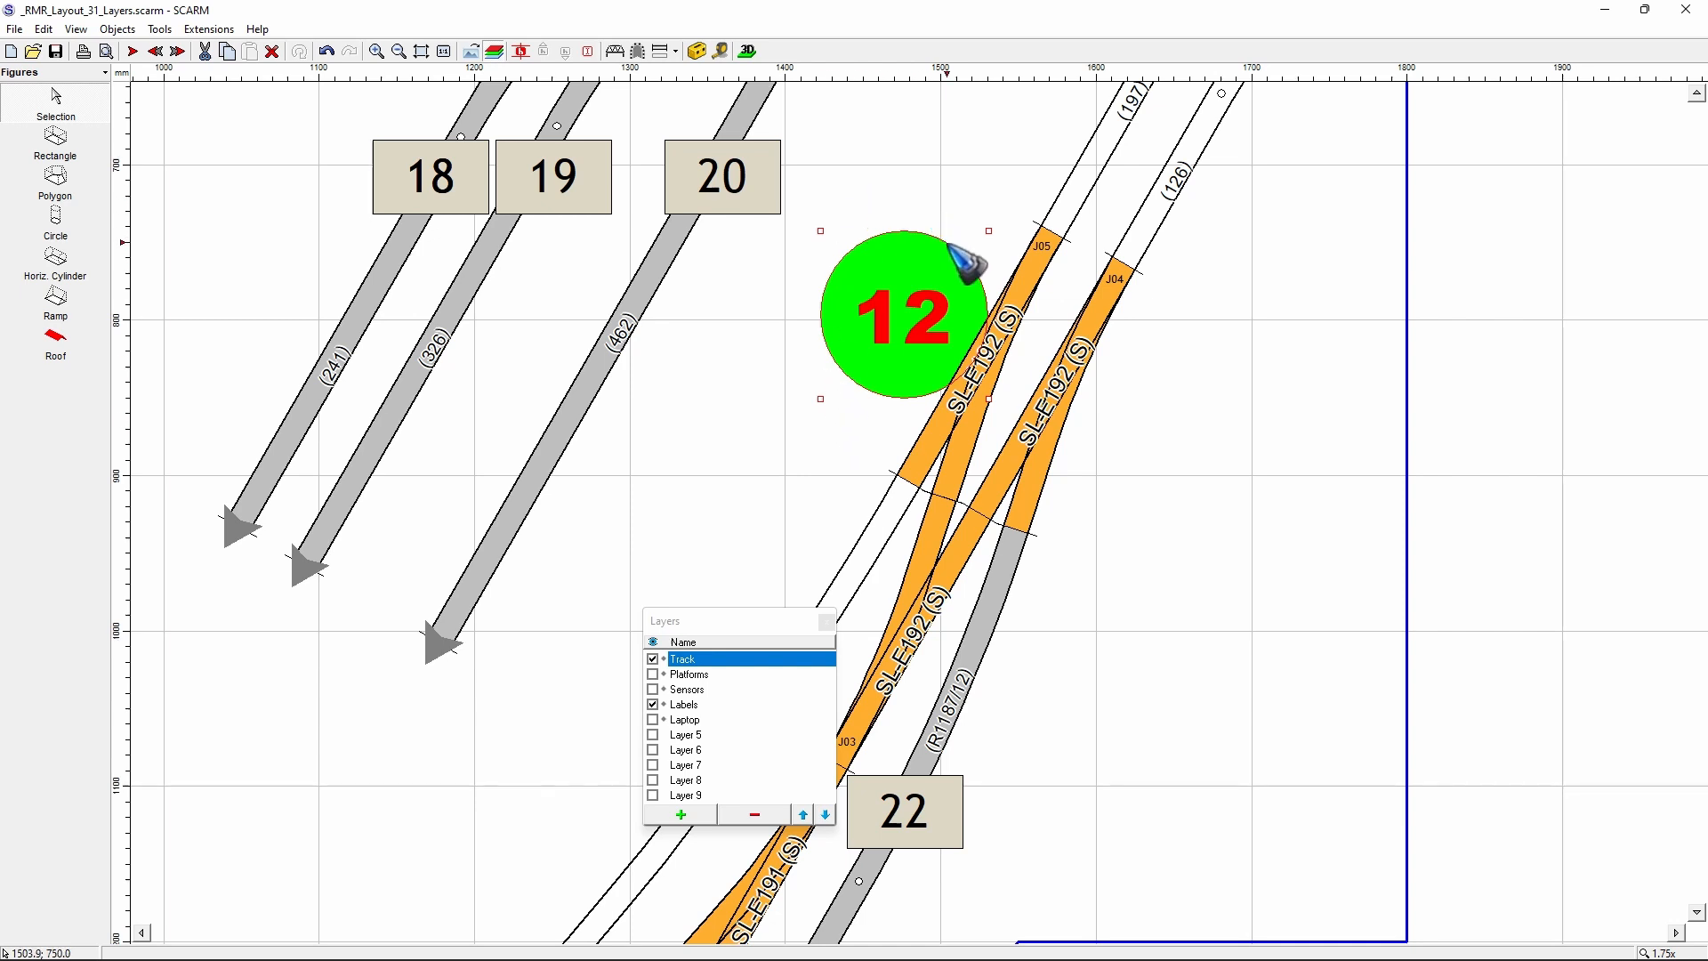
mouse_move(860, 267)
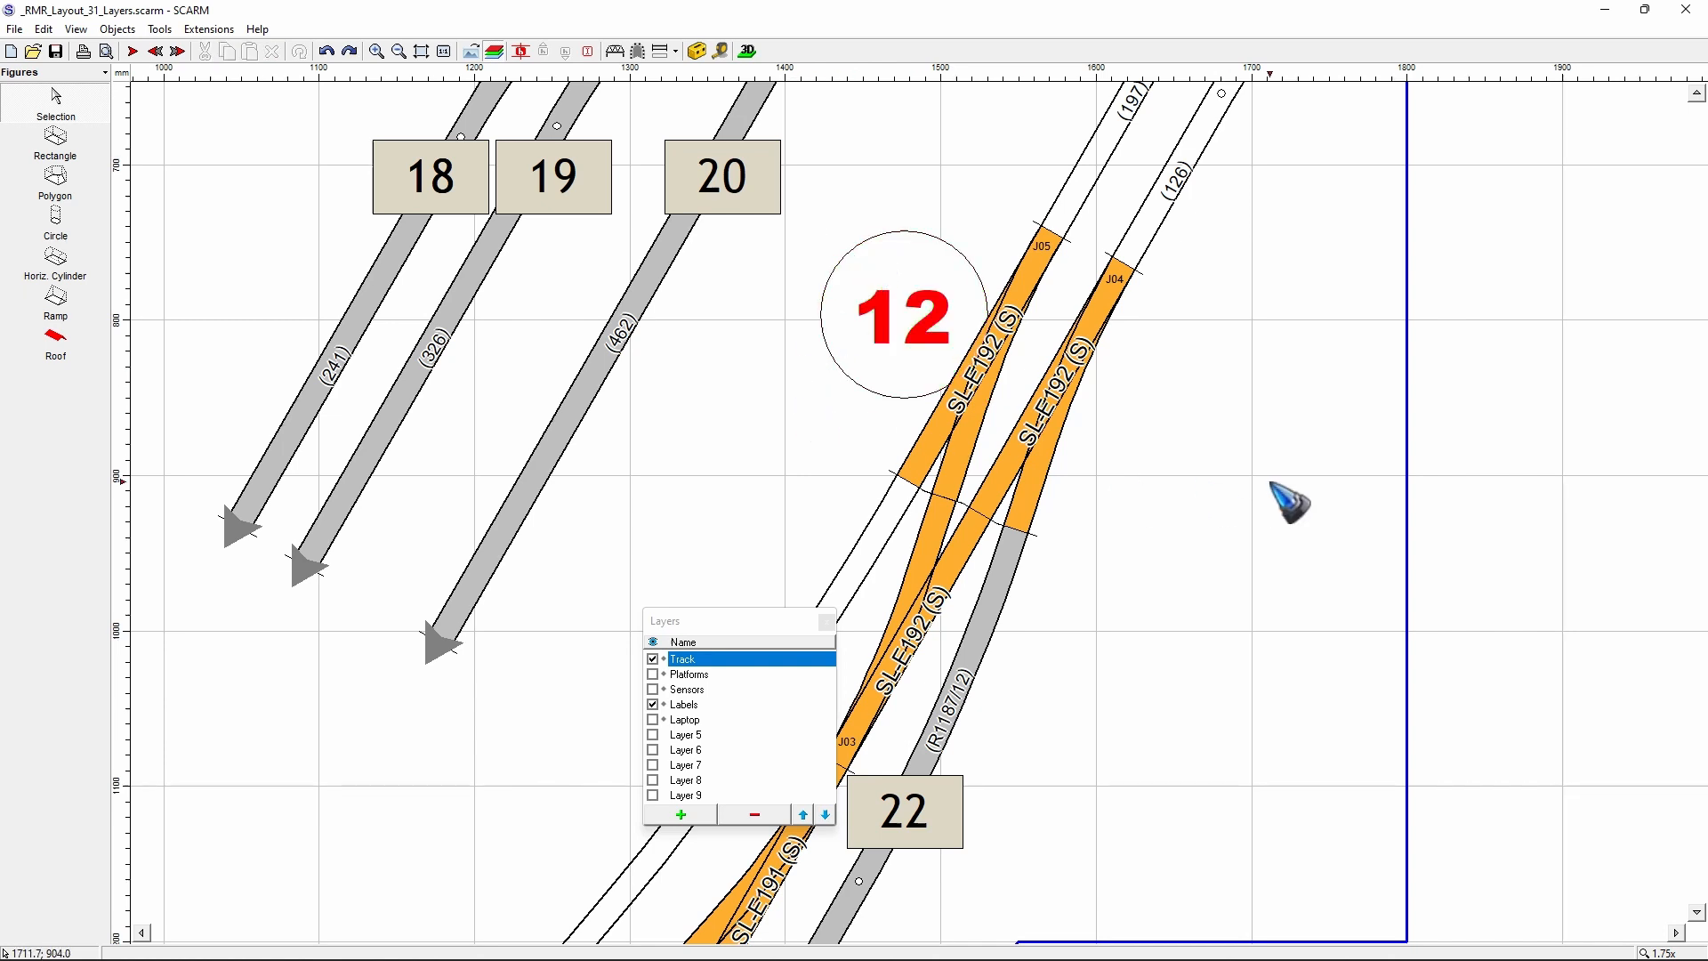
mouse_move(956, 213)
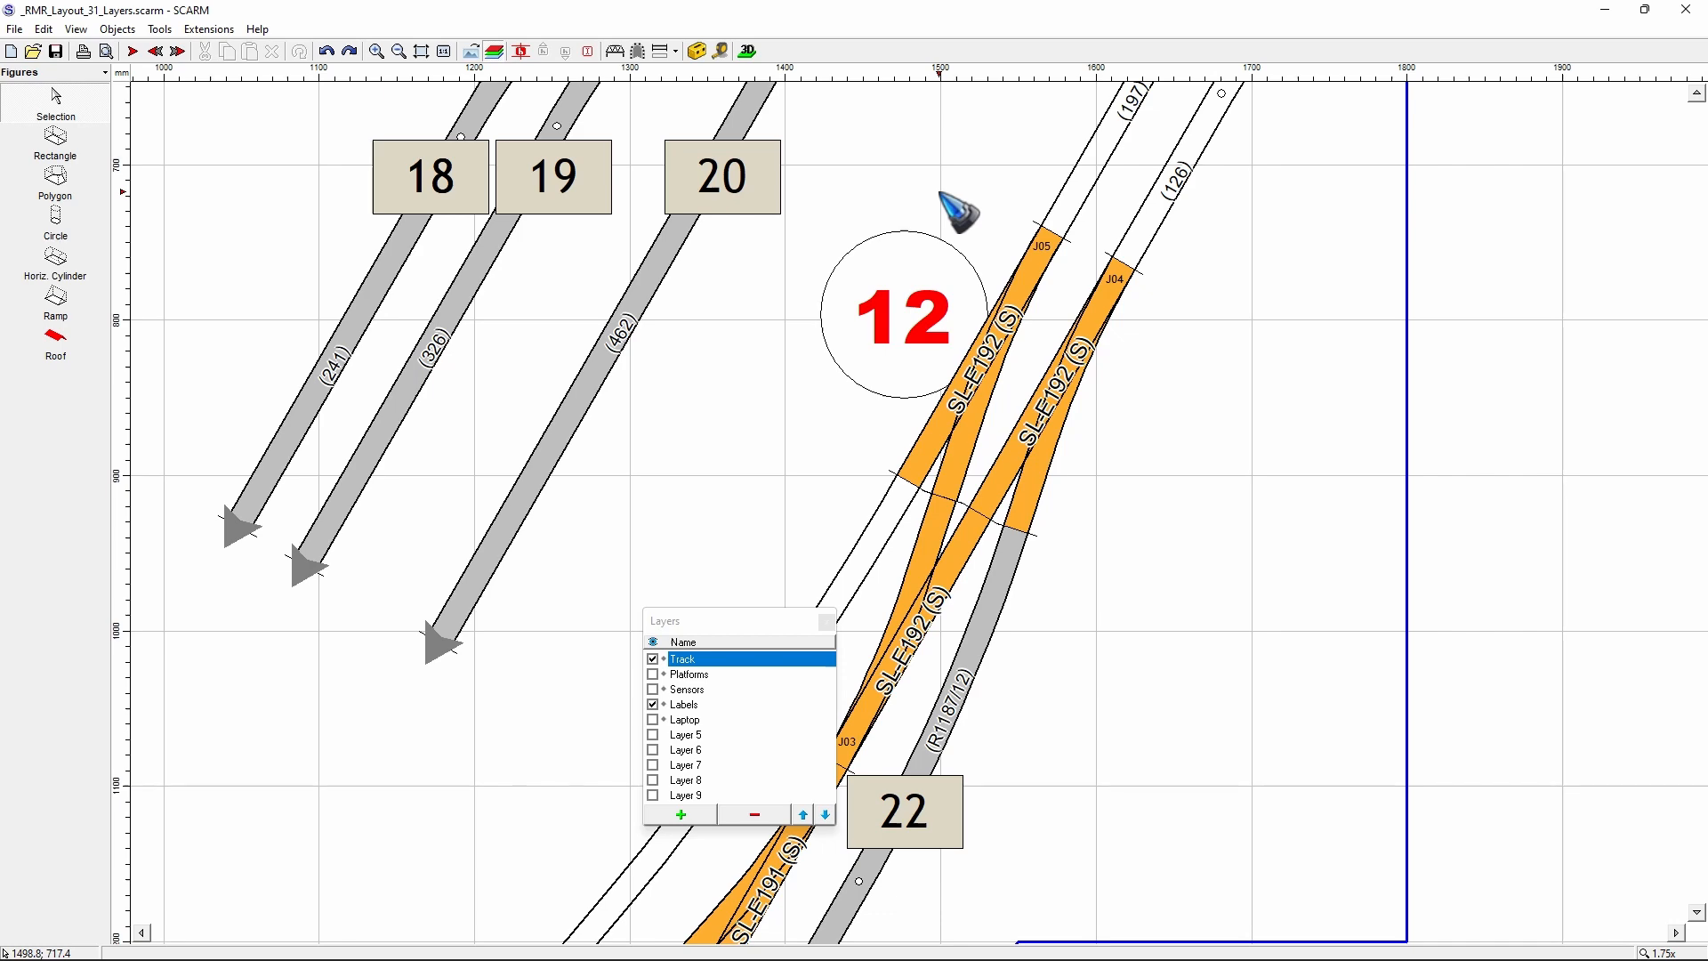
mouse_move(700, 474)
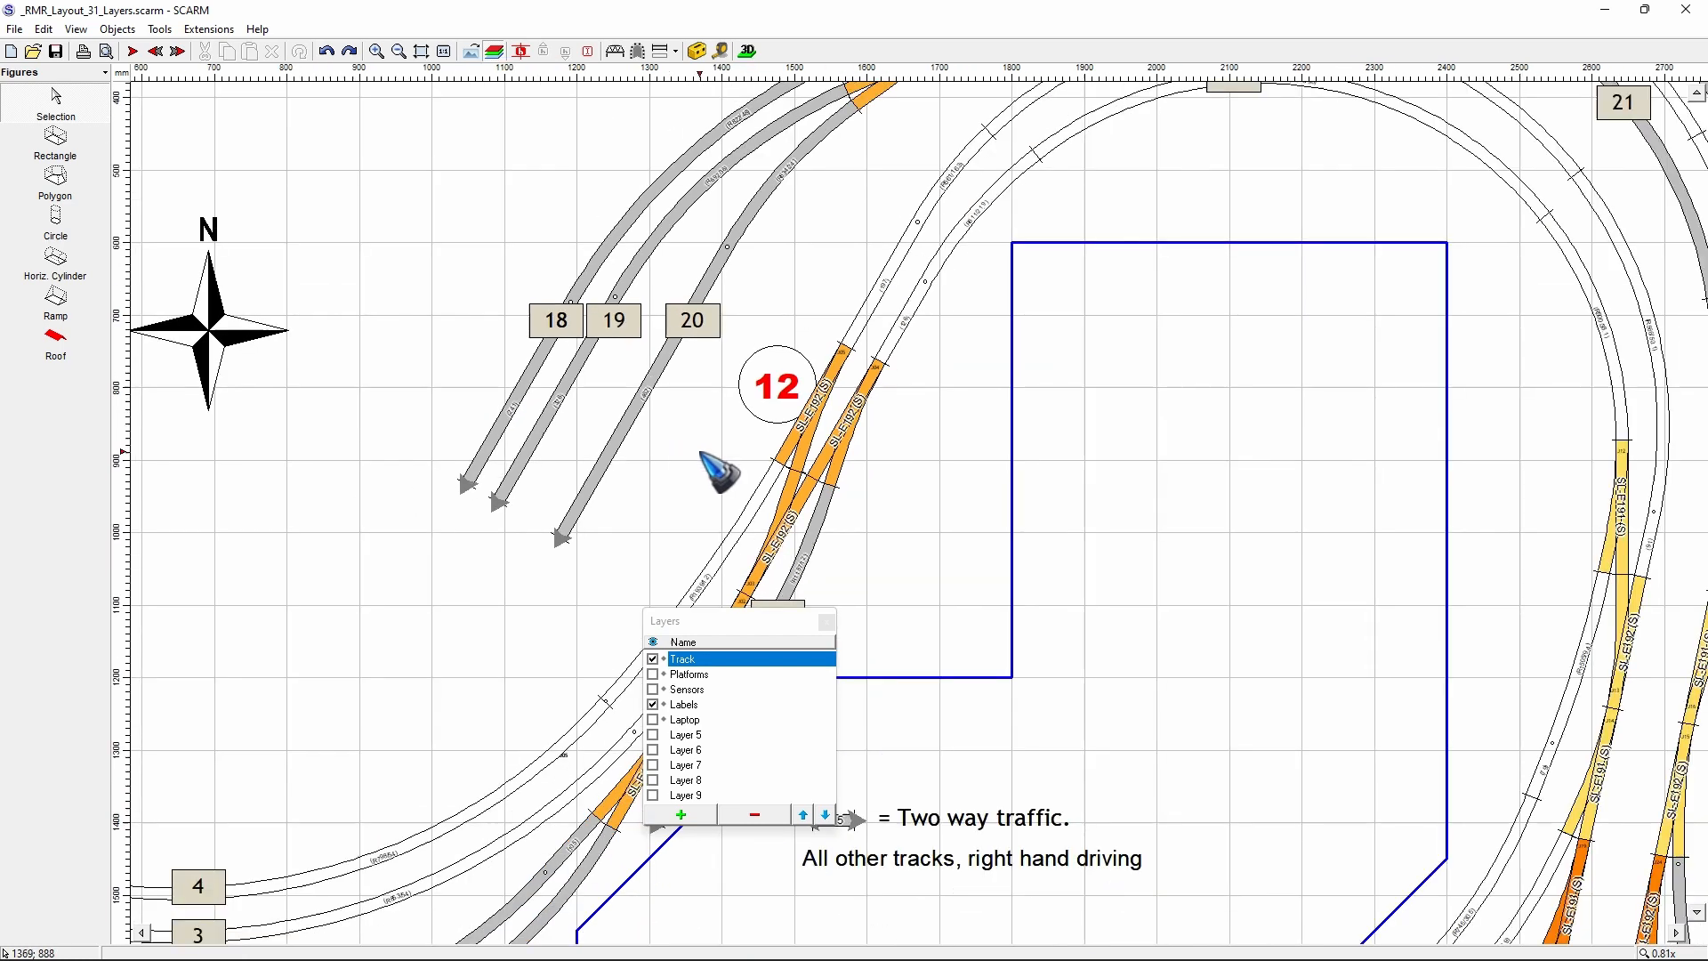
mouse_move(872, 441)
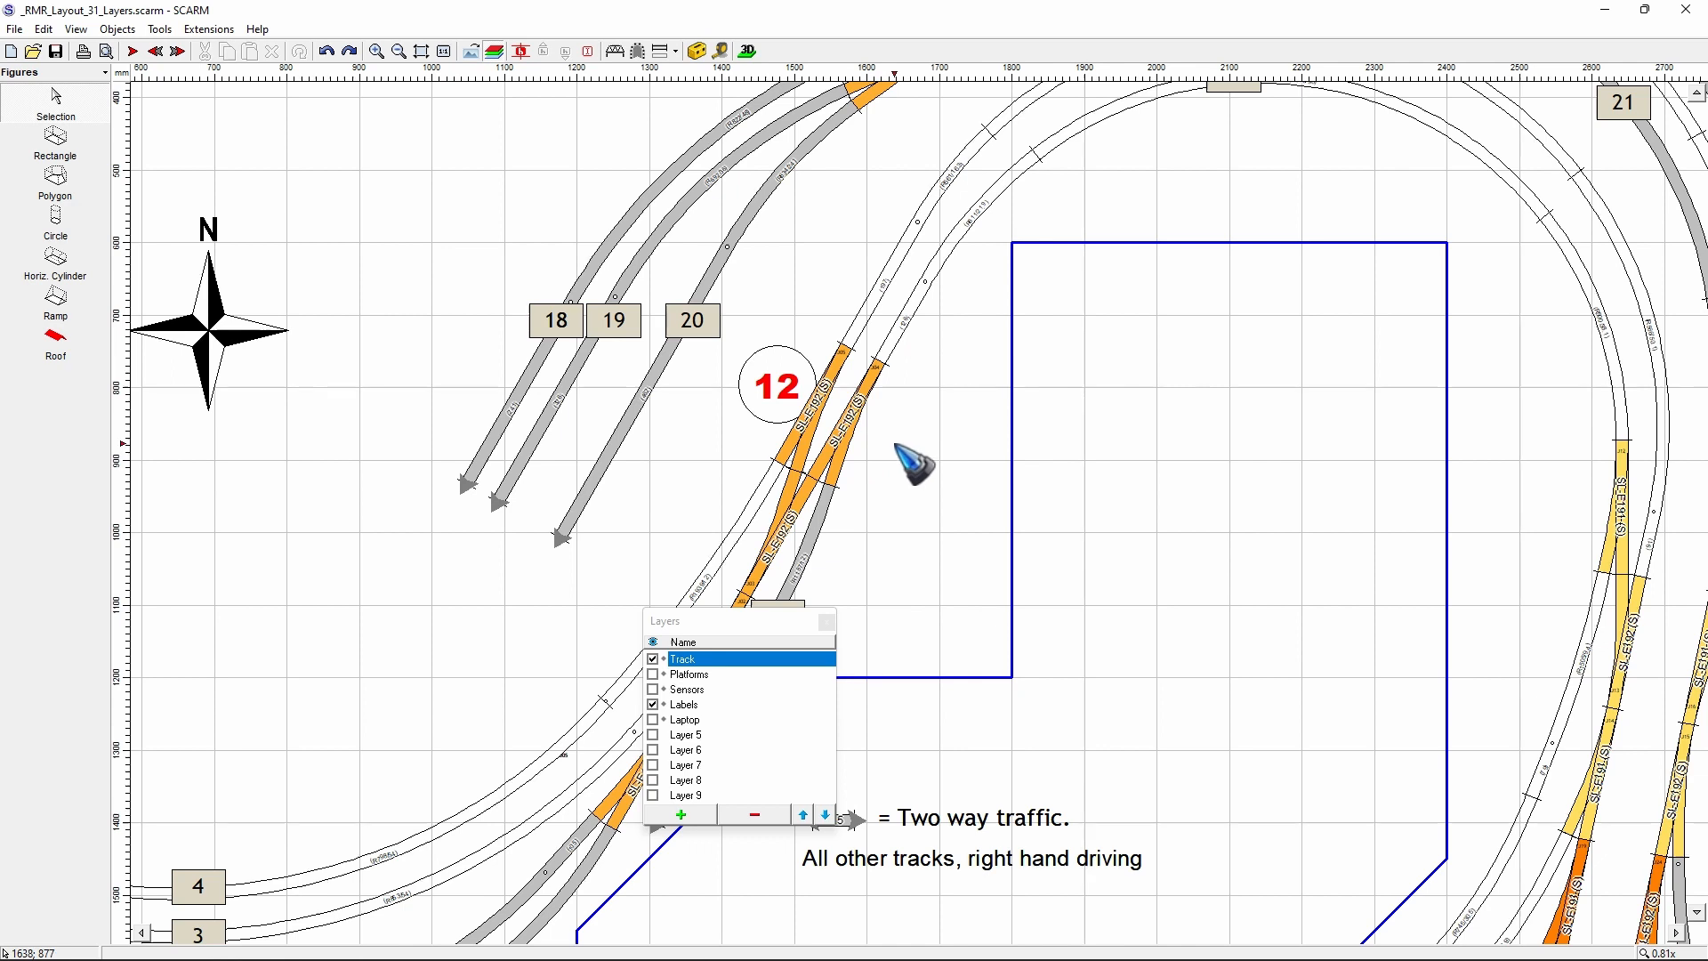
mouse_move(747, 327)
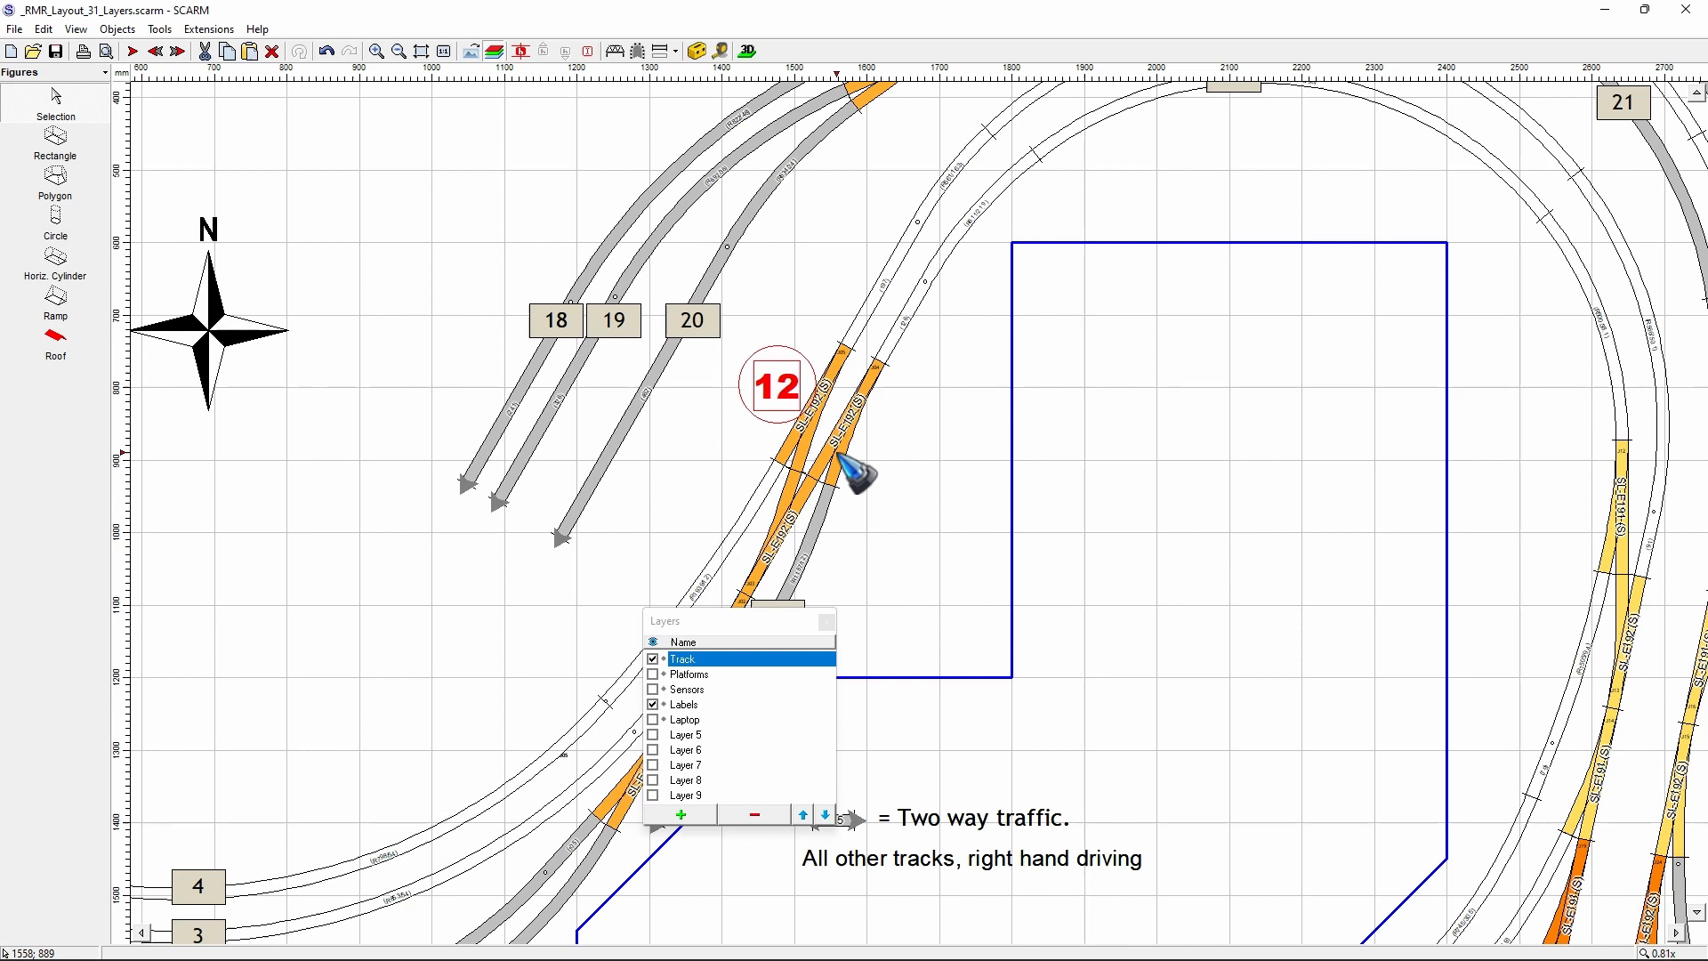
mouse_move(790, 359)
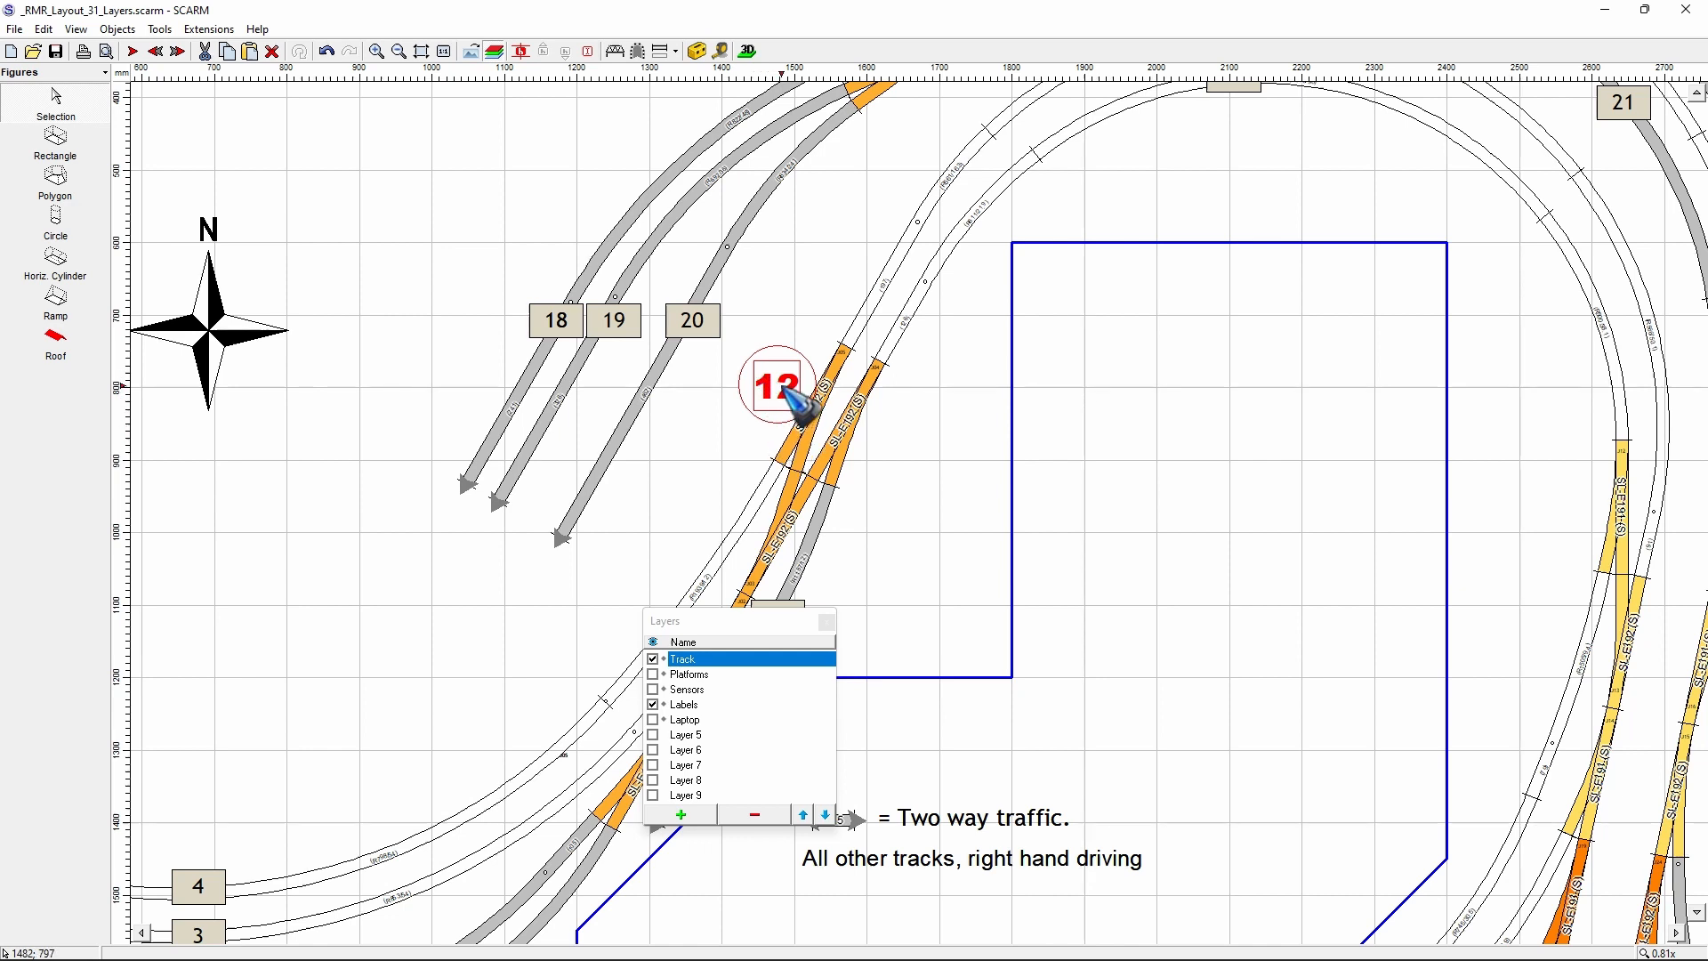
Step: Ctrl-drag a copy of the circled 12 label beside the right-hand turnout and select its text
left_click_drag(773, 387, 855, 430)
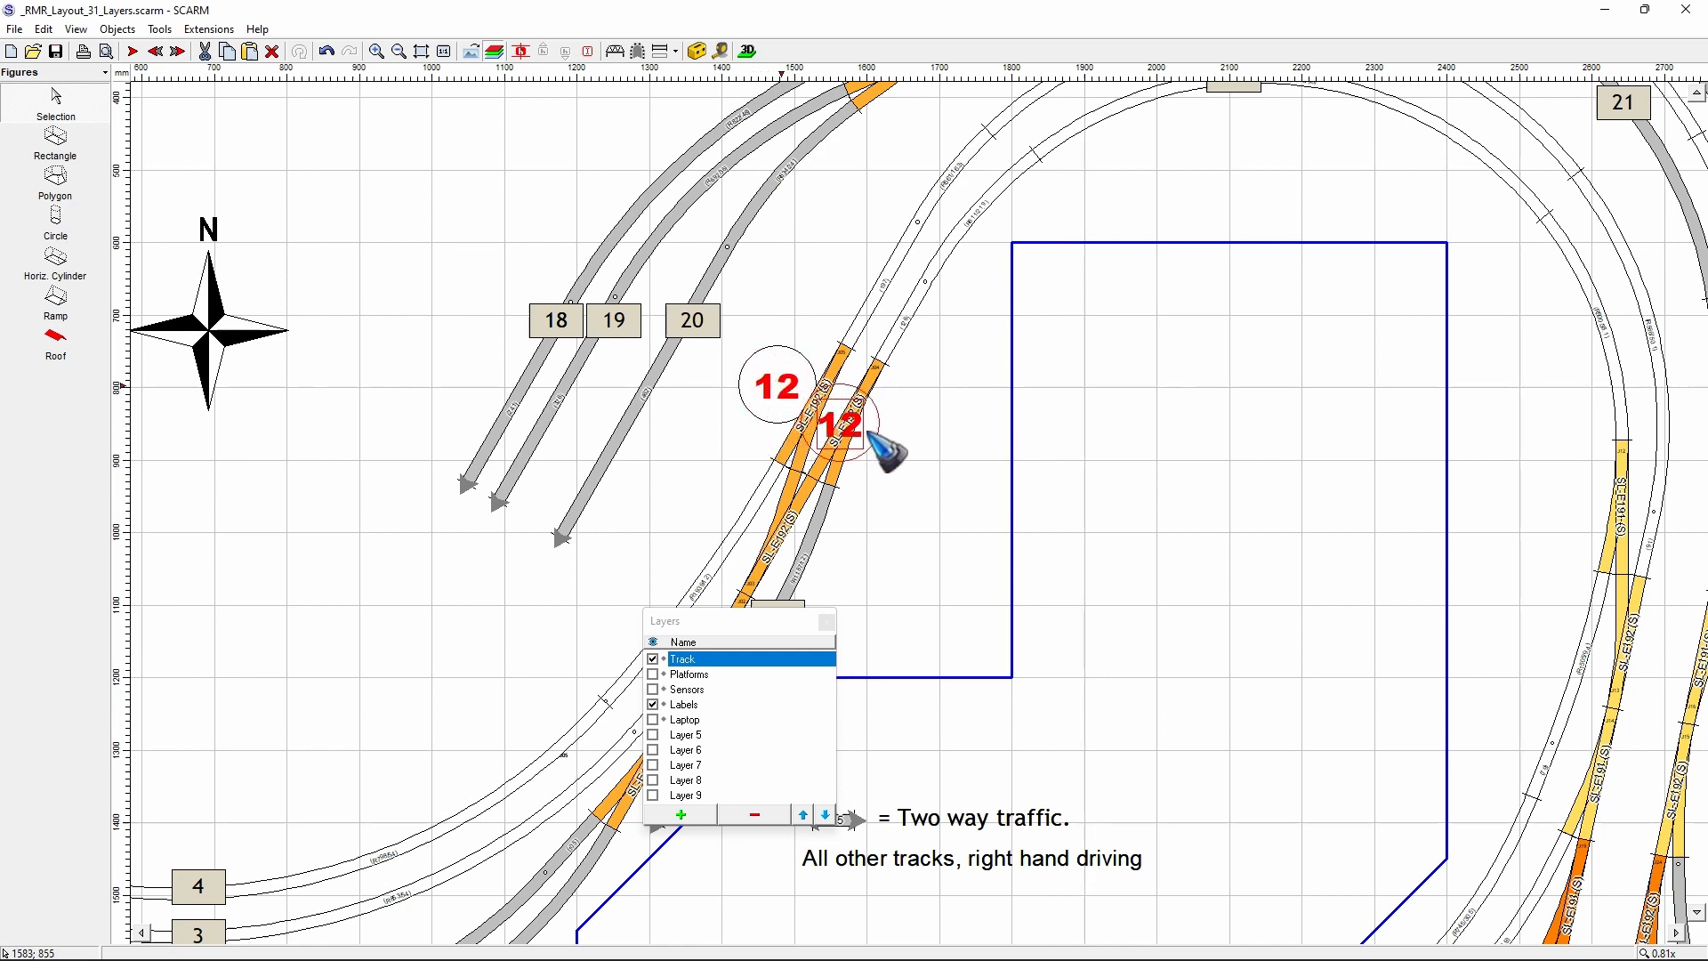
left_click_drag(839, 426, 893, 436)
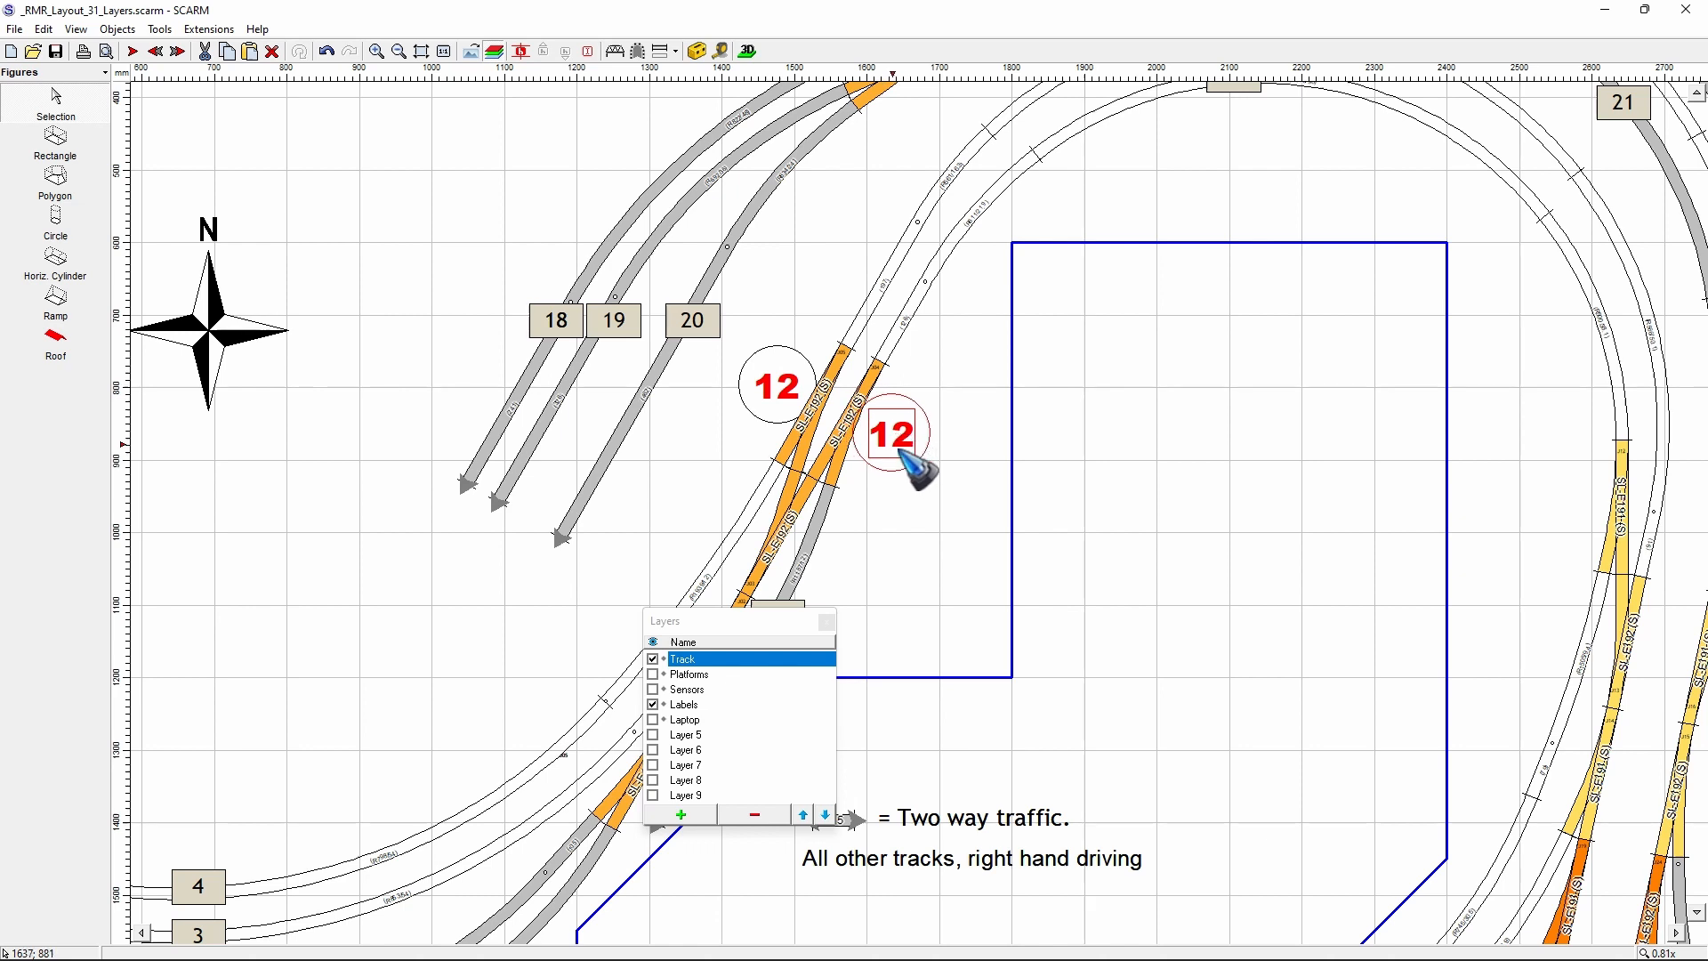
left_click(890, 435)
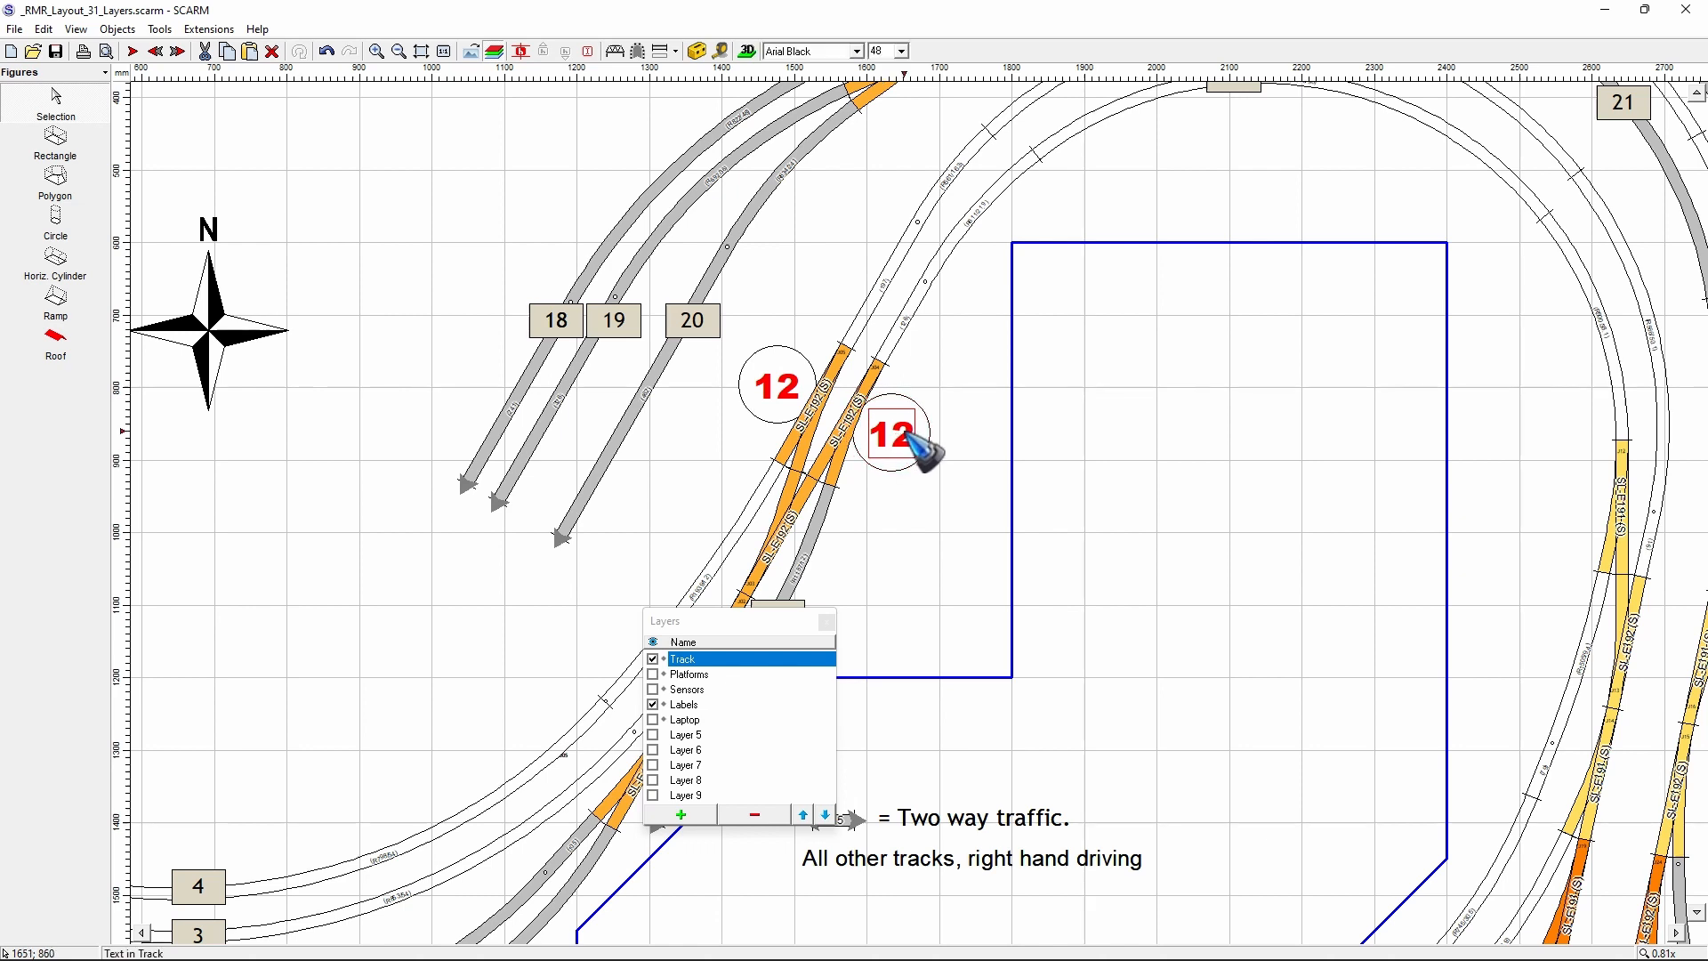